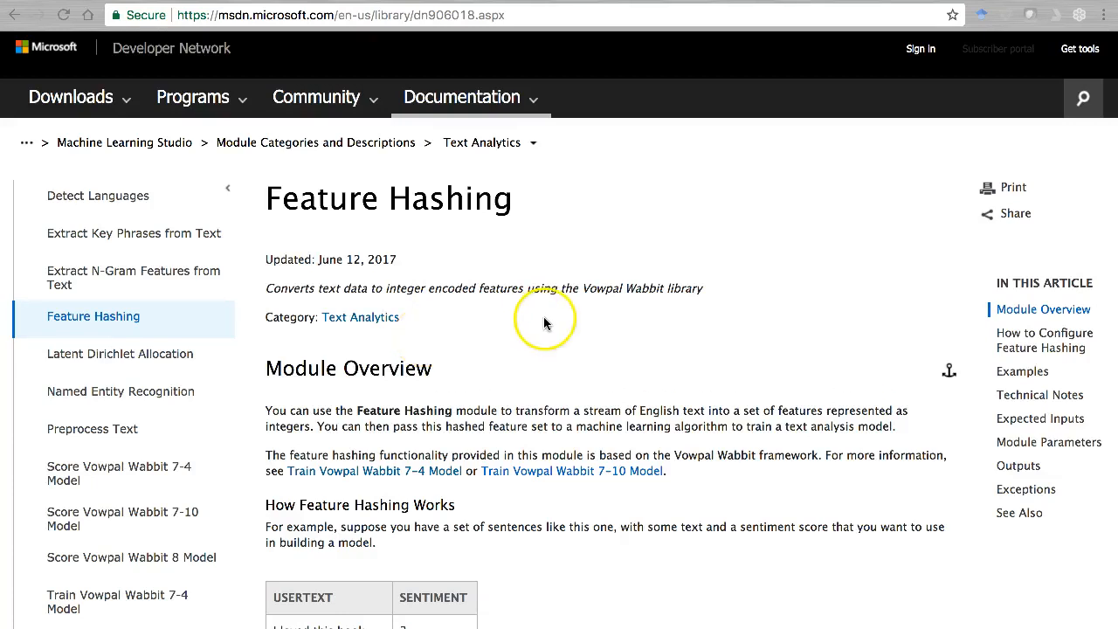
Scroll through the module palette and canvas while browsing the experiment
scroll(down, 3)
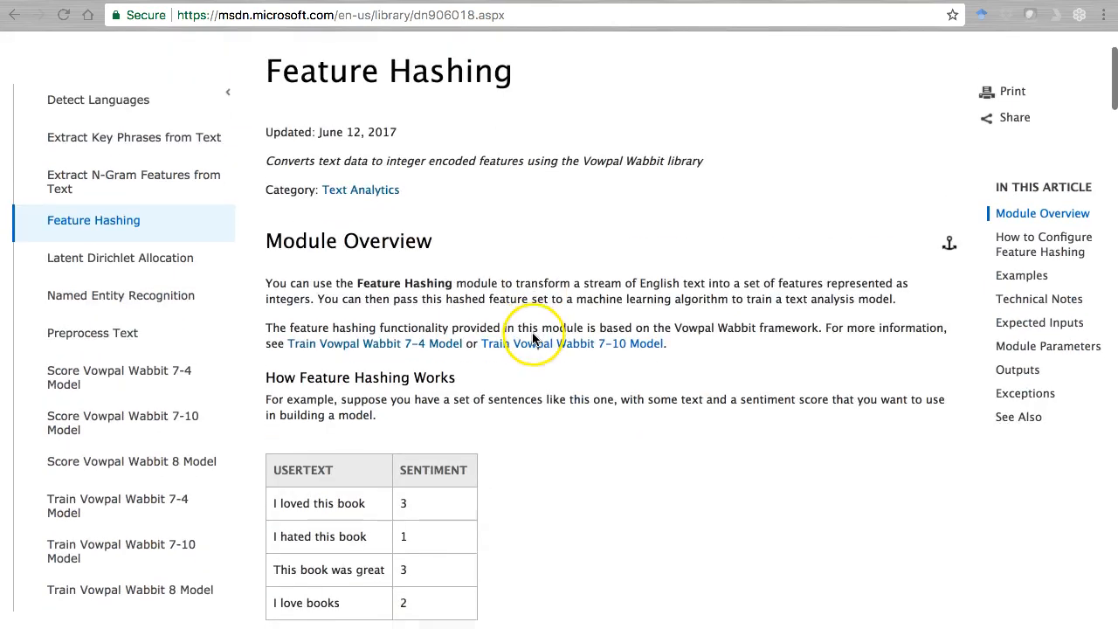
scroll(down, 3)
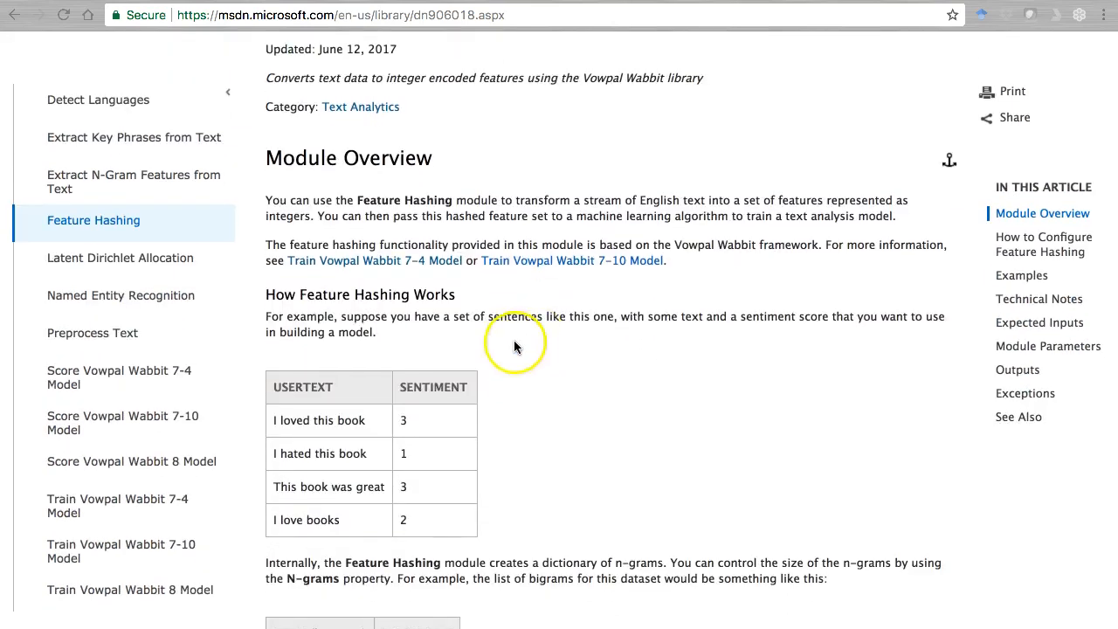
scroll(down, 3)
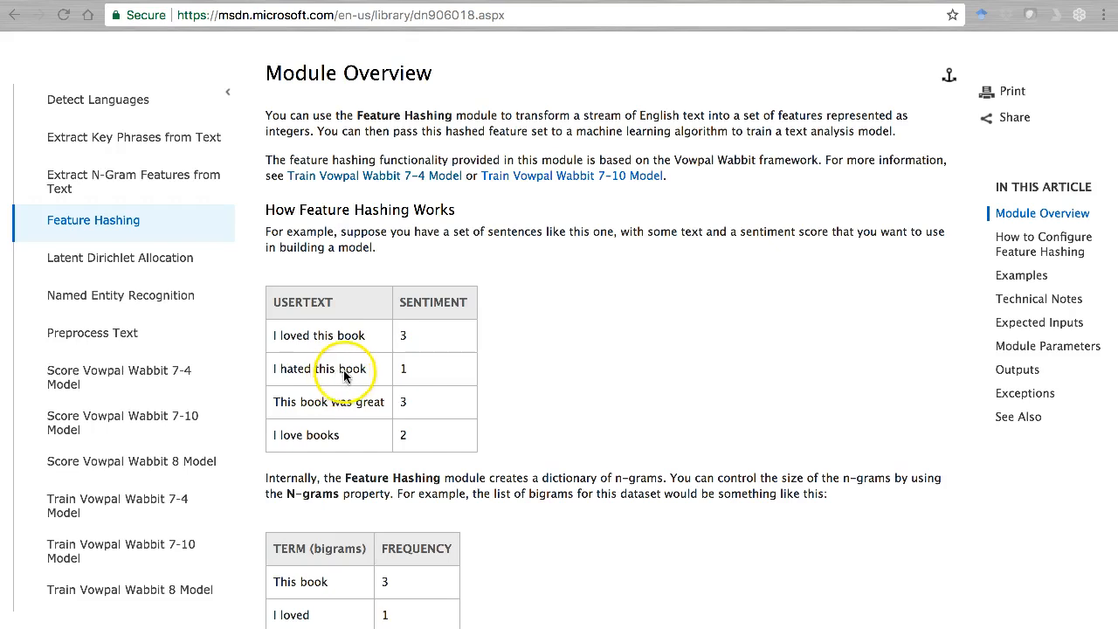
scroll(down, 3)
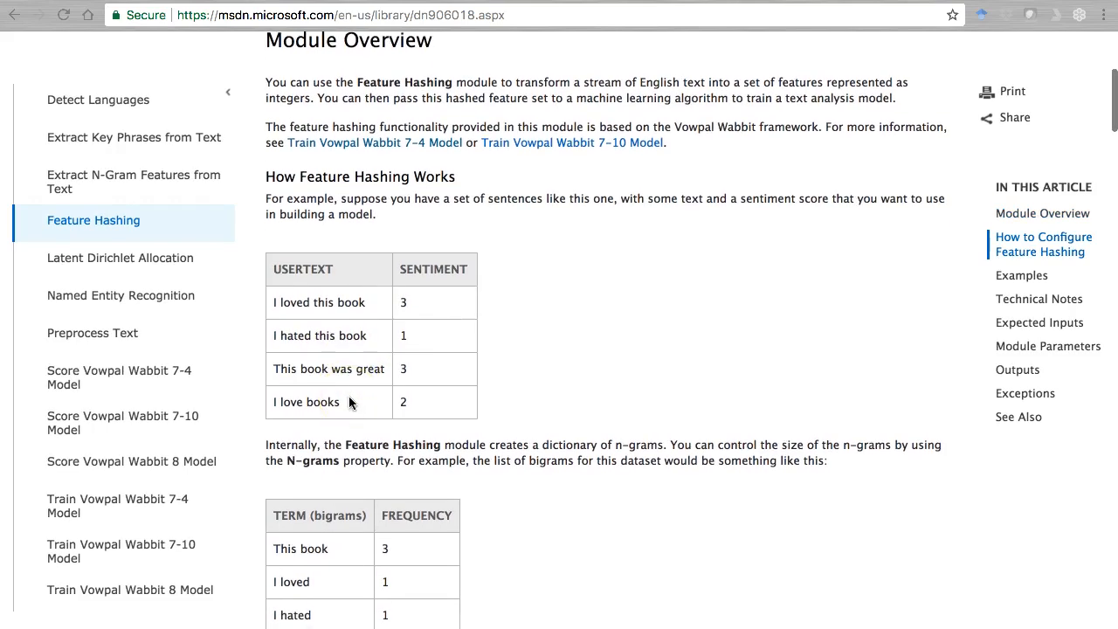
scroll(down, 3)
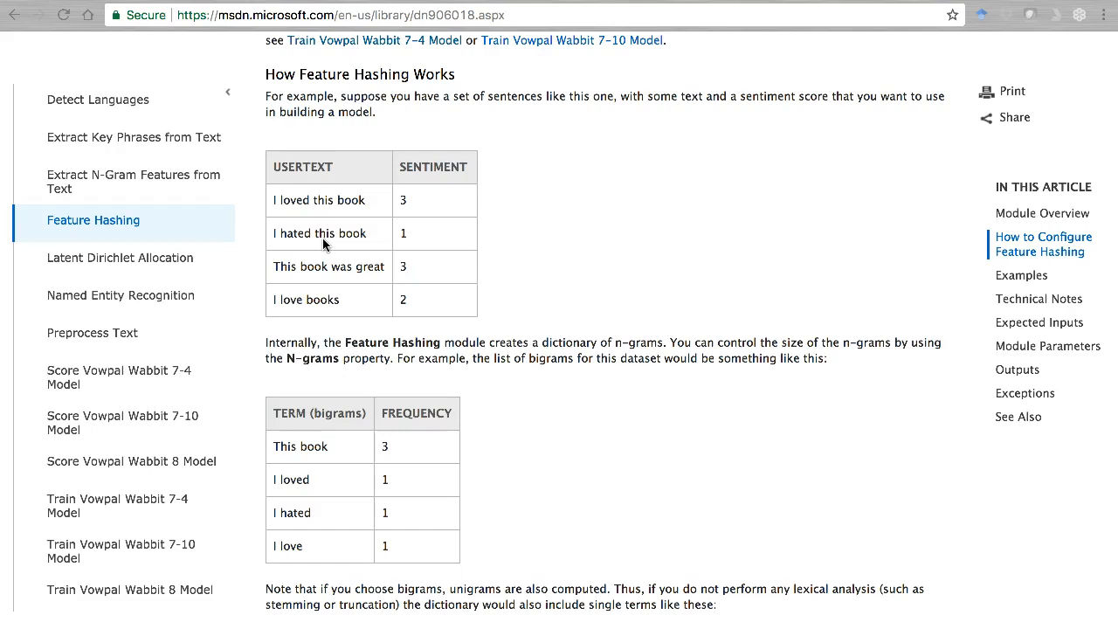
click(323, 234)
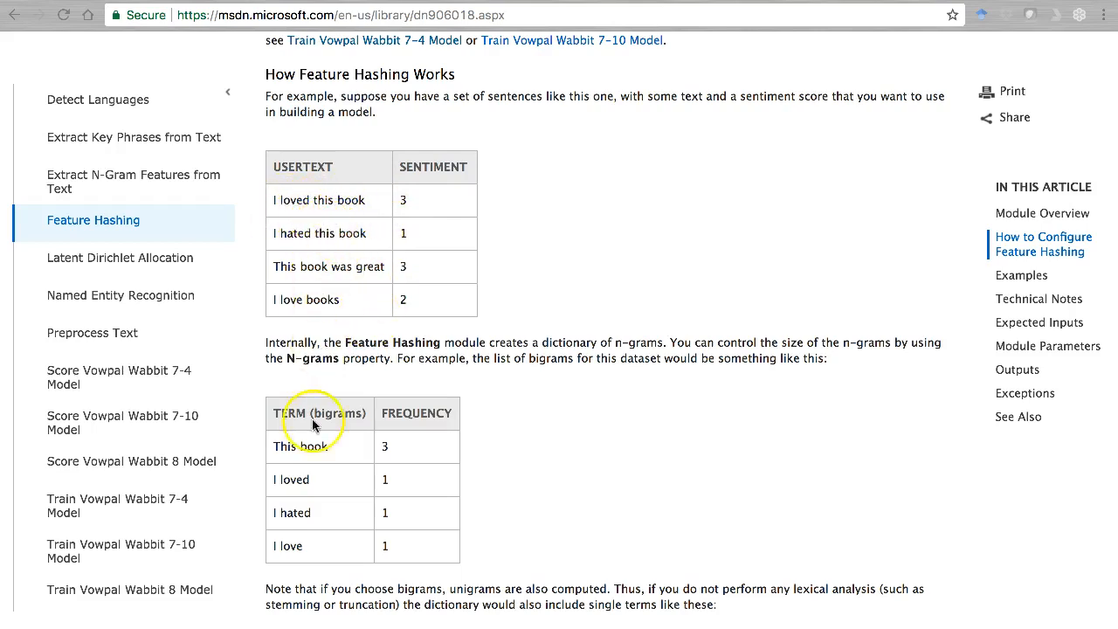
scroll(down, 3)
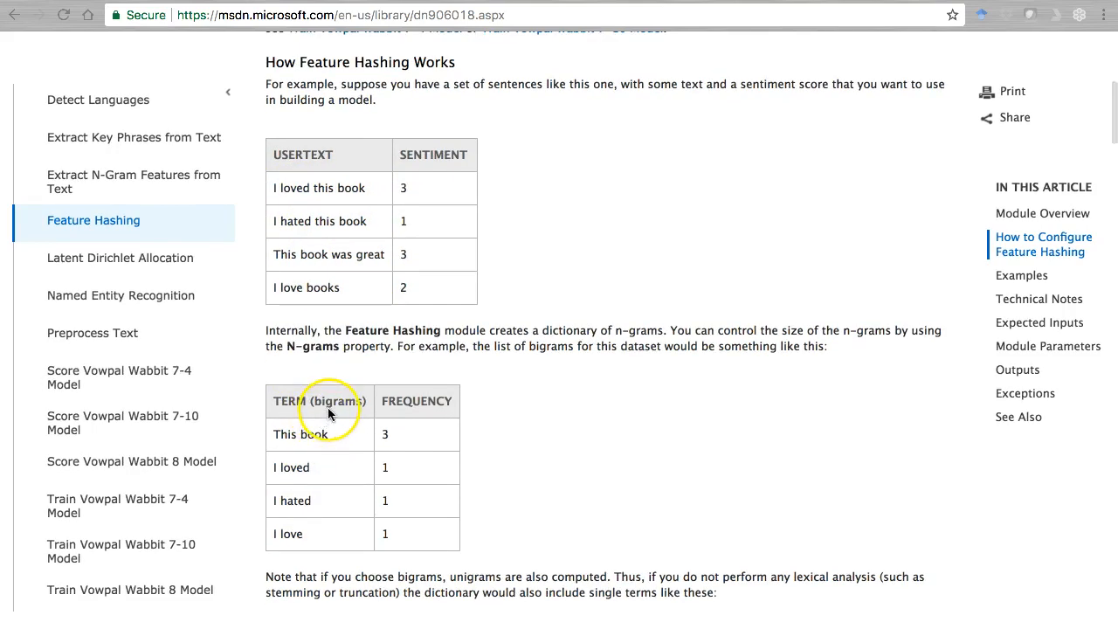
mouse_move(301, 428)
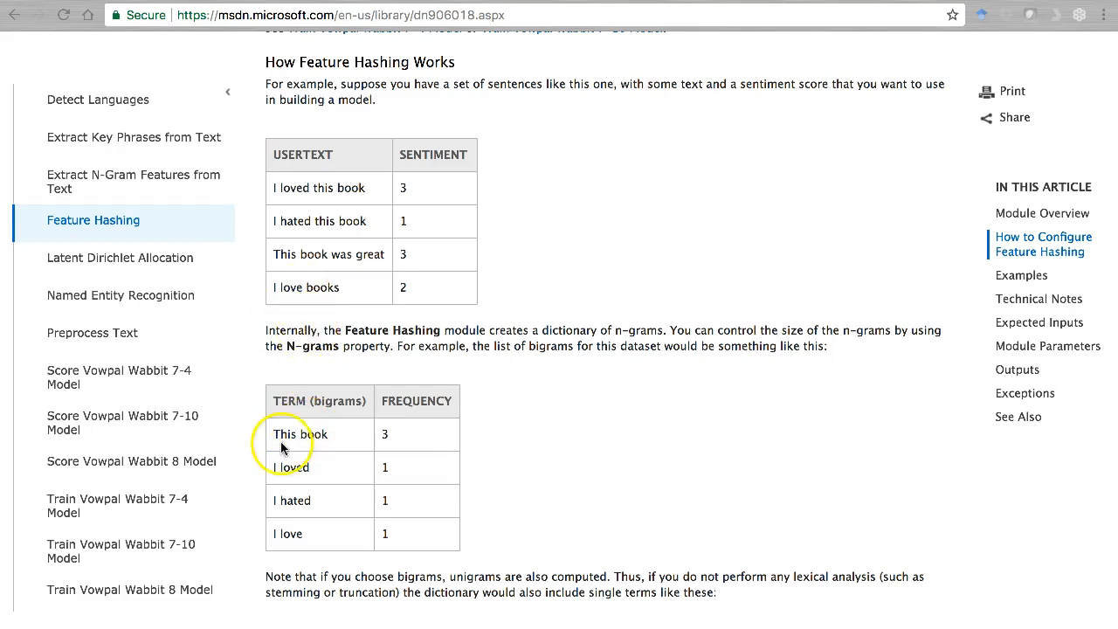
mouse_move(396, 513)
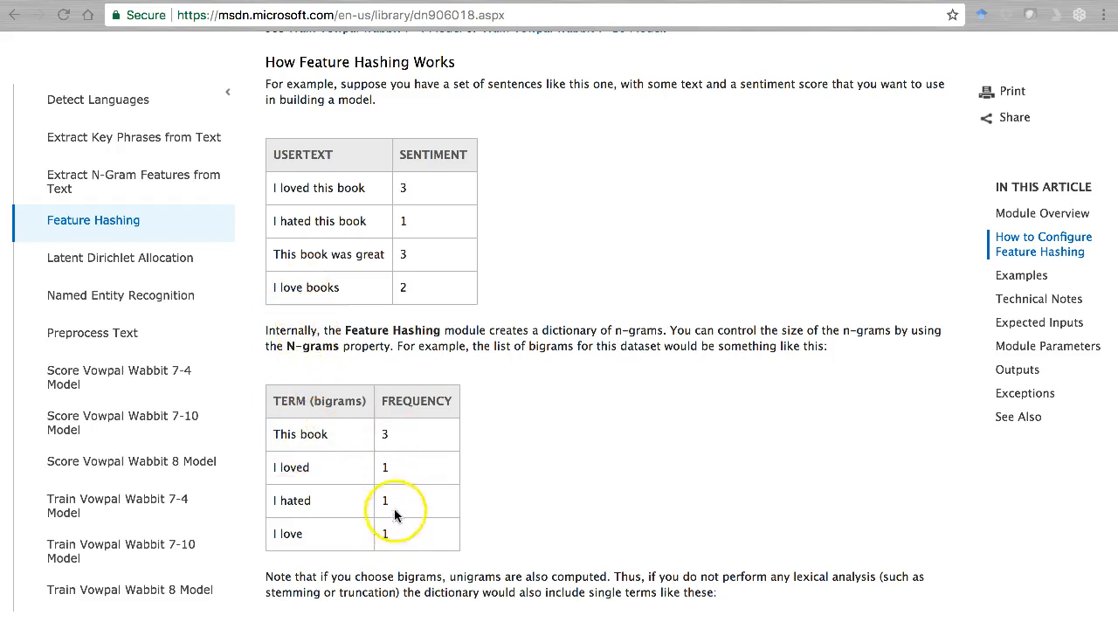
scroll(down, 3)
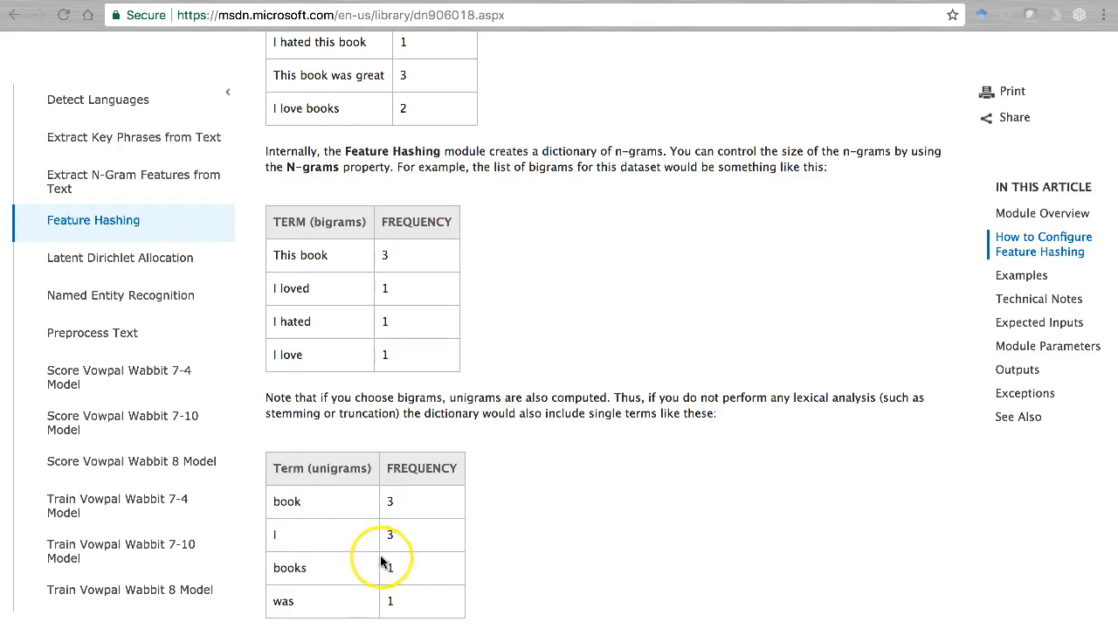
scroll(down, 3)
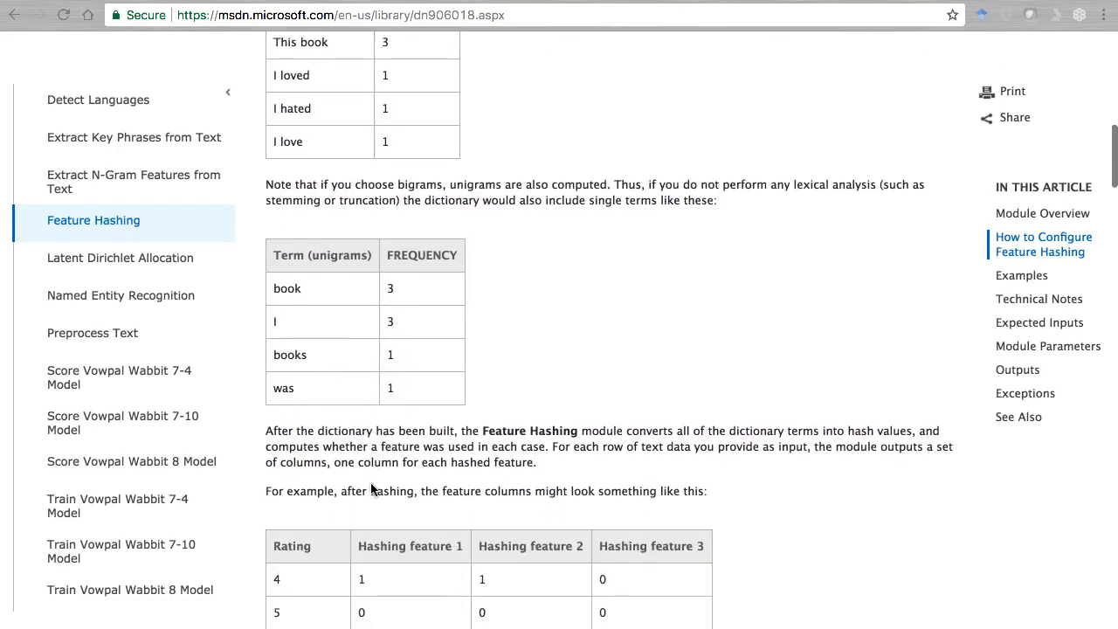
scroll(down, 3)
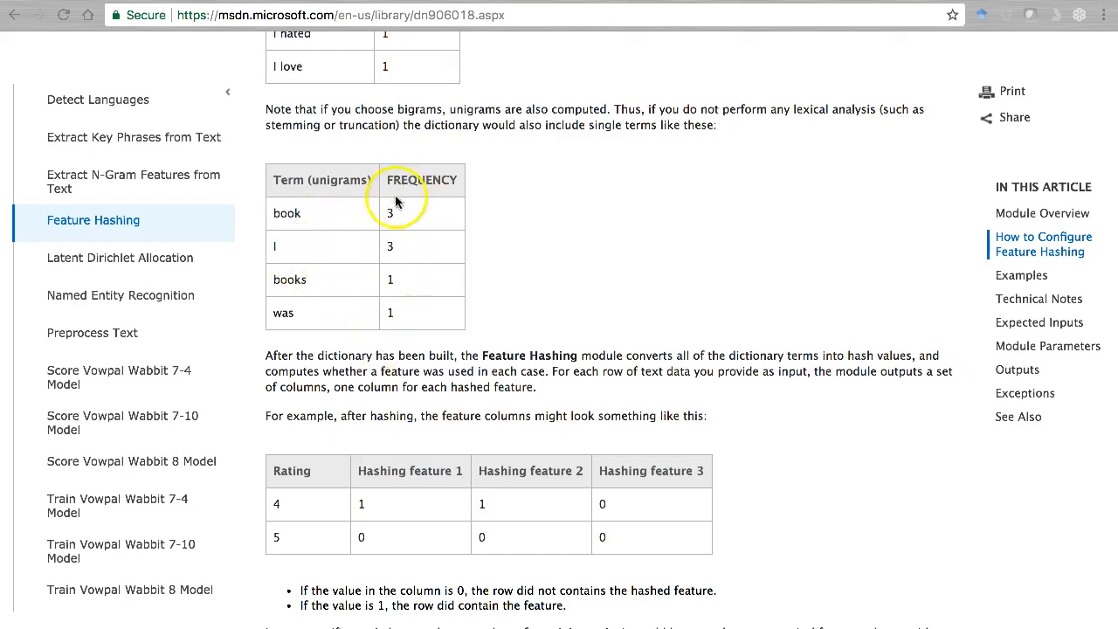
mouse_move(392, 211)
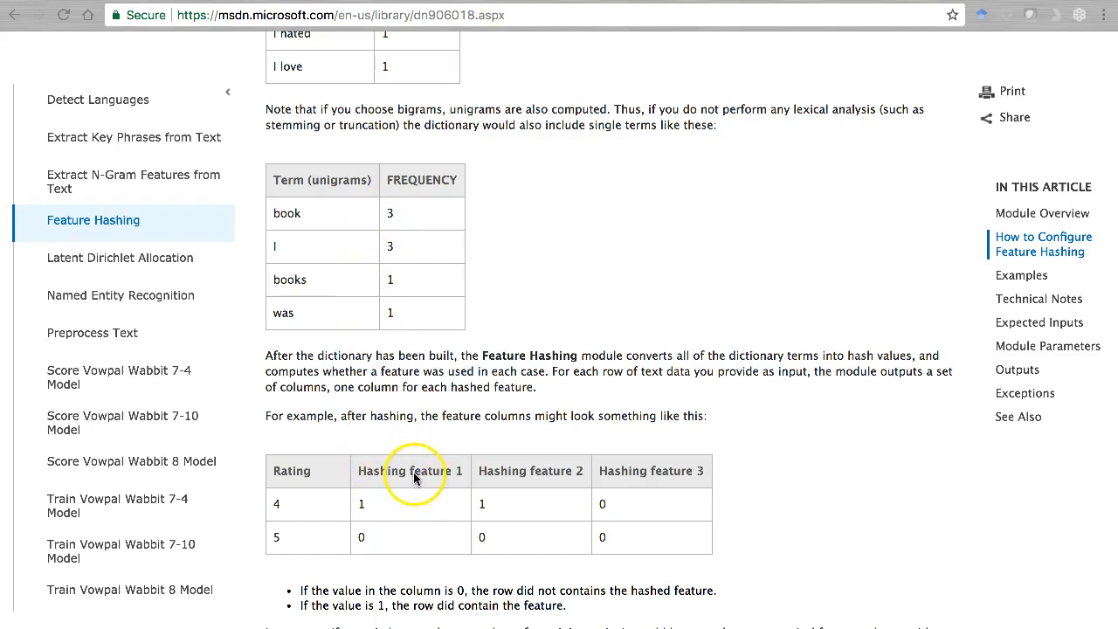
mouse_move(524, 479)
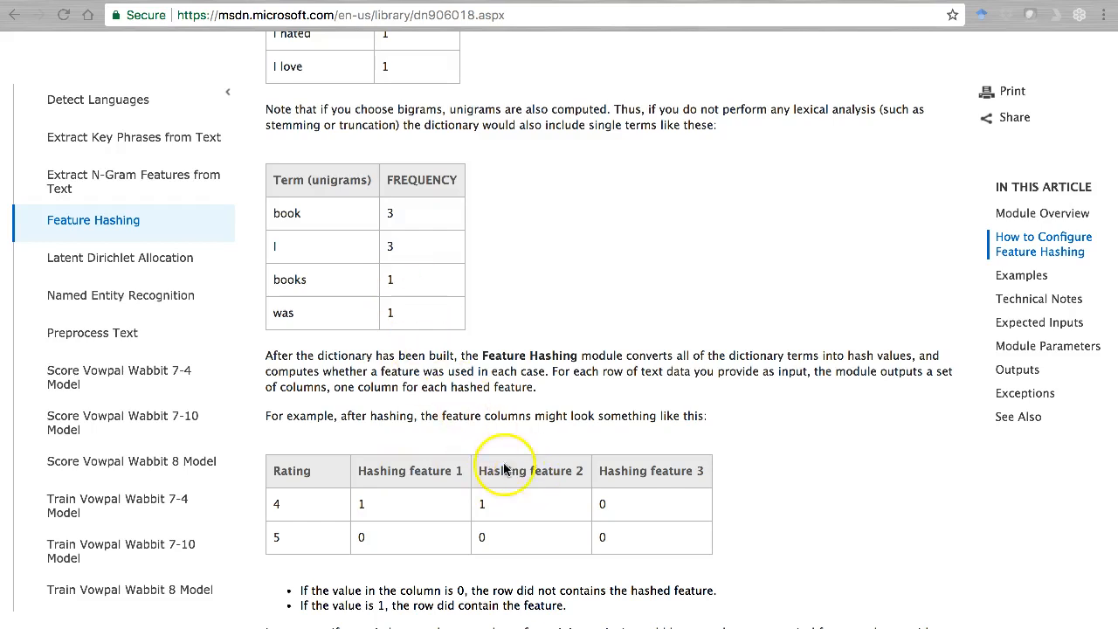
mouse_move(611, 483)
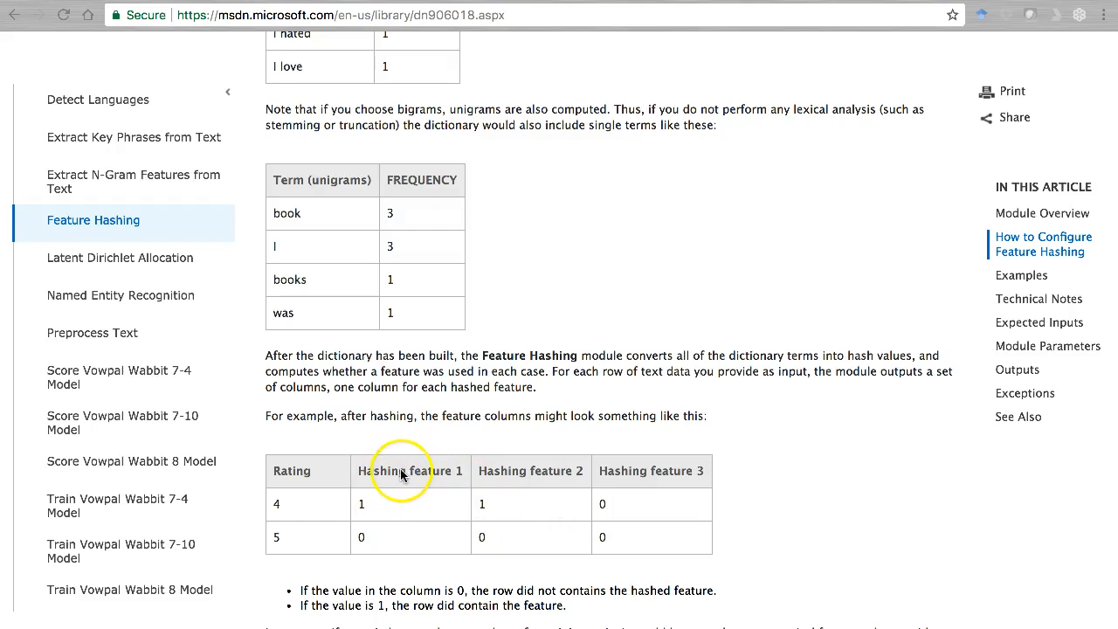
mouse_move(546, 475)
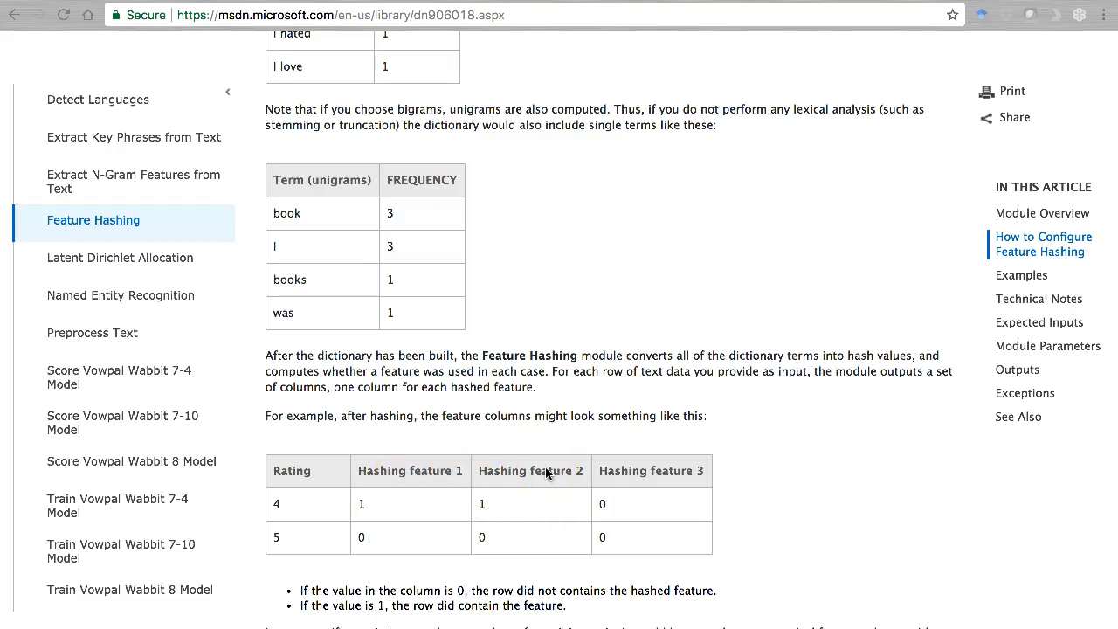
scroll(up, 3)
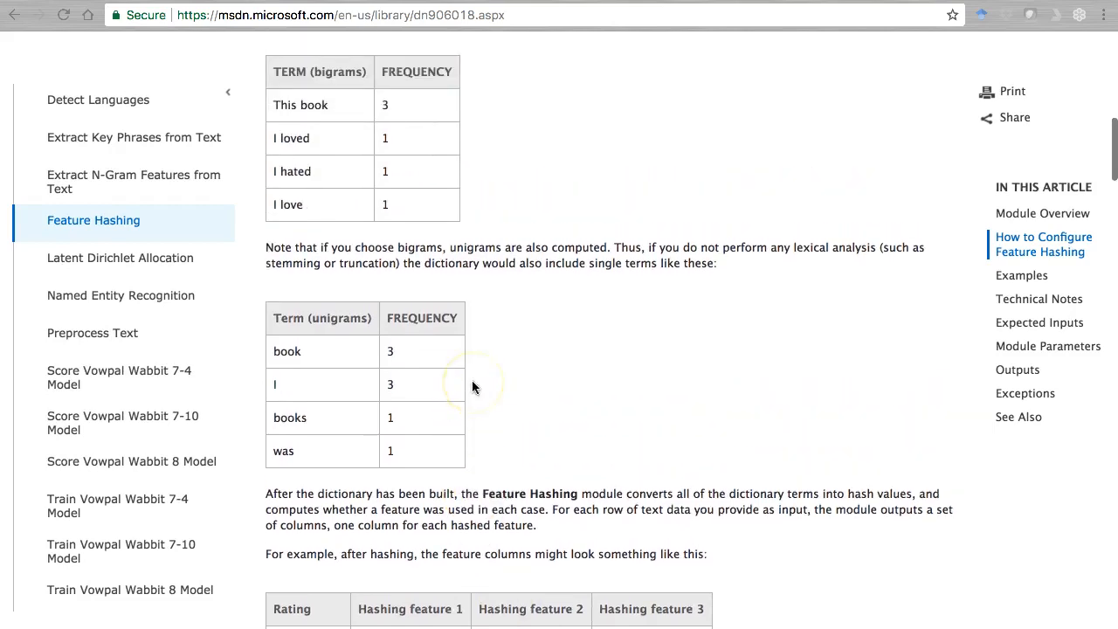
scroll(down, 3)
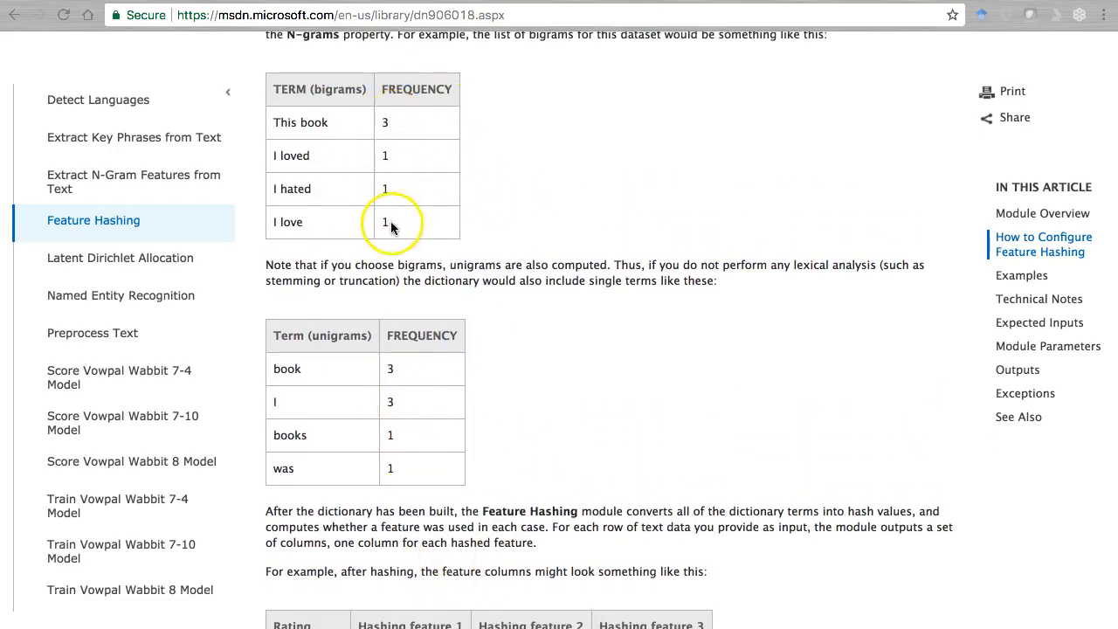
scroll(down, 3)
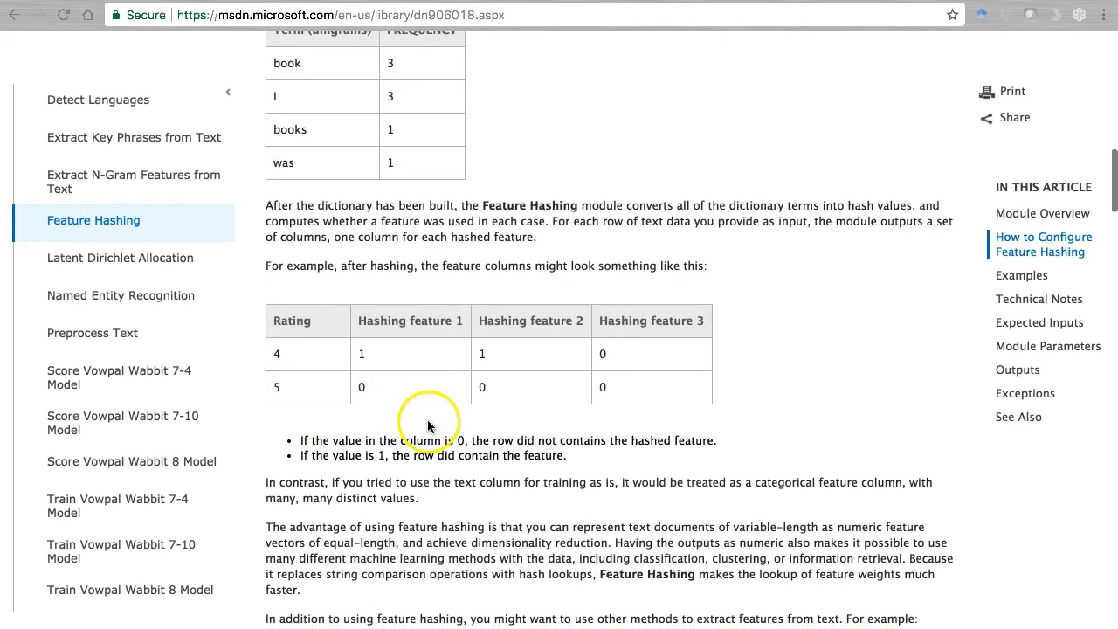
scroll(down, 3)
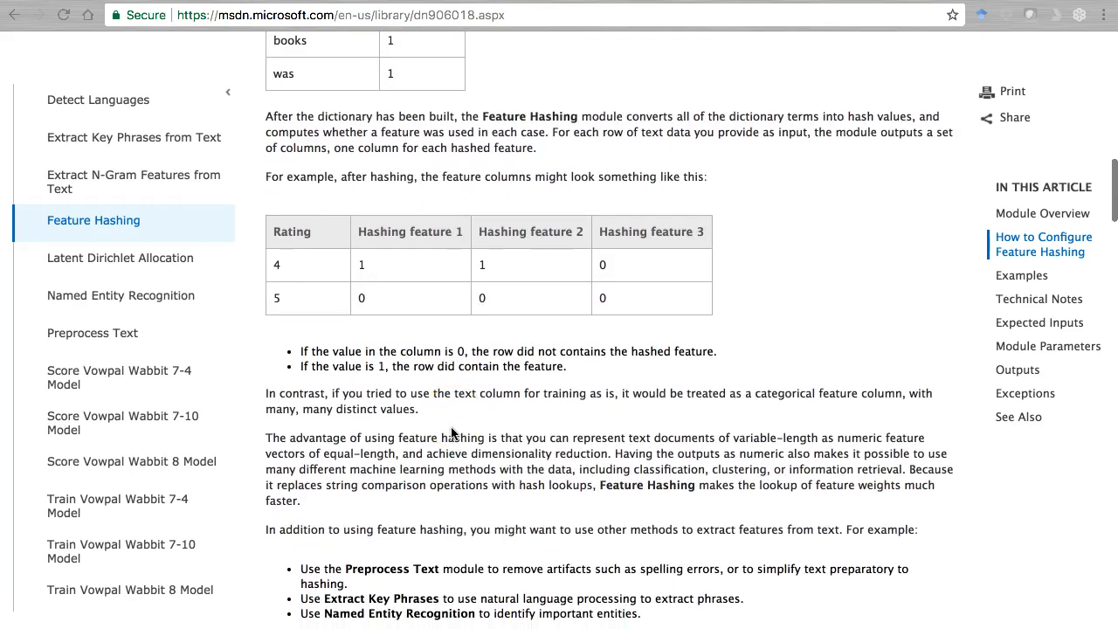
scroll(down, 3)
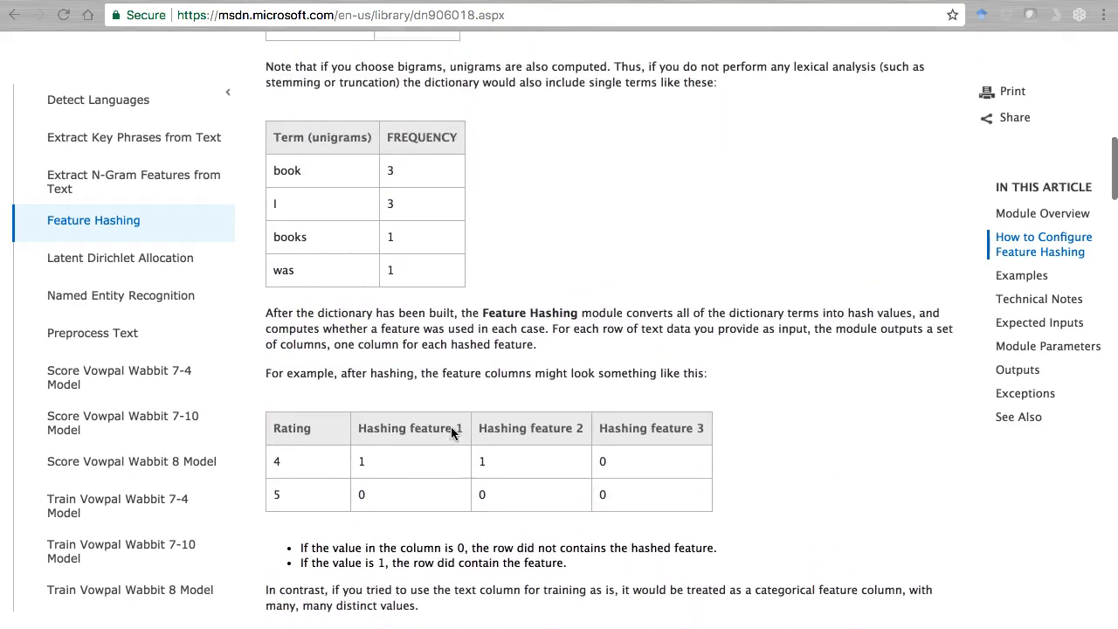
scroll(down, 3)
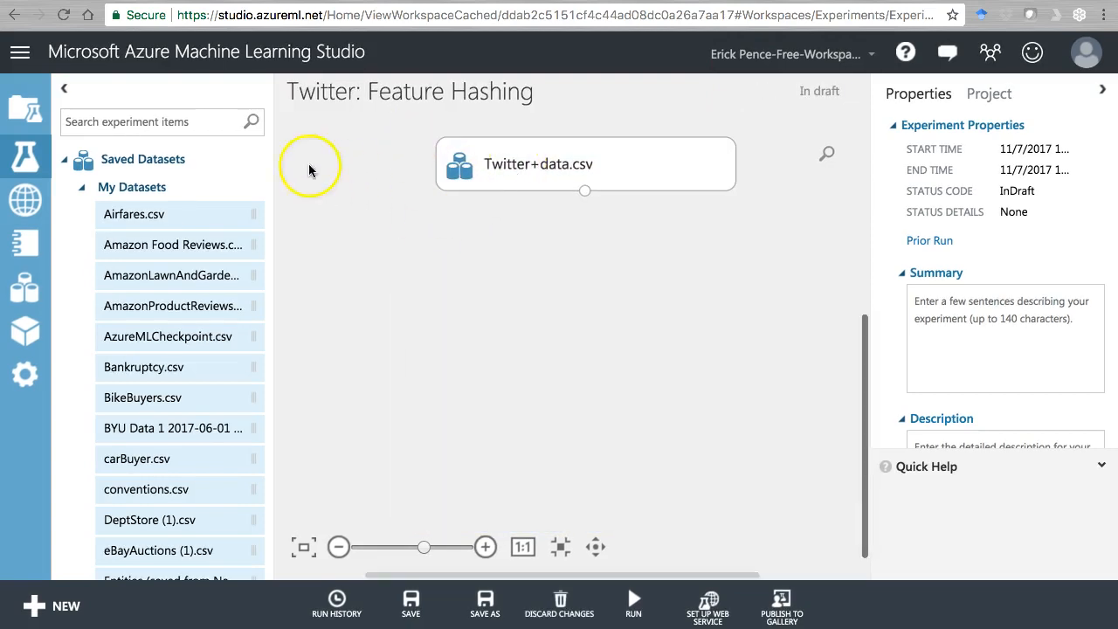
Search 'prepro', add Preprocess Text fed by Twitter+data.csv, and launch its column selector
text(pro)
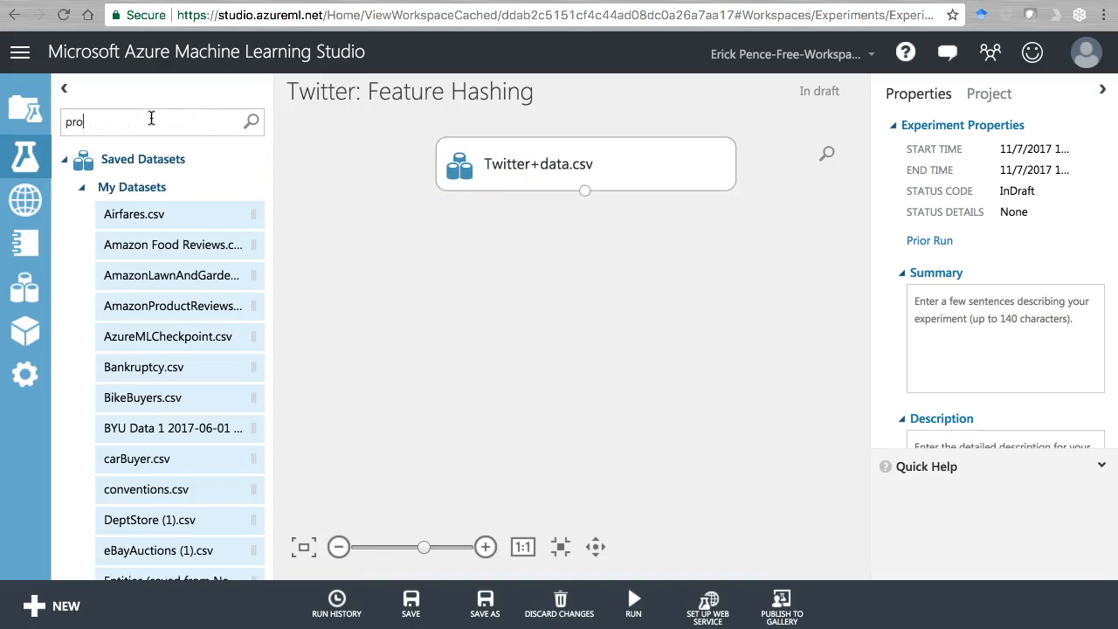
text(prepro)
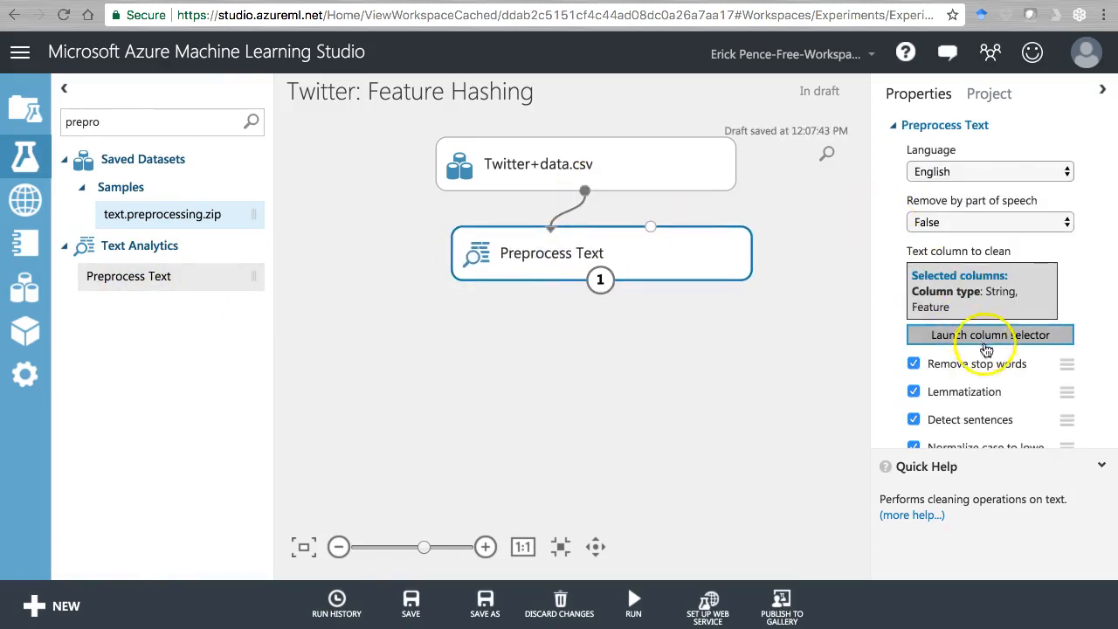
click(989, 334)
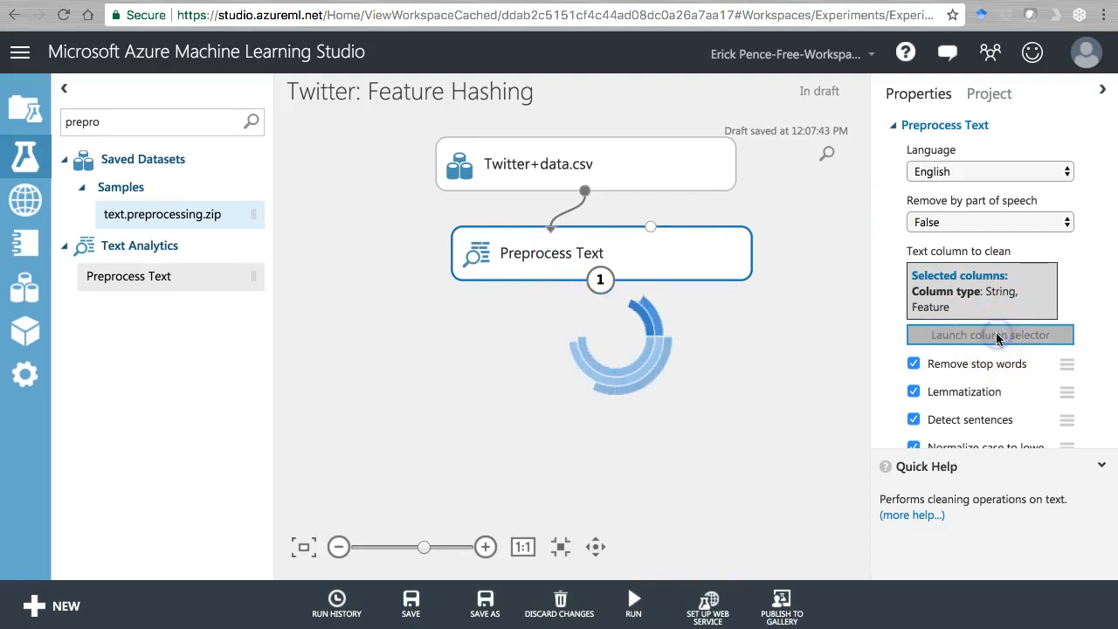
Move every column except text back to Available Columns so only text is cleaned
click(990, 334)
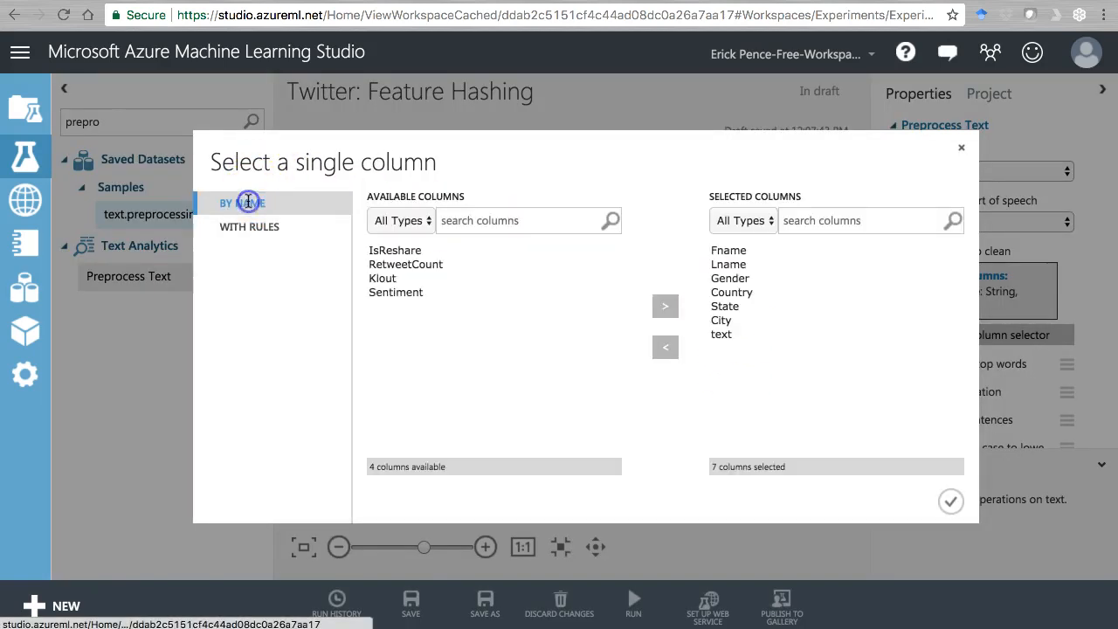
click(720, 320)
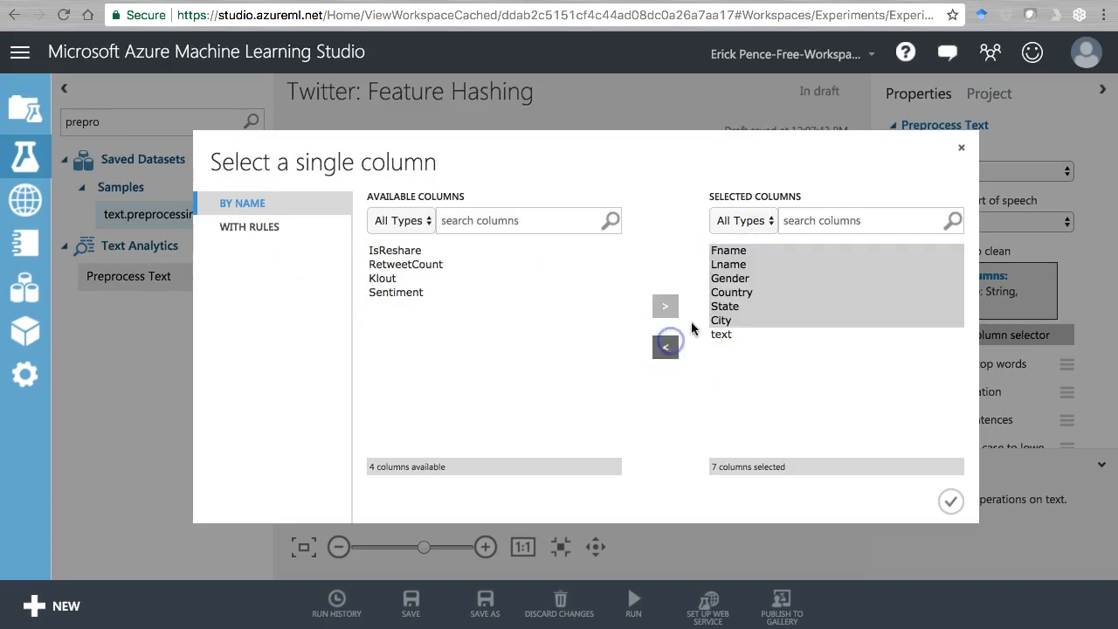
click(665, 347)
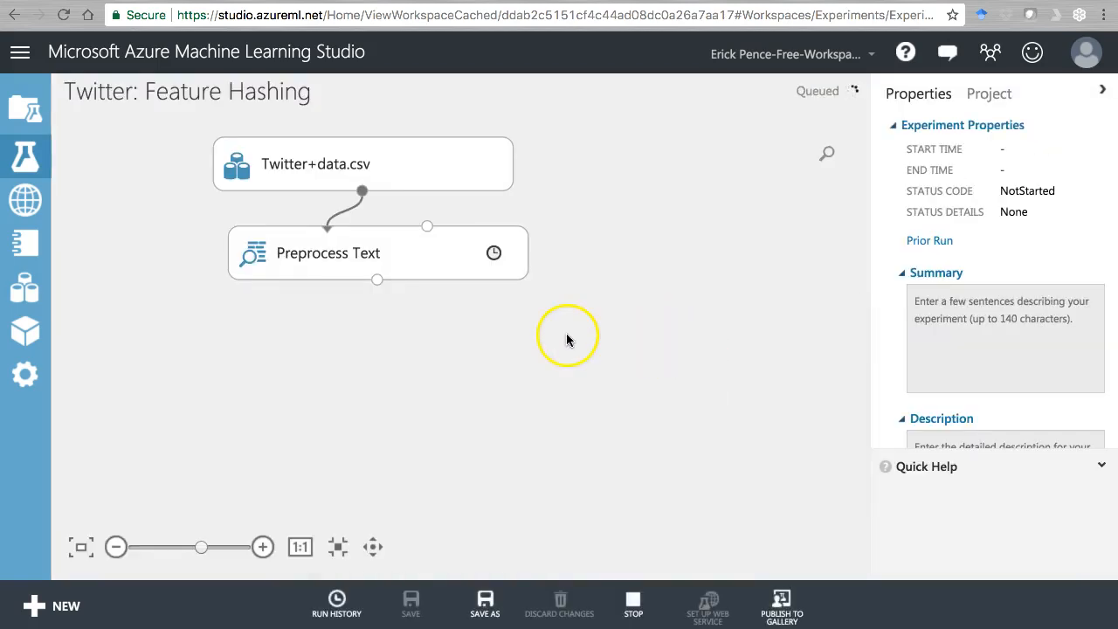
mouse_move(565, 339)
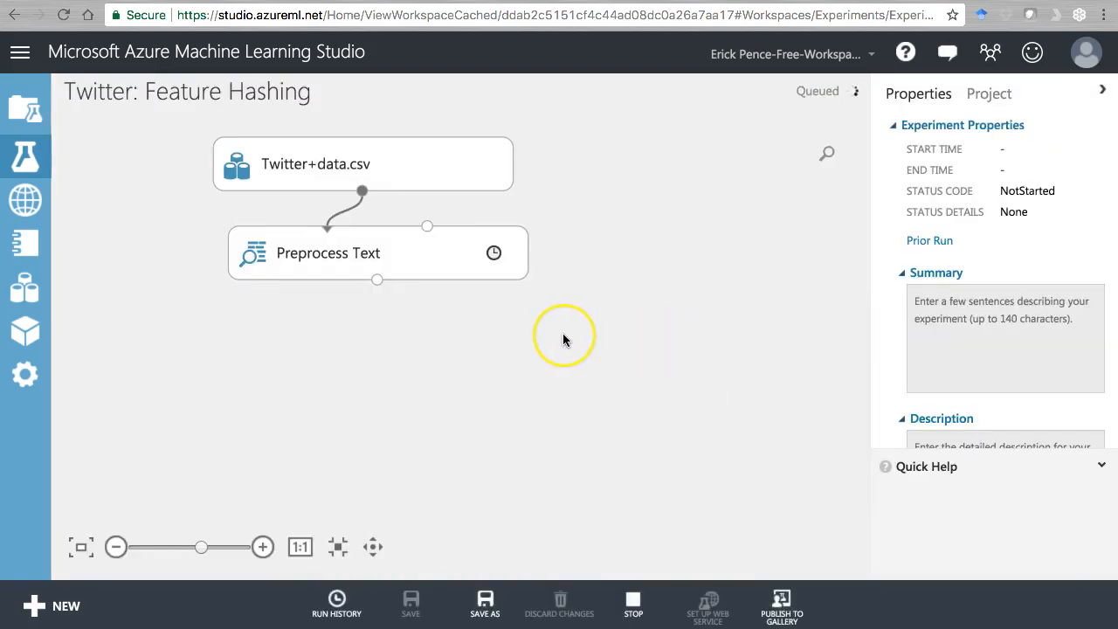
mouse_move(564, 340)
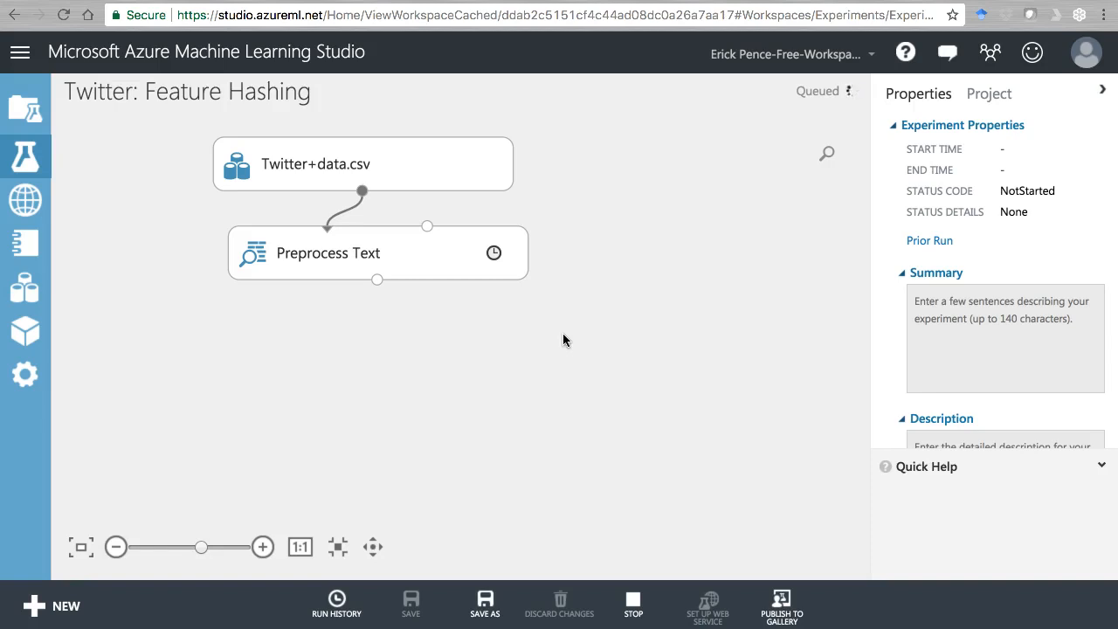
mouse_move(463, 252)
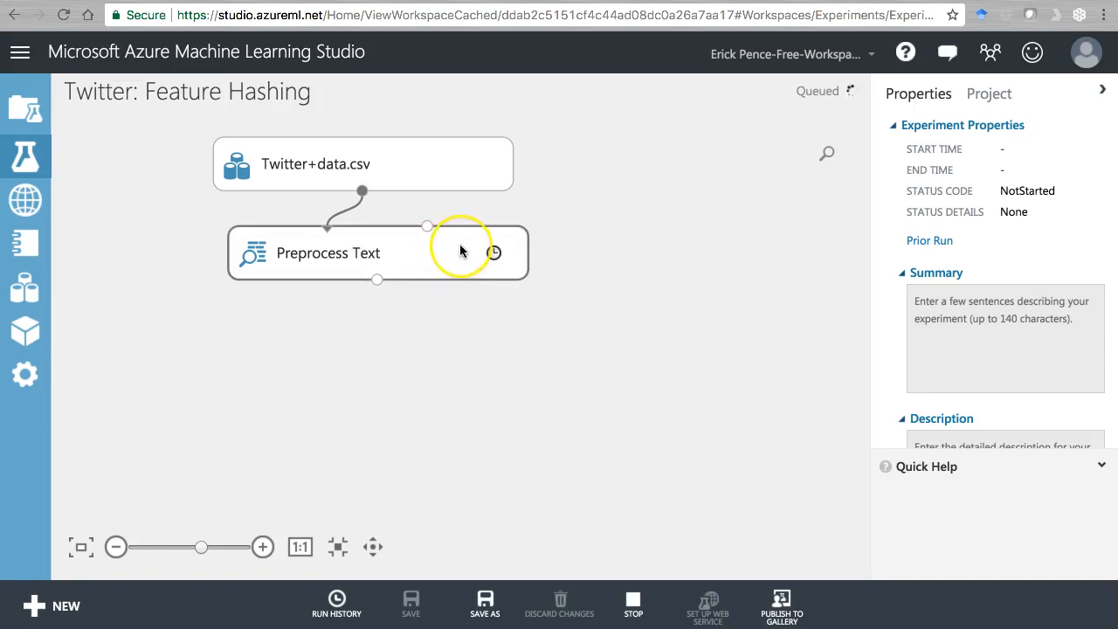
mouse_move(461, 253)
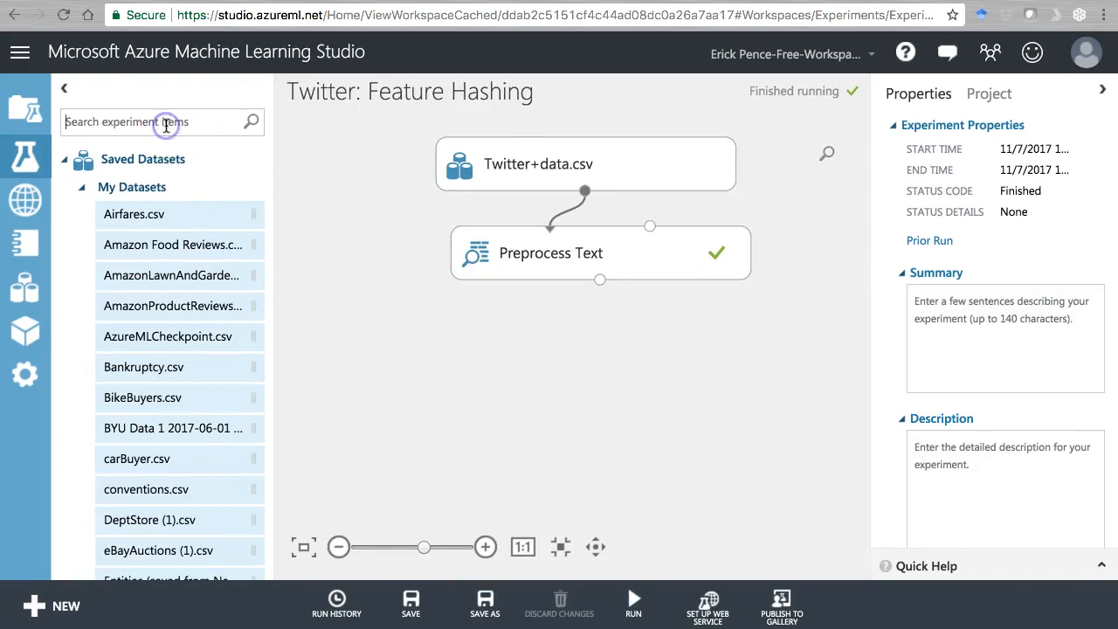
Add Clean Missing Data targeting only Preprocessed text, with Cleaning mode 'Remove entire row'
text(clean)
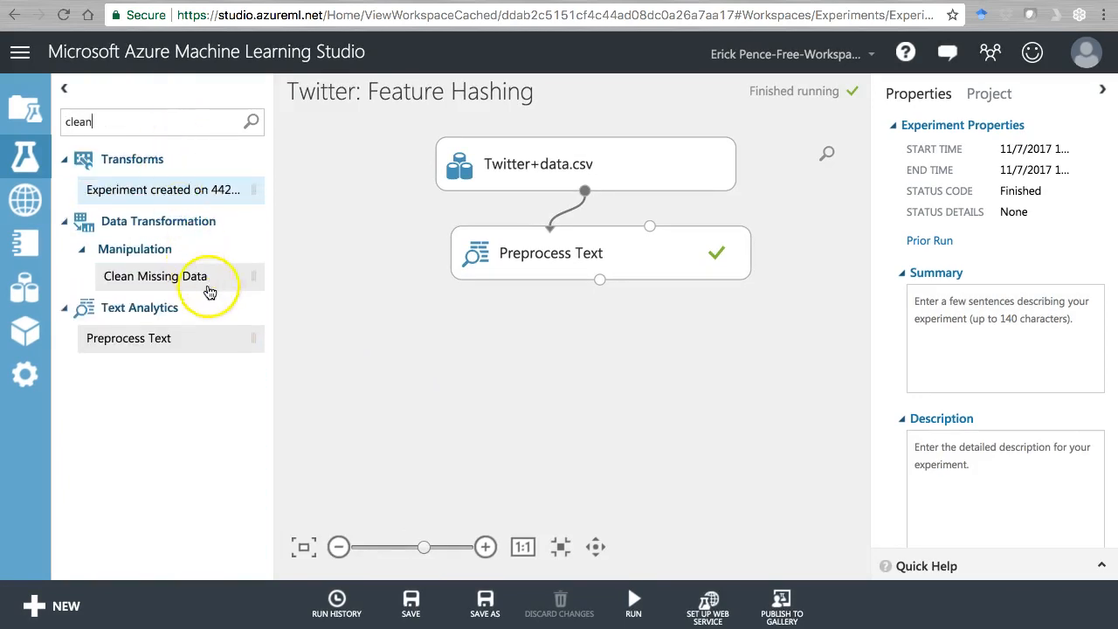
drag(155, 276, 599, 343)
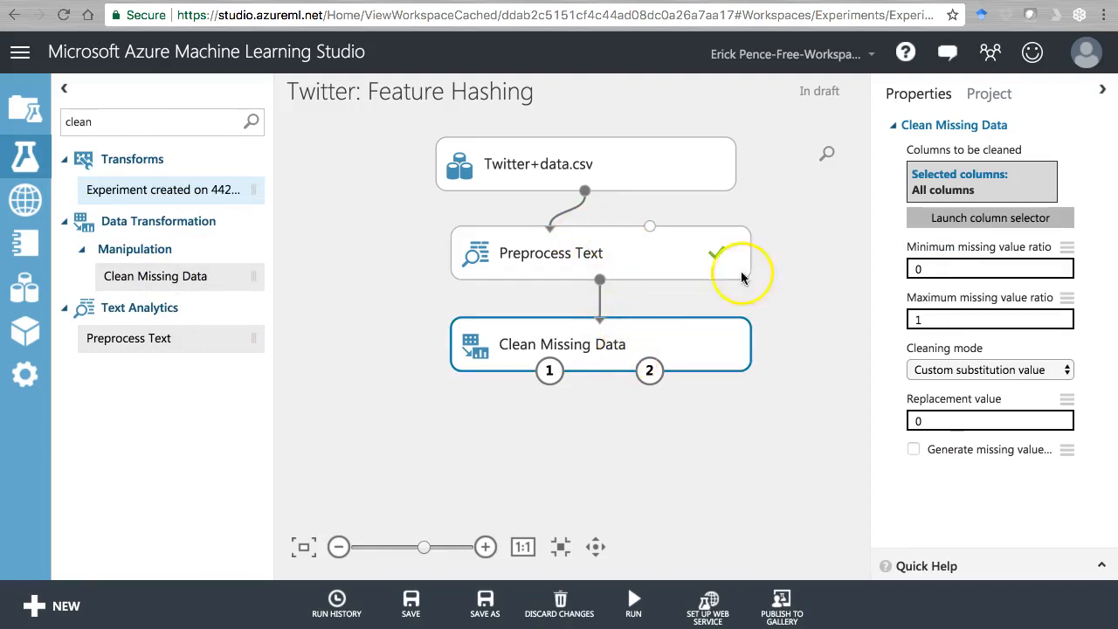
click(989, 217)
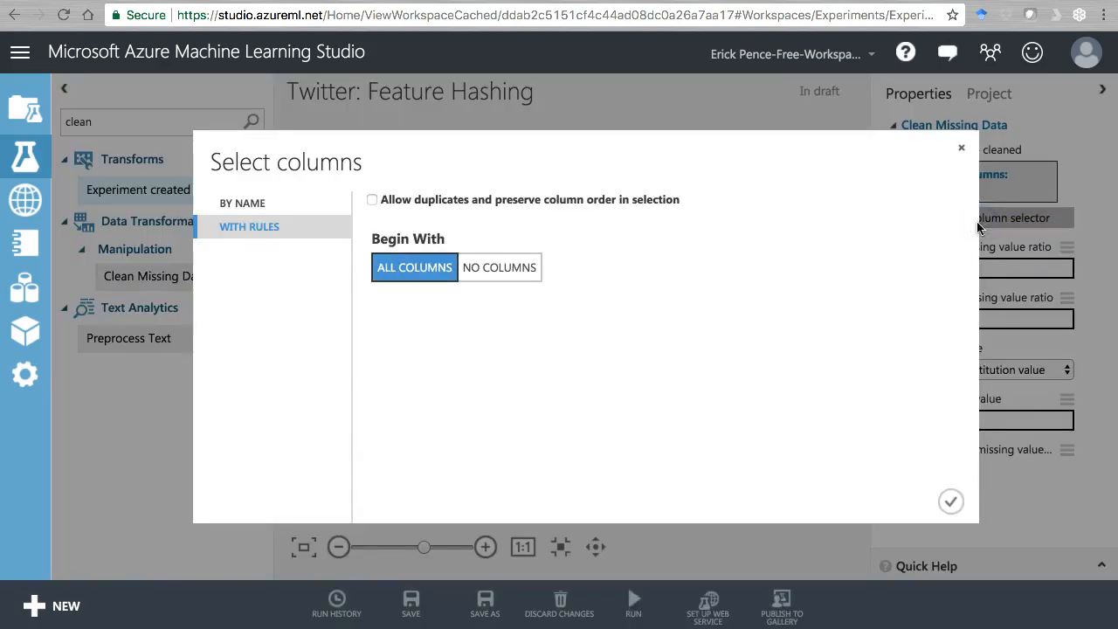
click(242, 203)
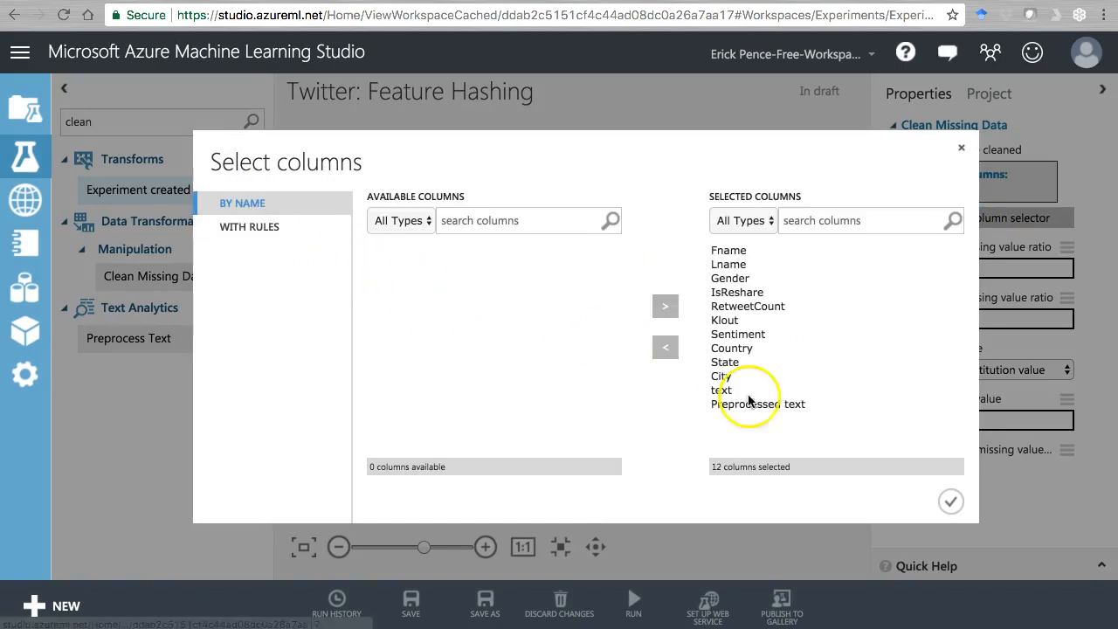
click(758, 404)
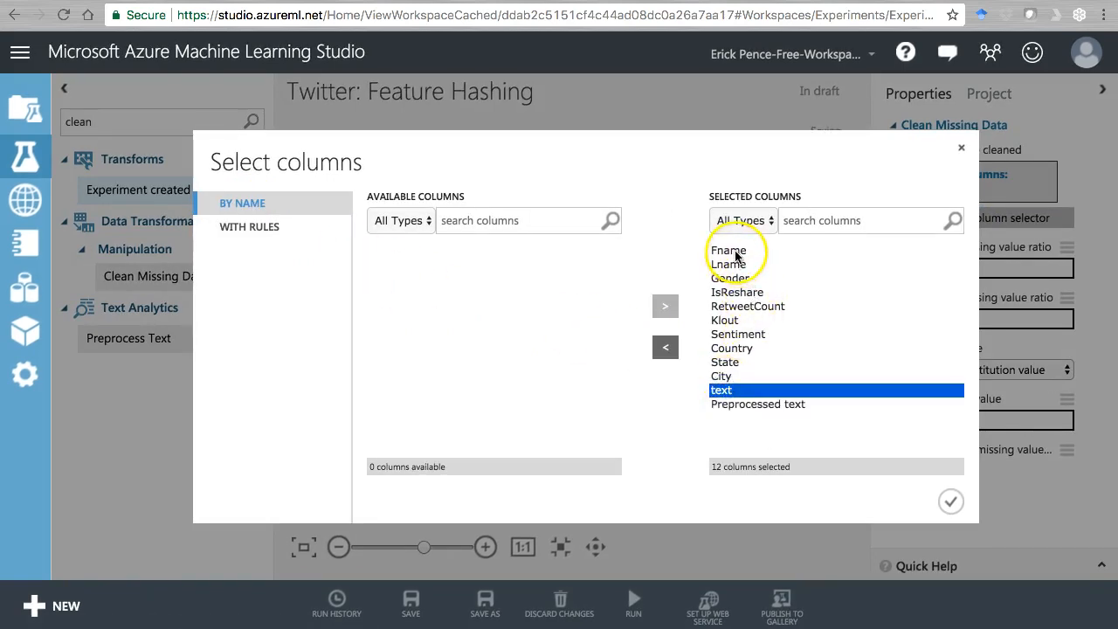
click(665, 347)
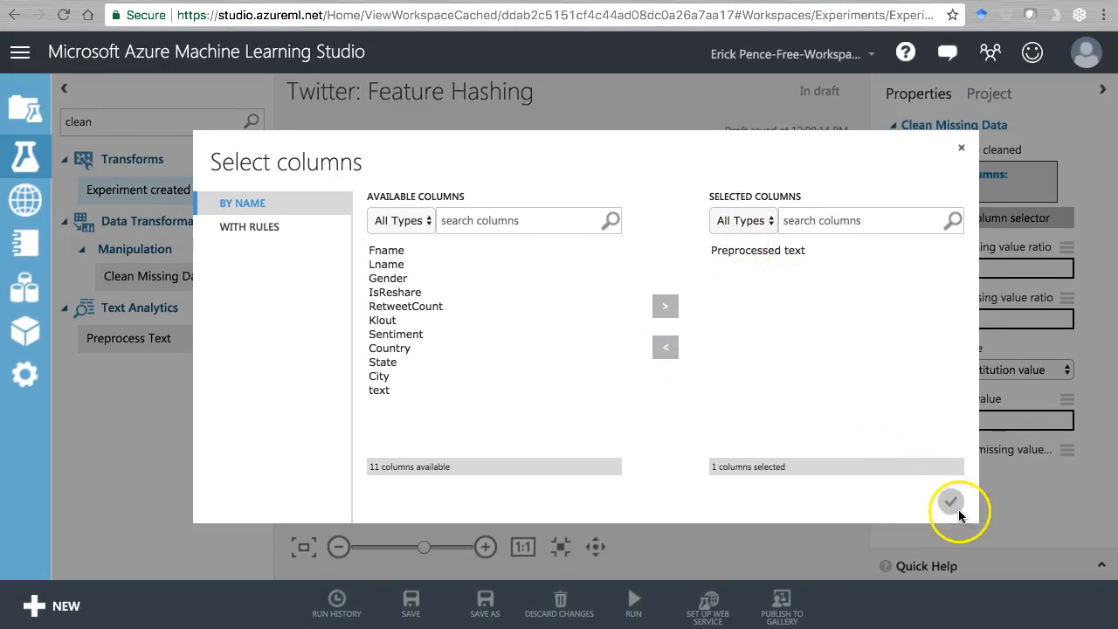
click(951, 501)
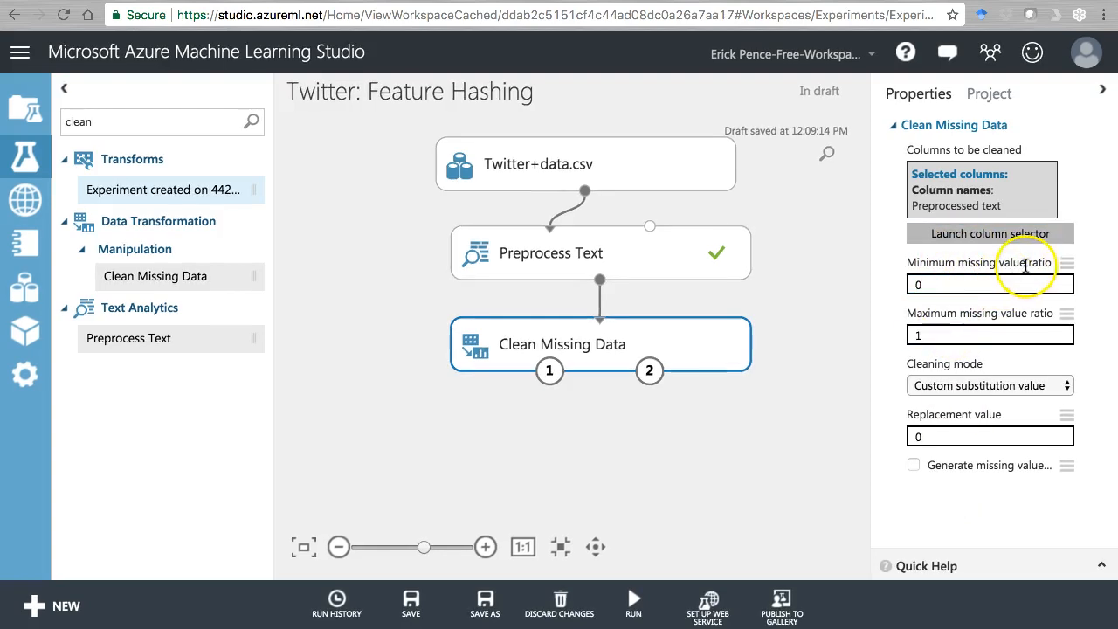
click(989, 385)
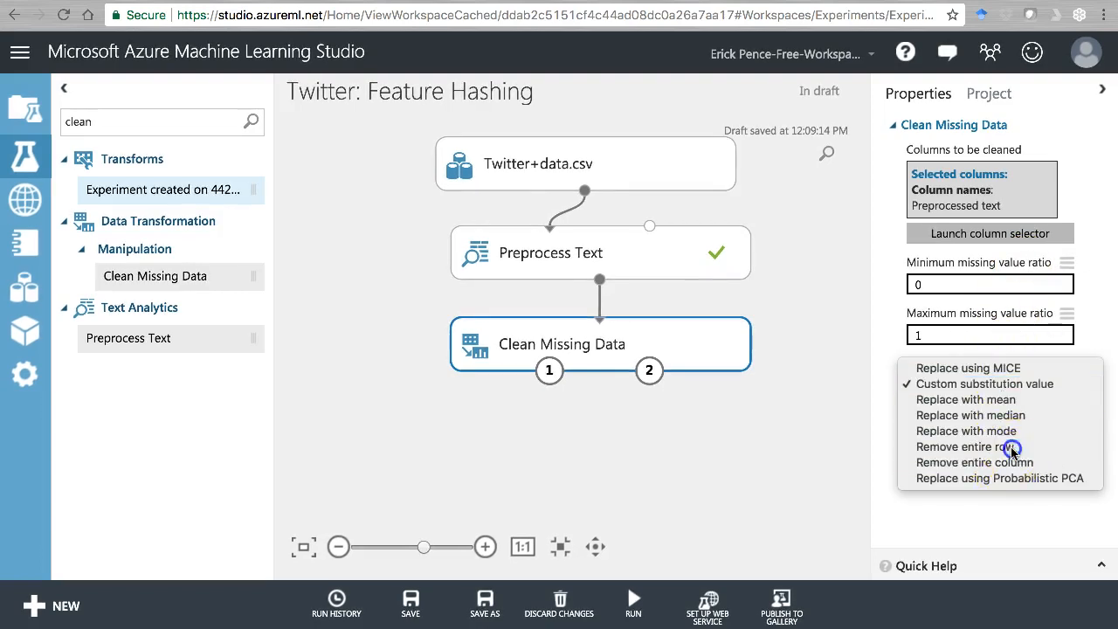
click(963, 446)
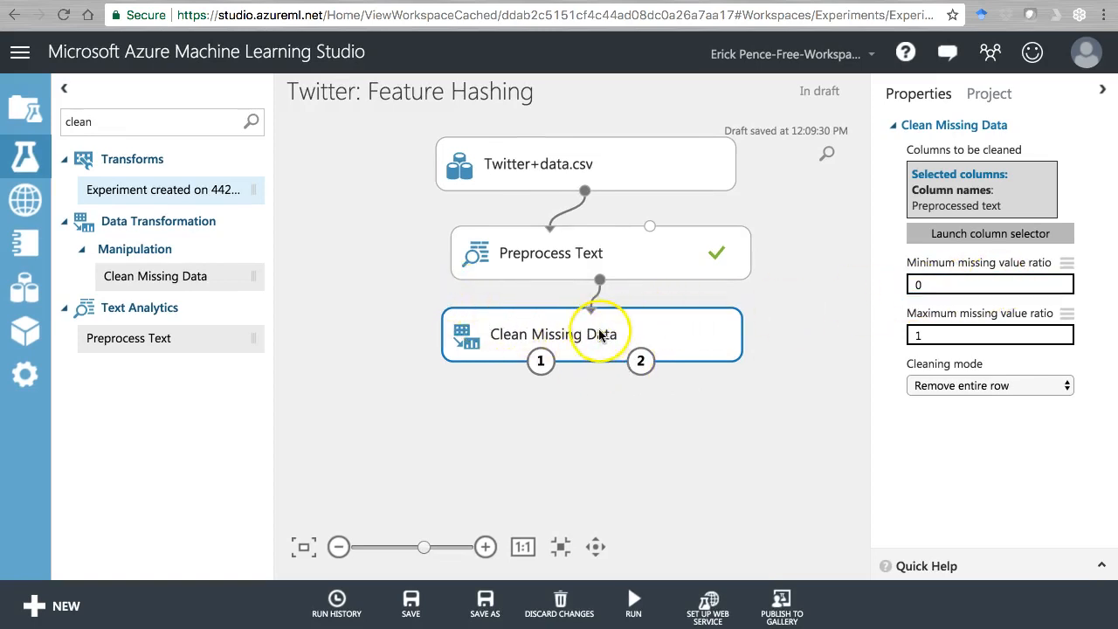
Review Preprocess Text, then add Select Columns in Dataset including only Preprocessed text
click(551, 252)
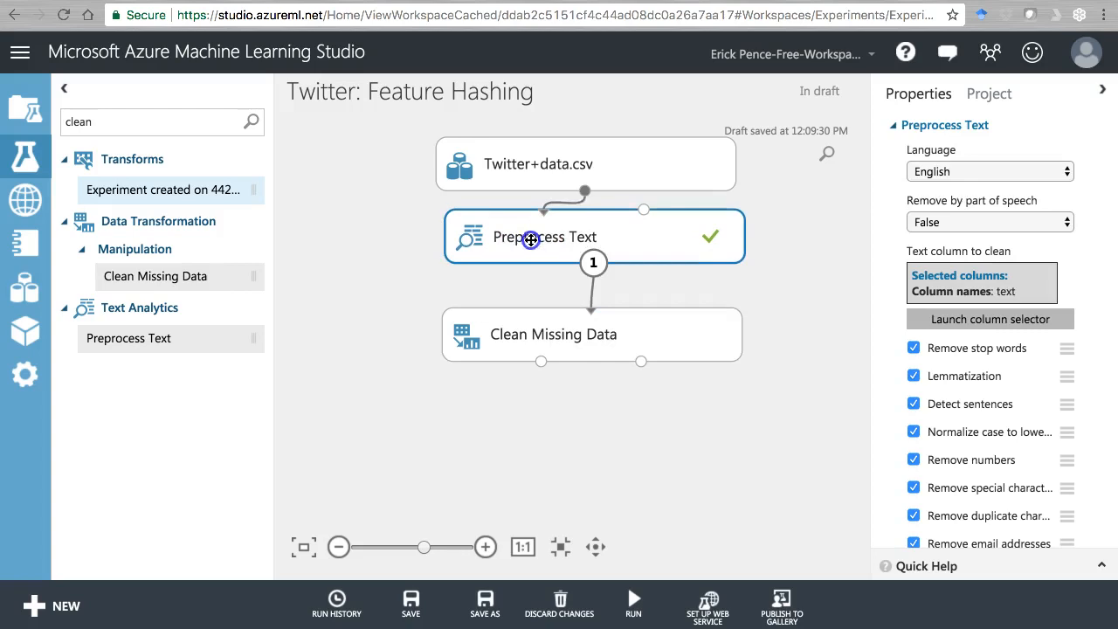
click(557, 335)
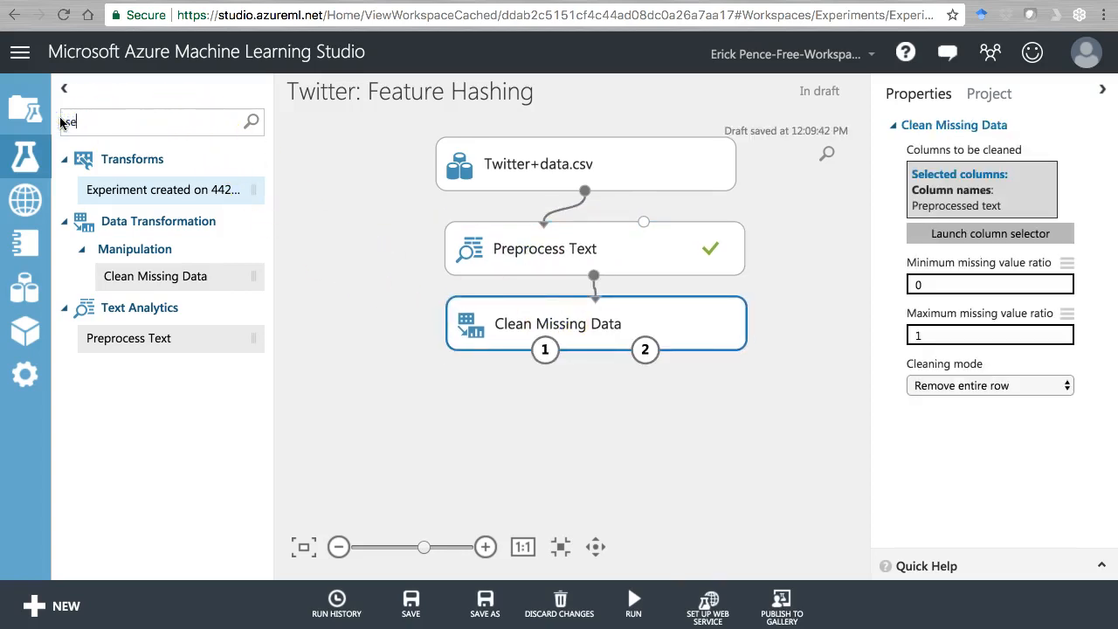
text(select)
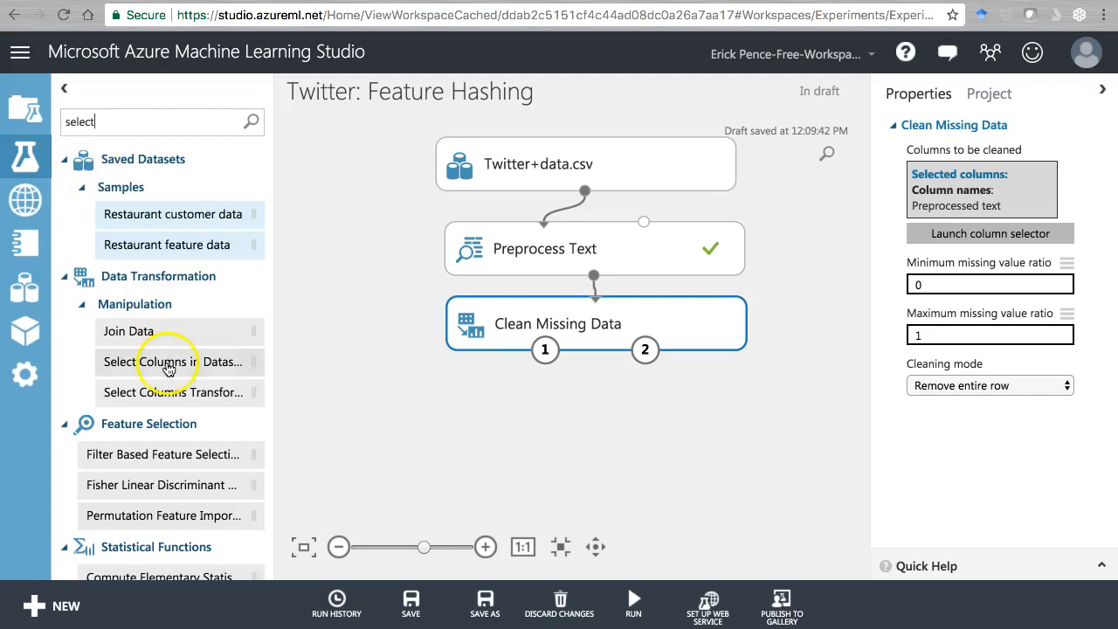
drag(172, 362, 583, 413)
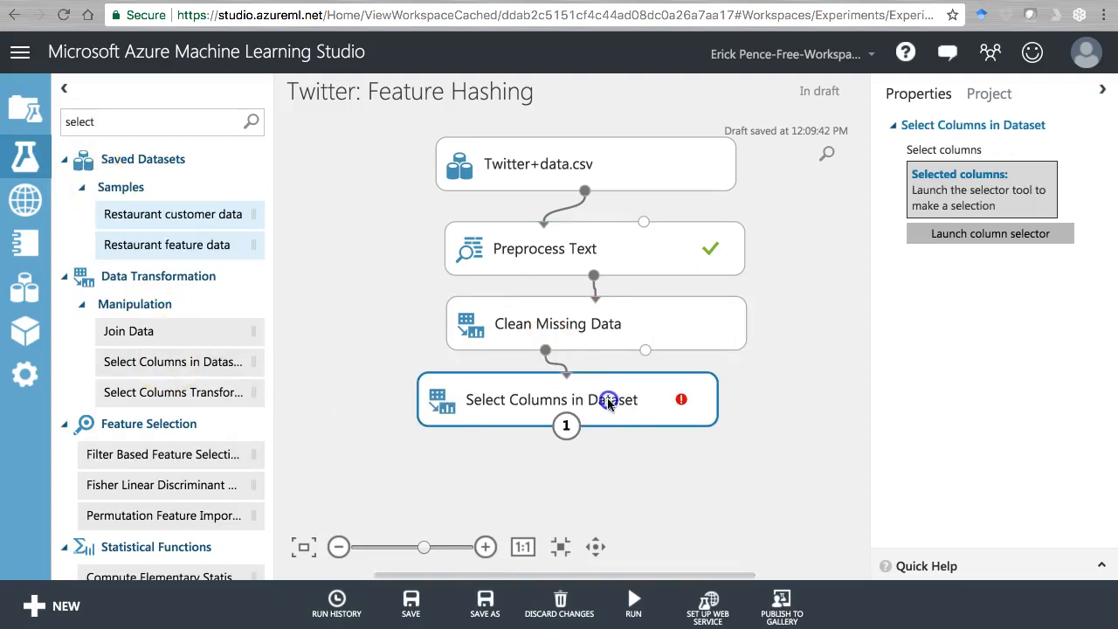
click(989, 234)
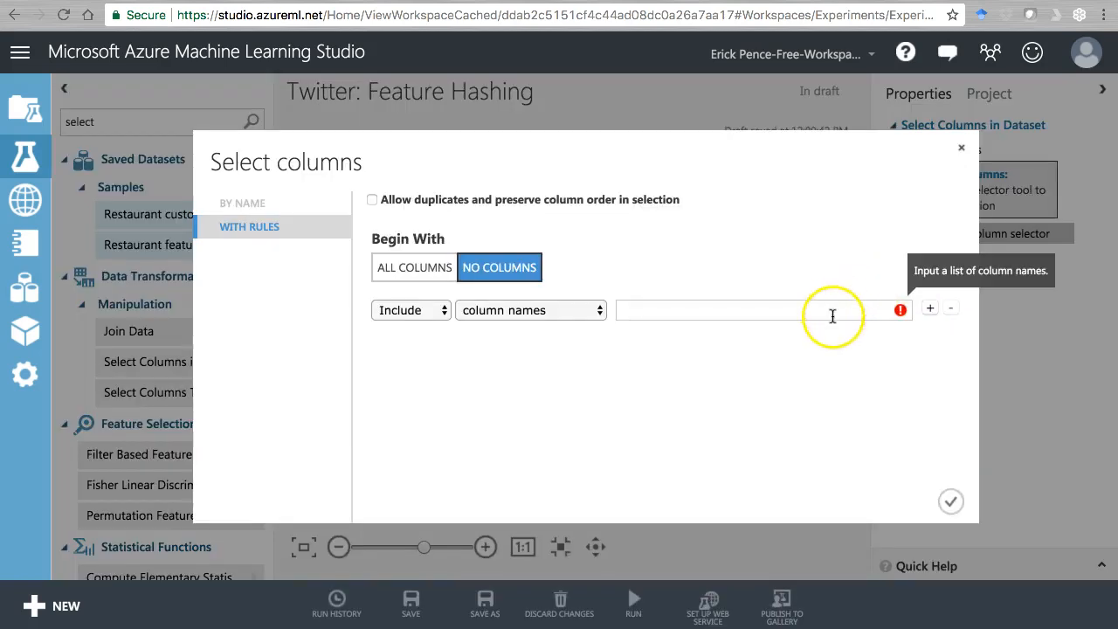
mouse_move(911, 470)
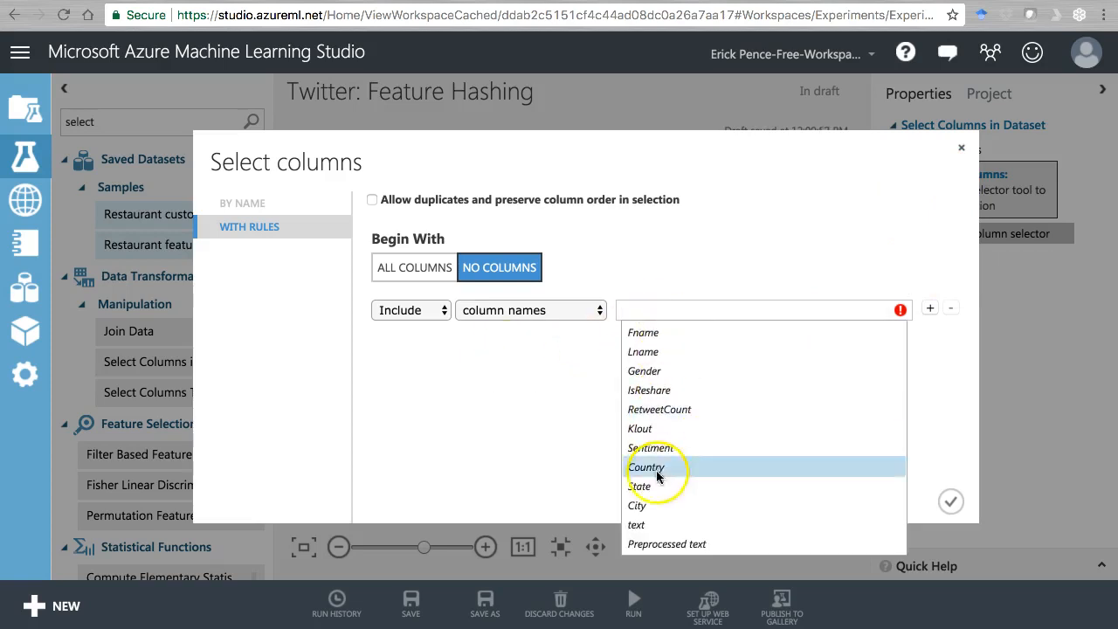
click(666, 544)
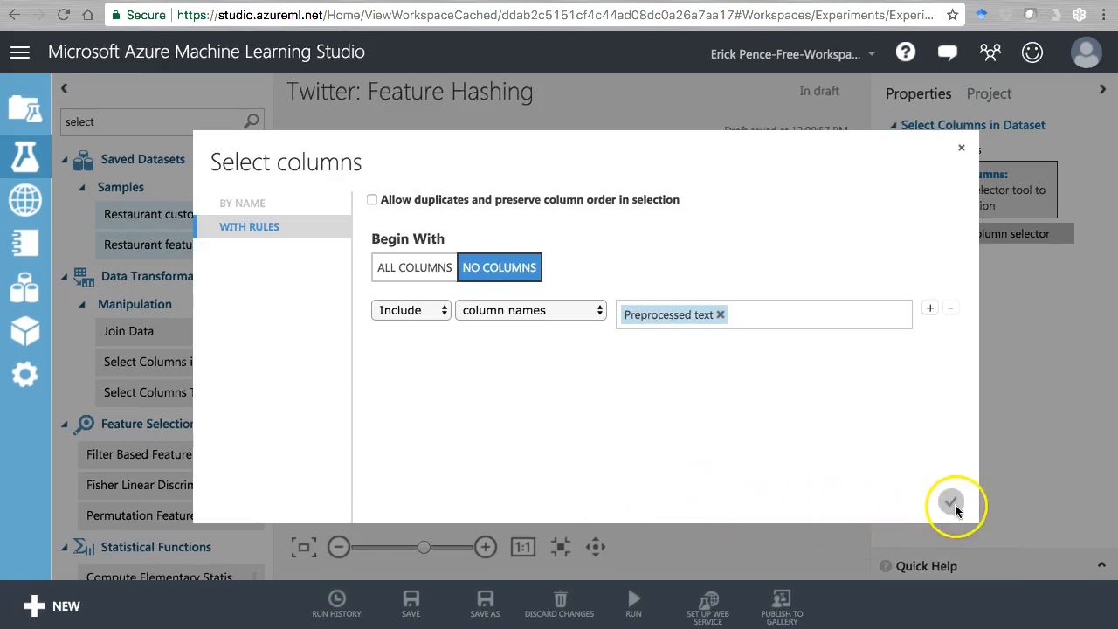
click(952, 502)
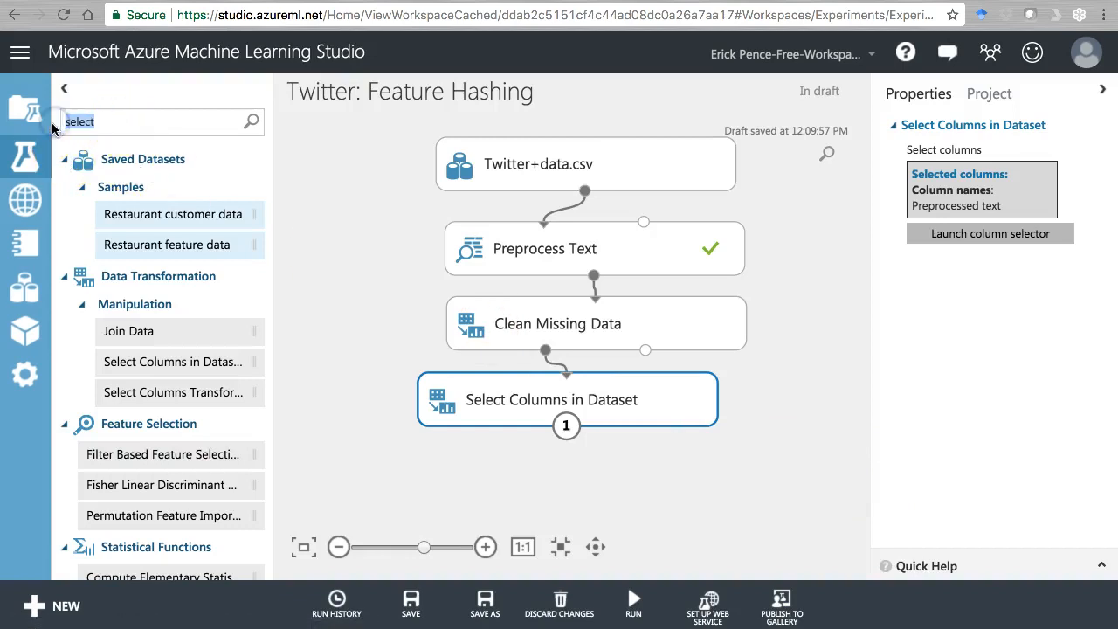
Clear the module search and collapse the Data Transformation, Transforms and Feature Selection groups
click(26, 159)
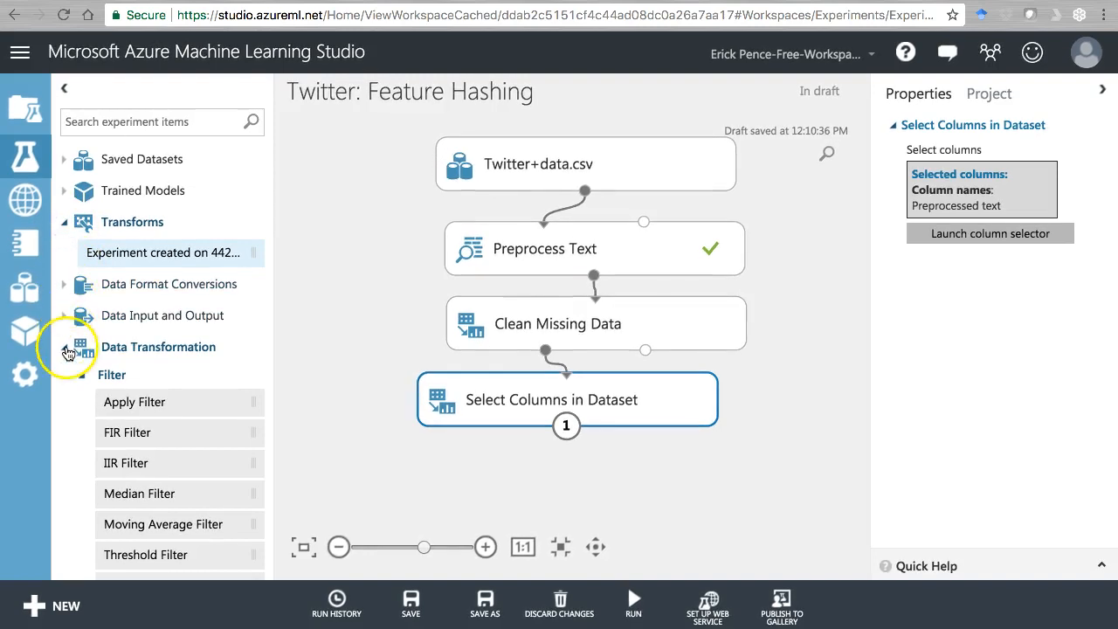
click(69, 347)
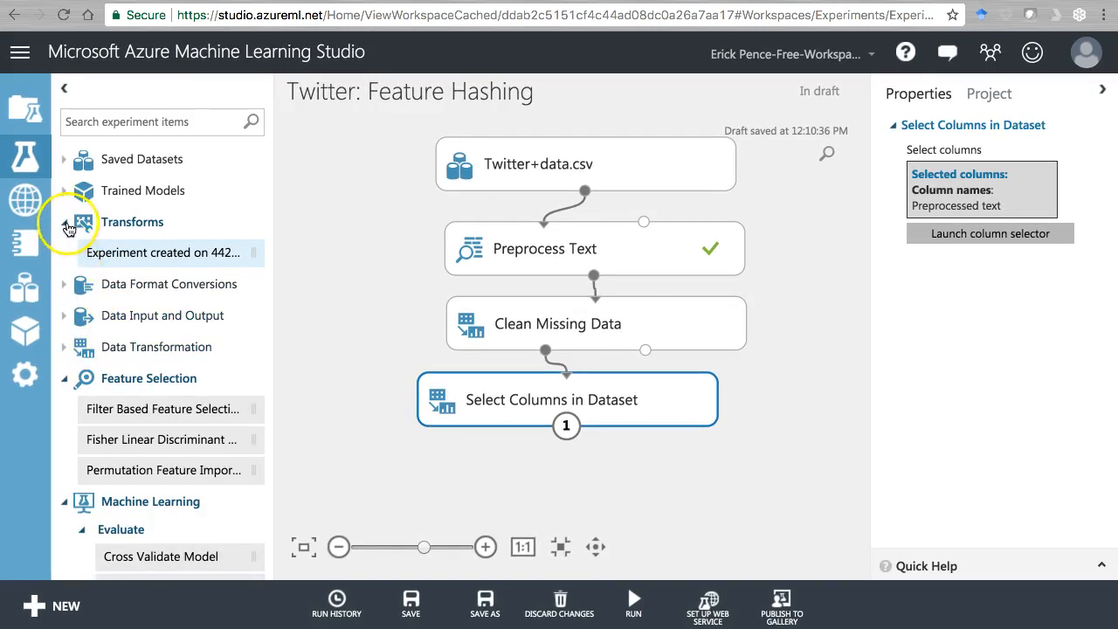
click(62, 221)
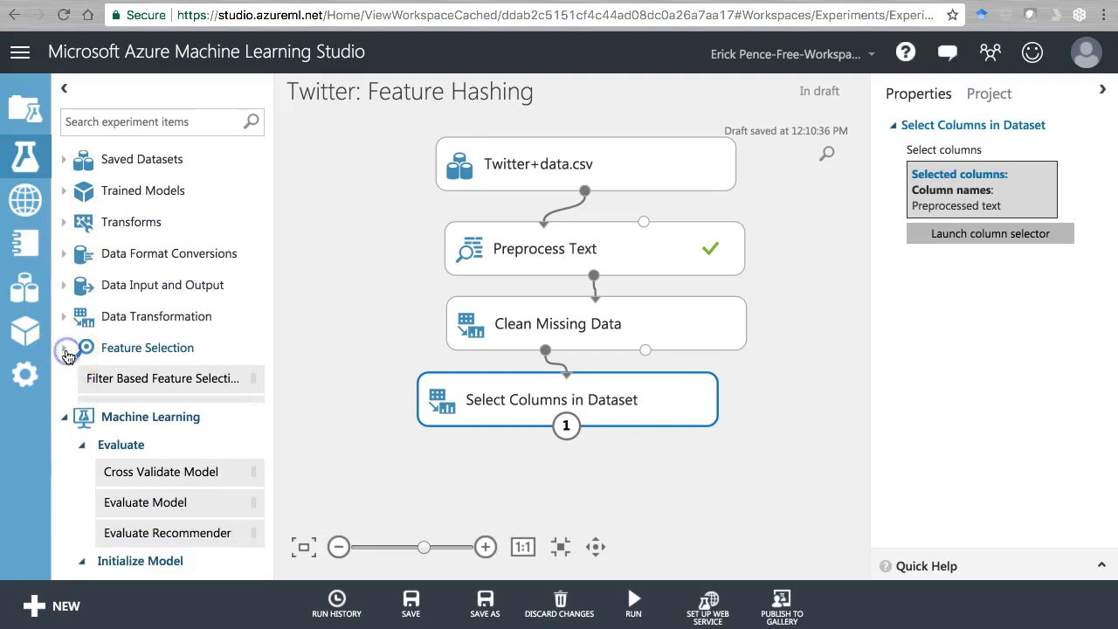
click(64, 417)
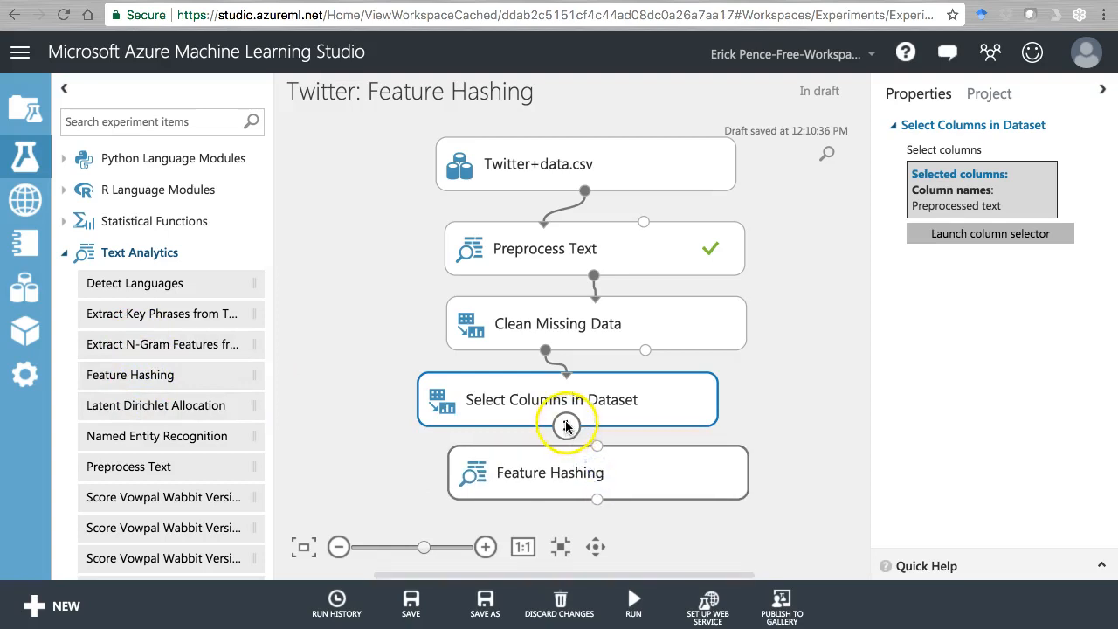
click(550, 472)
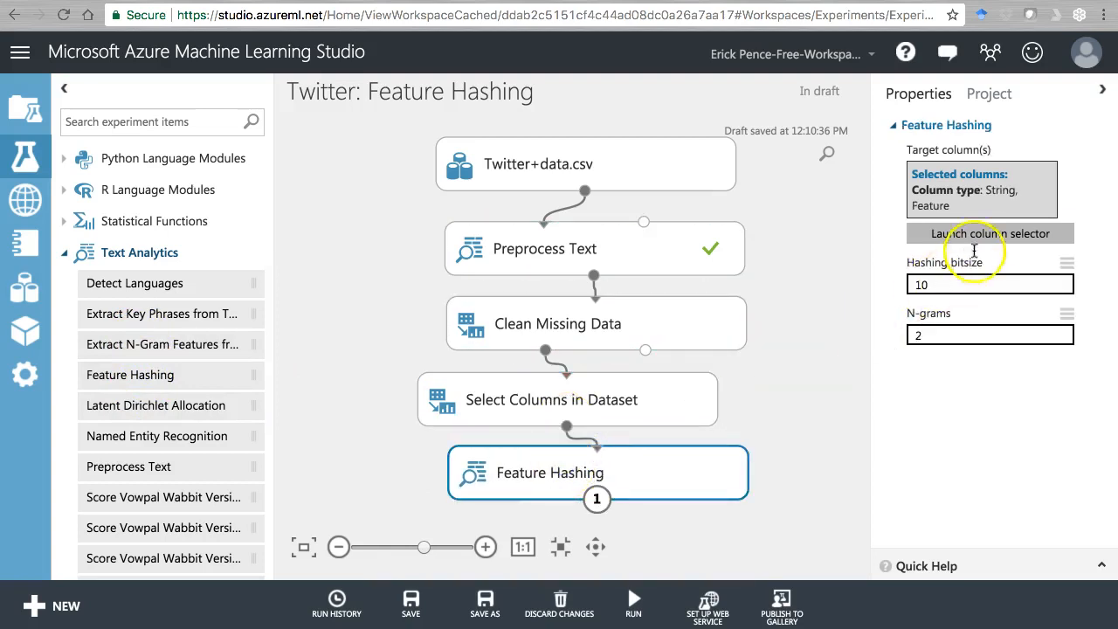
click(990, 233)
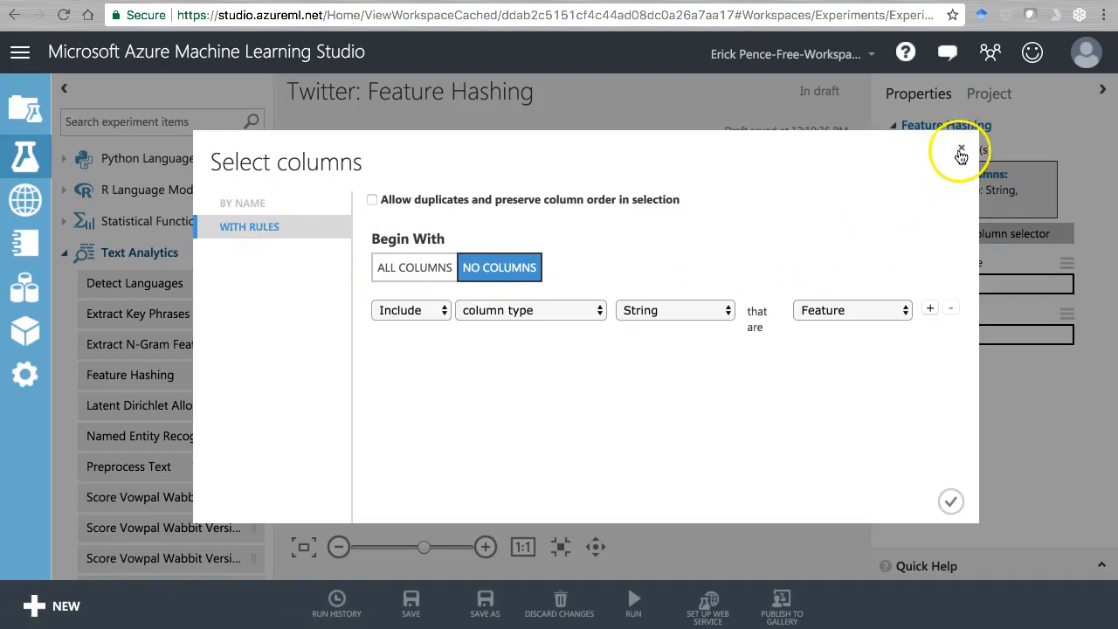
click(960, 150)
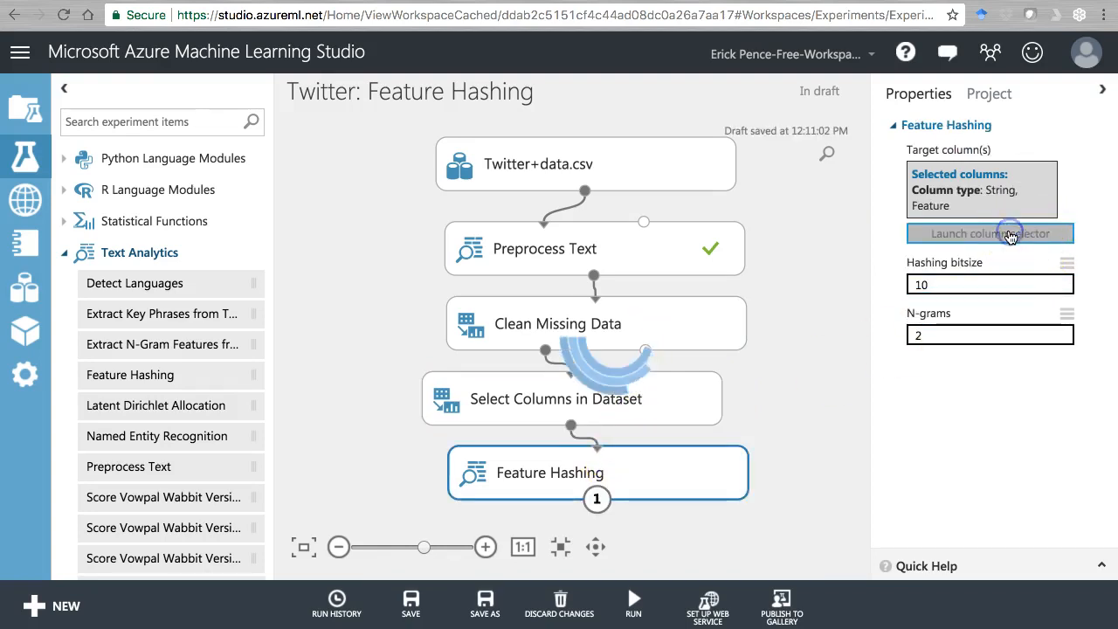
click(989, 234)
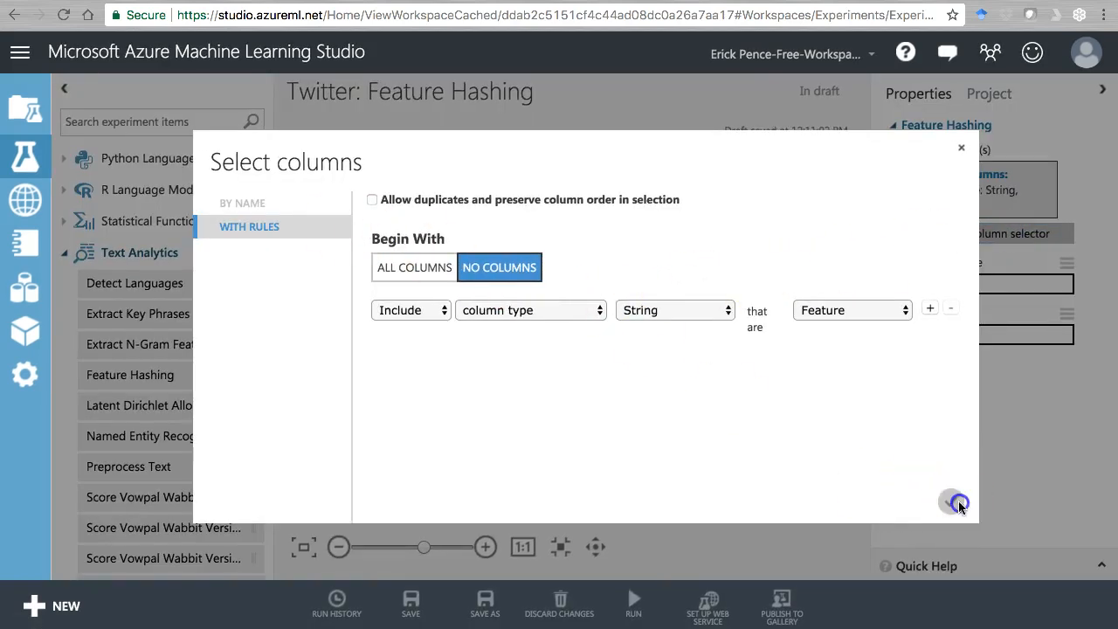
click(952, 502)
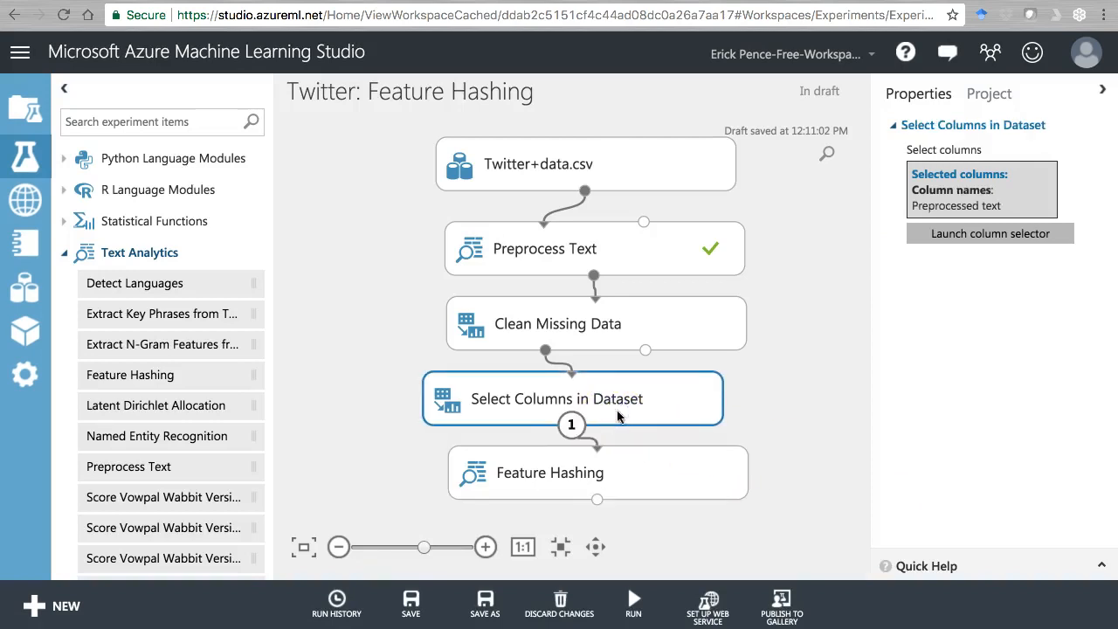
click(551, 473)
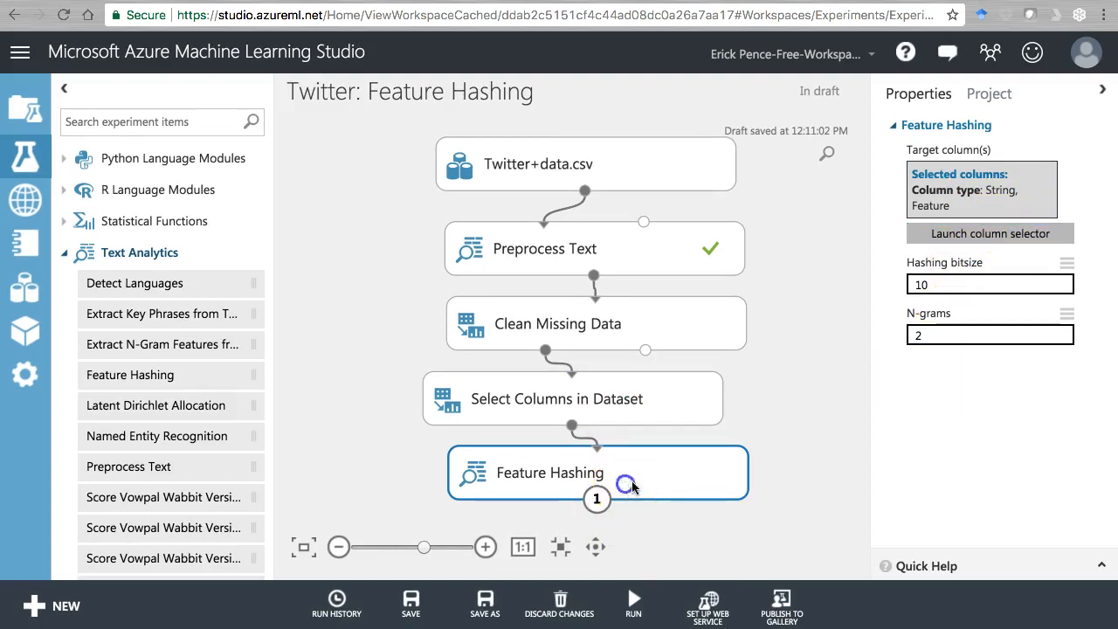
click(989, 335)
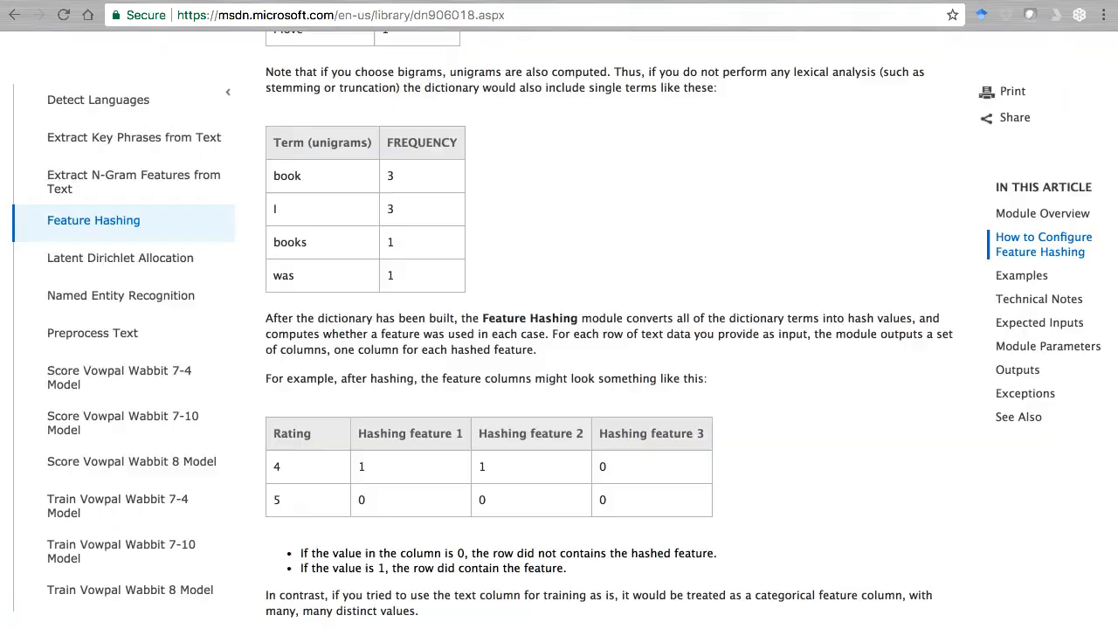
Scroll the MSDN Feature Hashing page and search it for 'bitsiz'
scroll(down, 3)
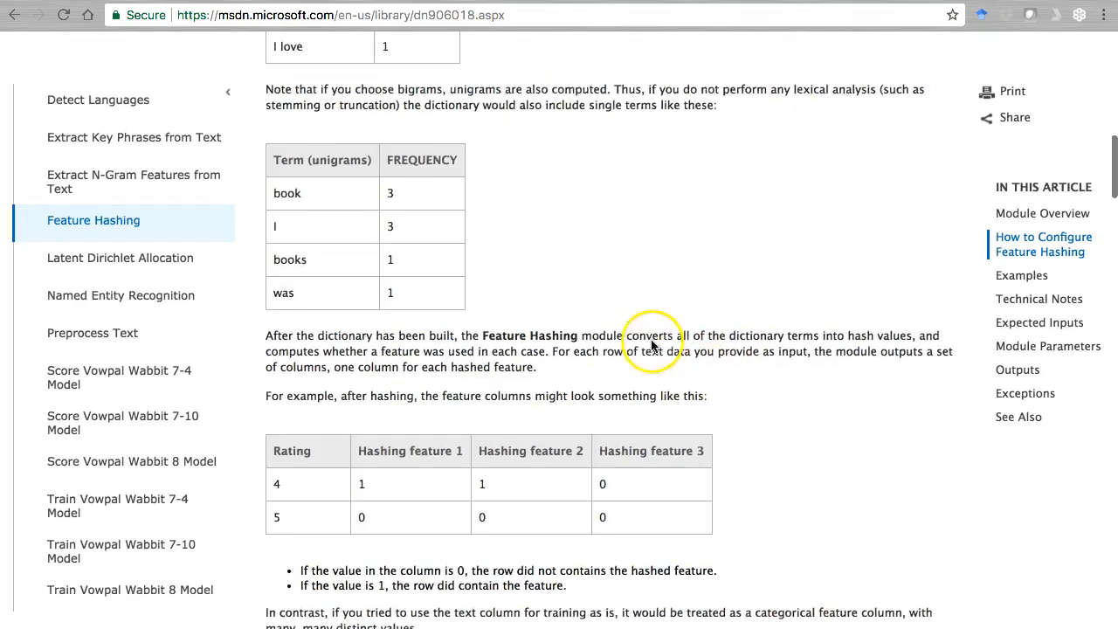
scroll(down, 3)
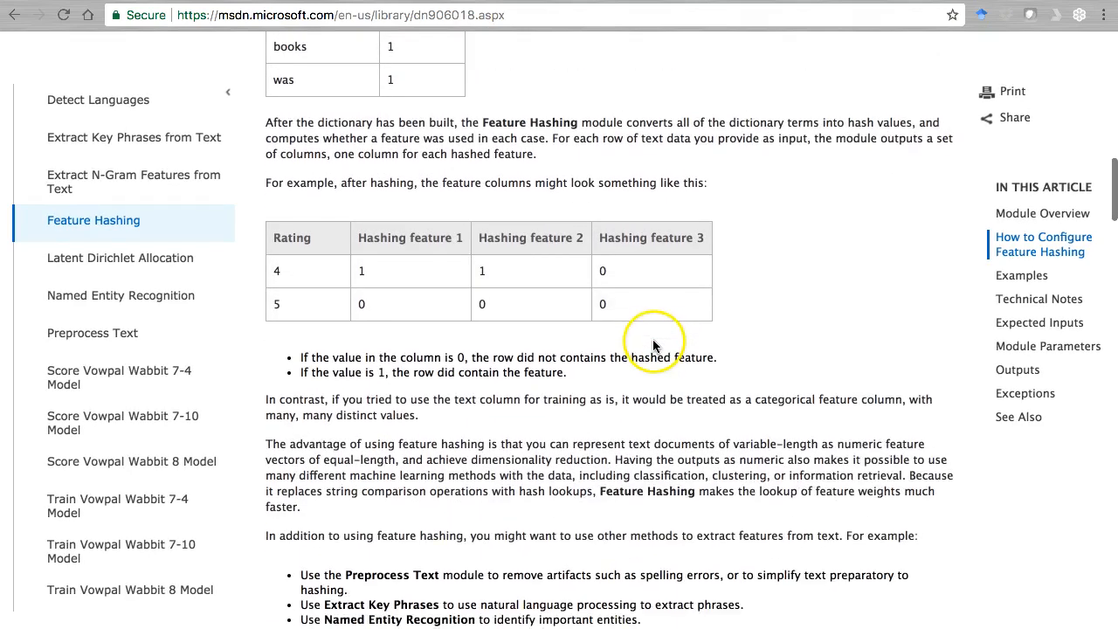
scroll(down, 3)
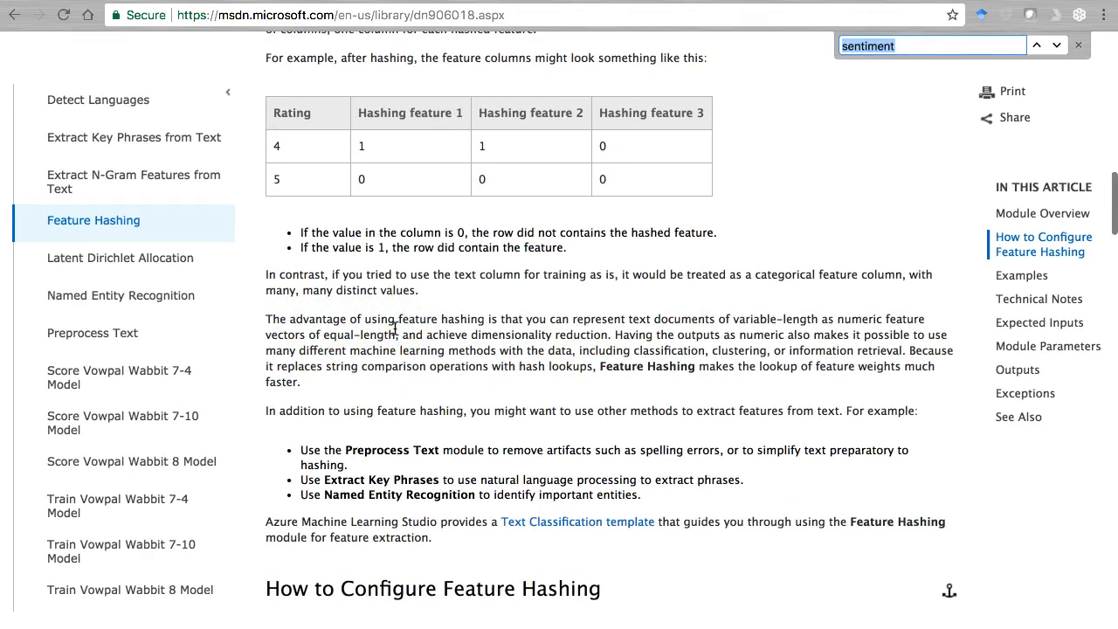
text(bitsiz)
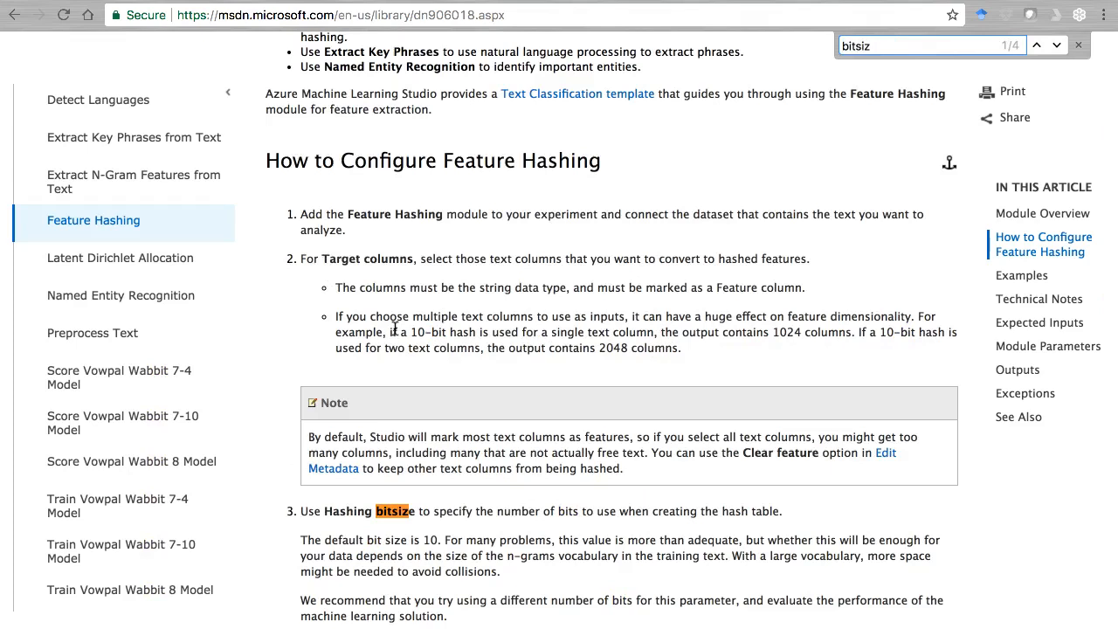
scroll(down, 3)
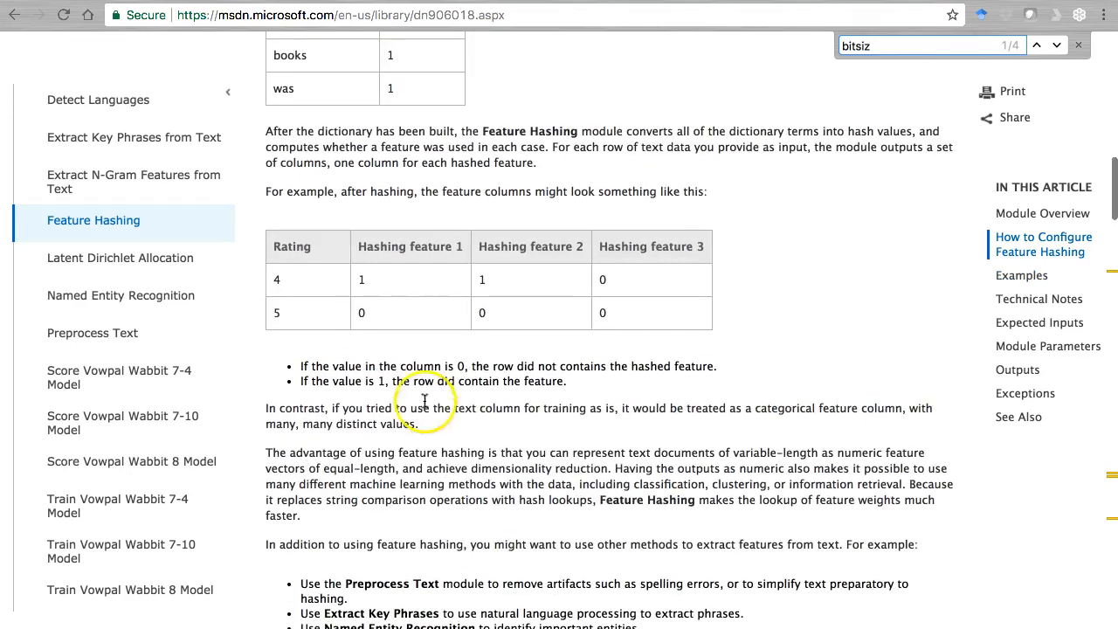
mouse_move(373, 290)
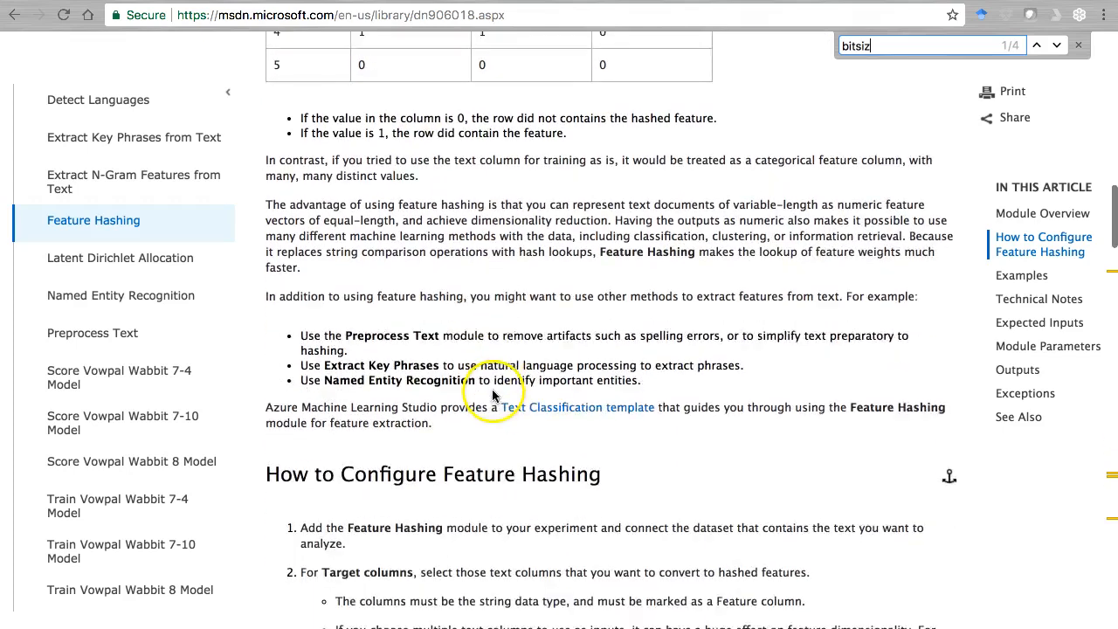
Read How to Configure Feature Hashing to step 3, highlighting 'two text columns'
scroll(down, 3)
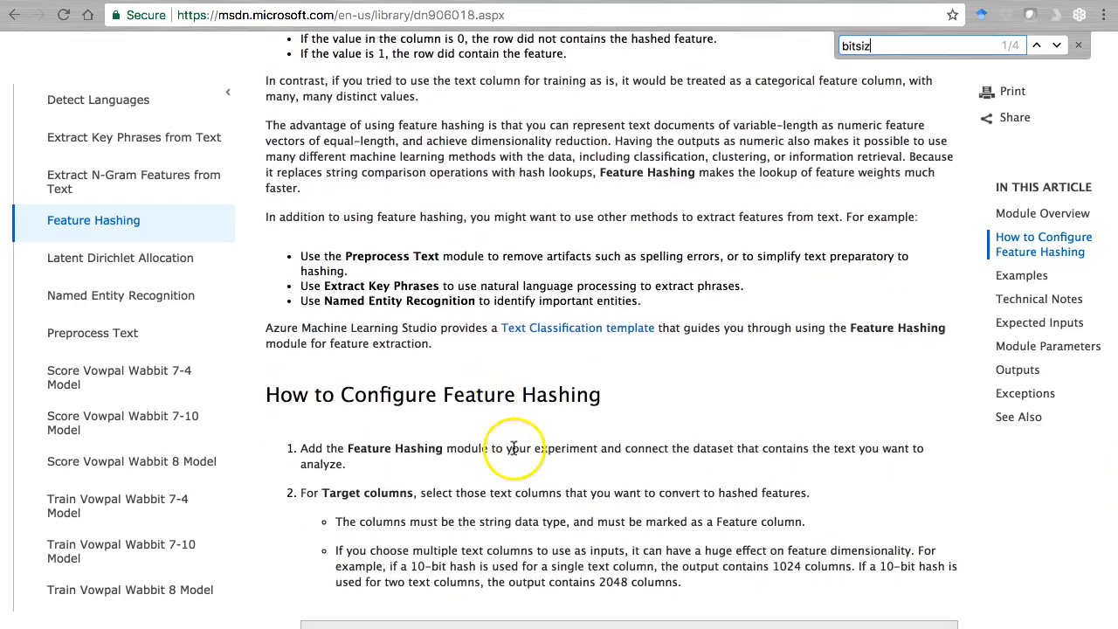
scroll(down, 3)
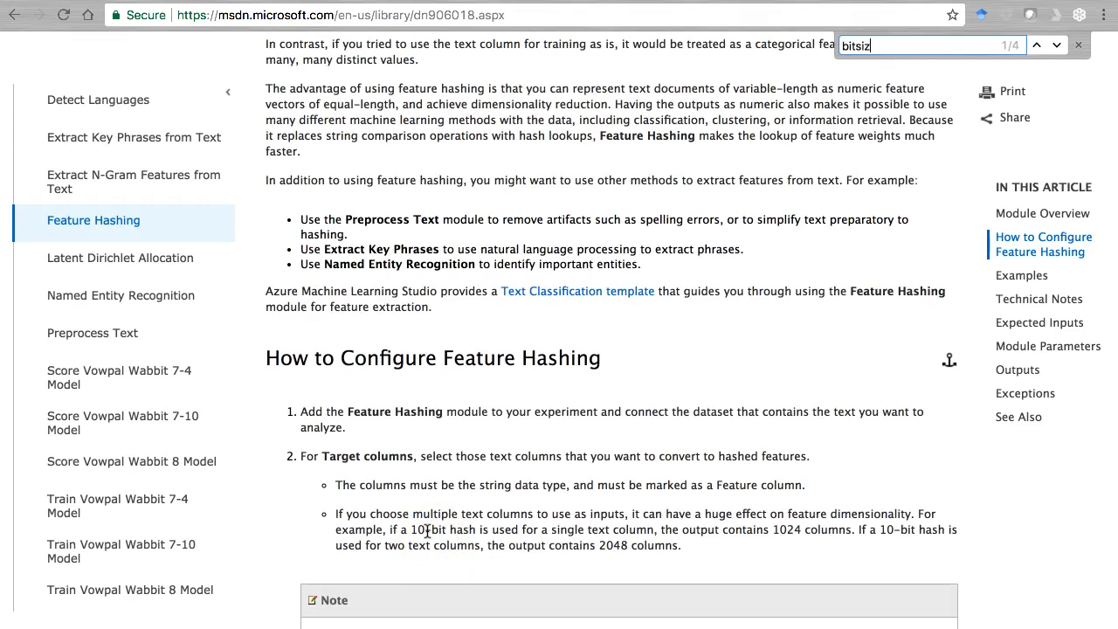
scroll(down, 3)
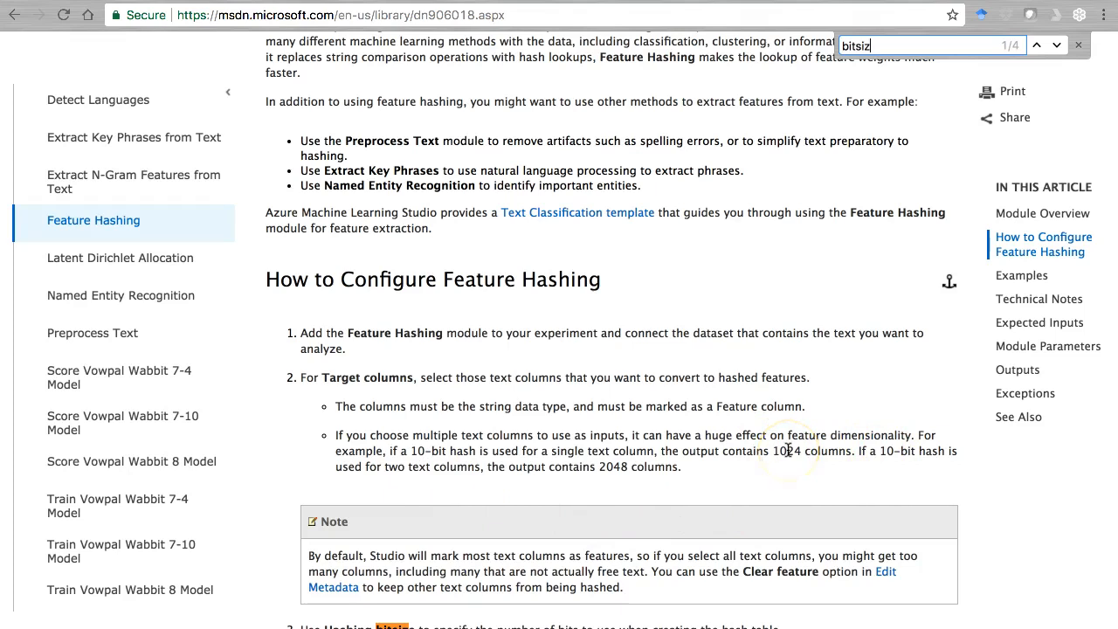
scroll(down, 3)
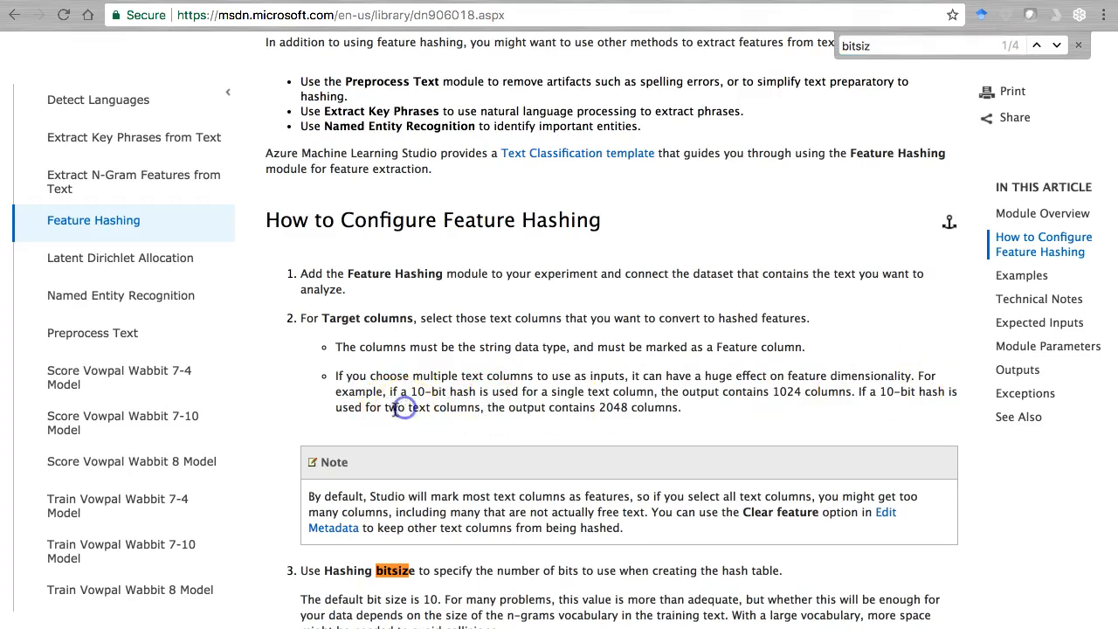
drag(392, 407, 489, 407)
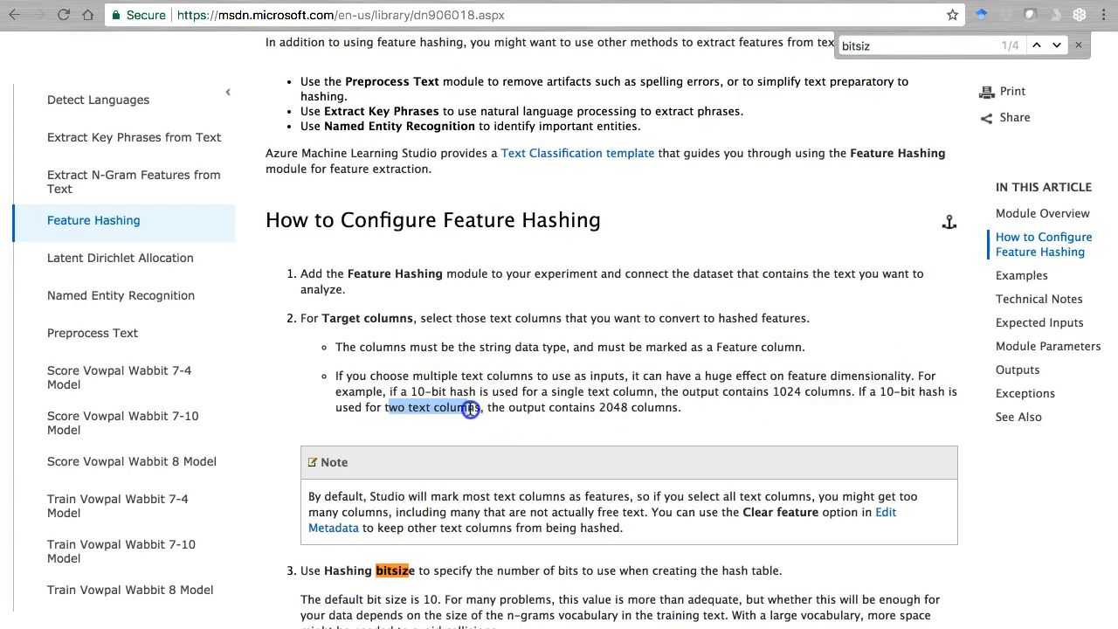
mouse_move(736, 415)
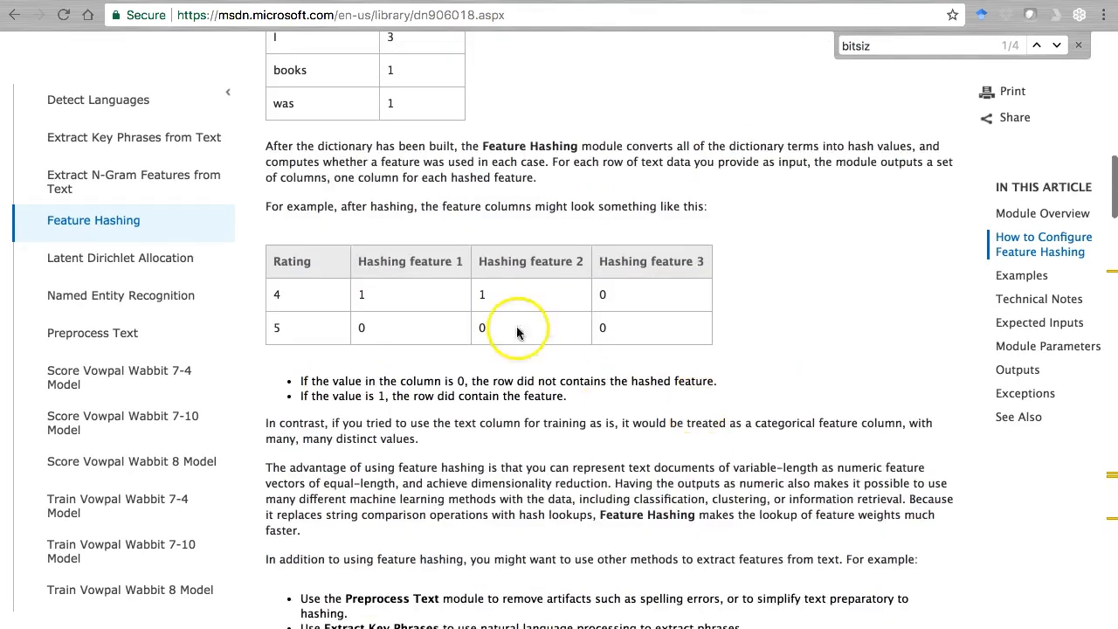
scroll(down, 3)
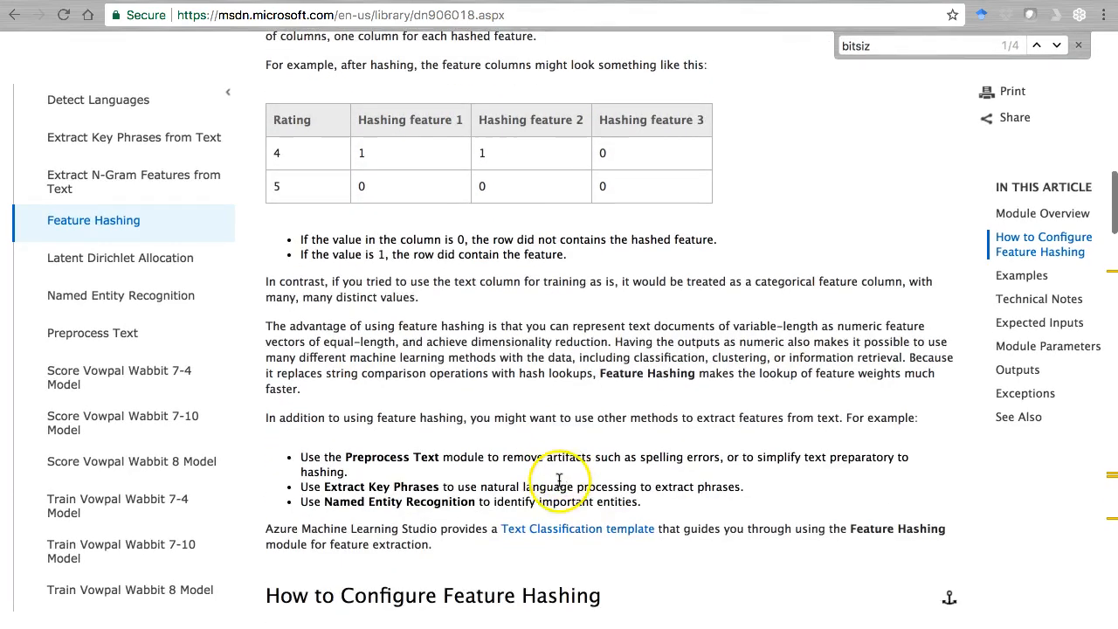
scroll(down, 3)
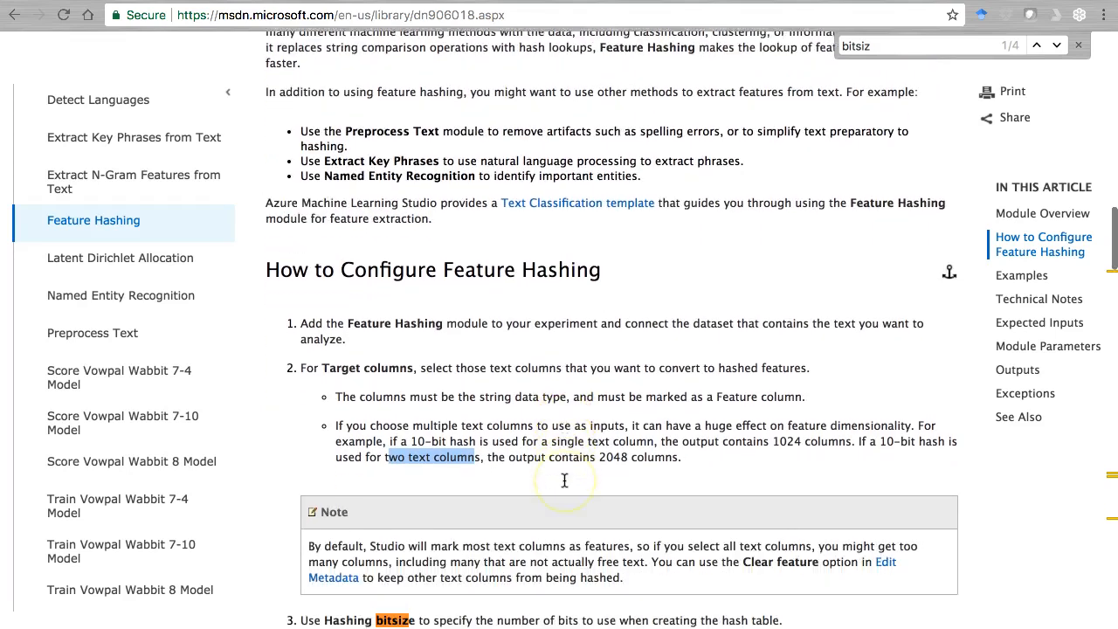
scroll(down, 3)
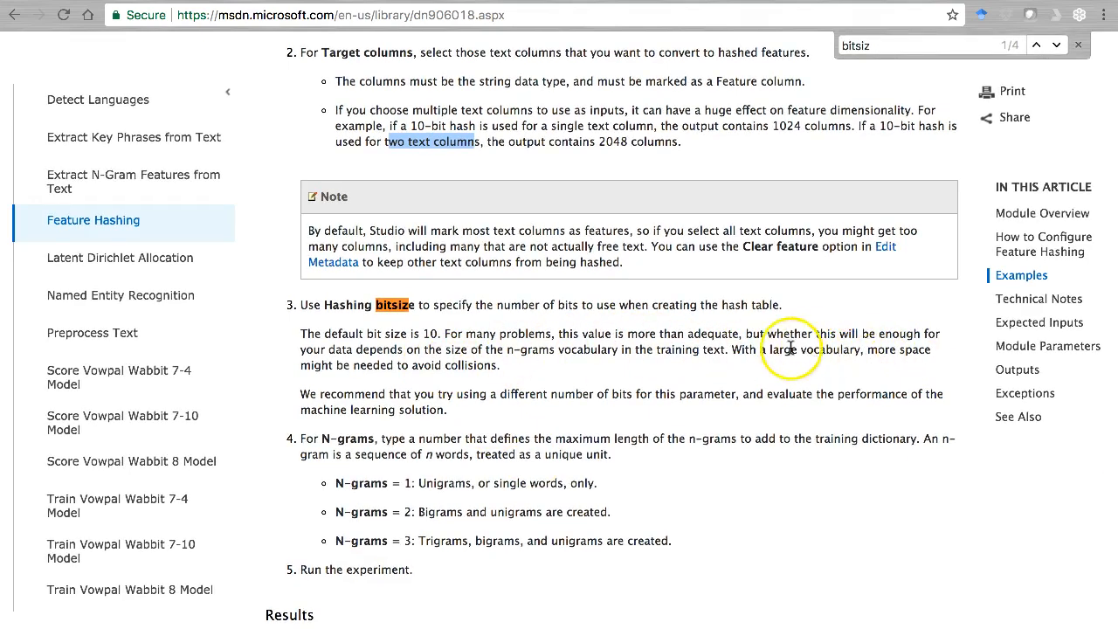
mouse_move(776, 332)
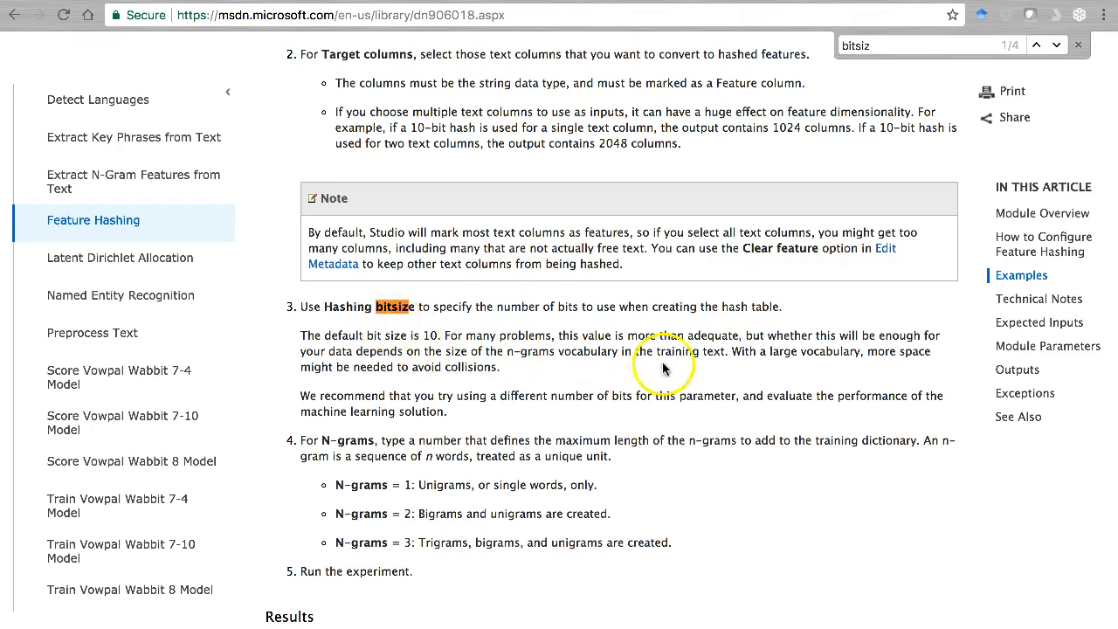
mouse_move(450, 341)
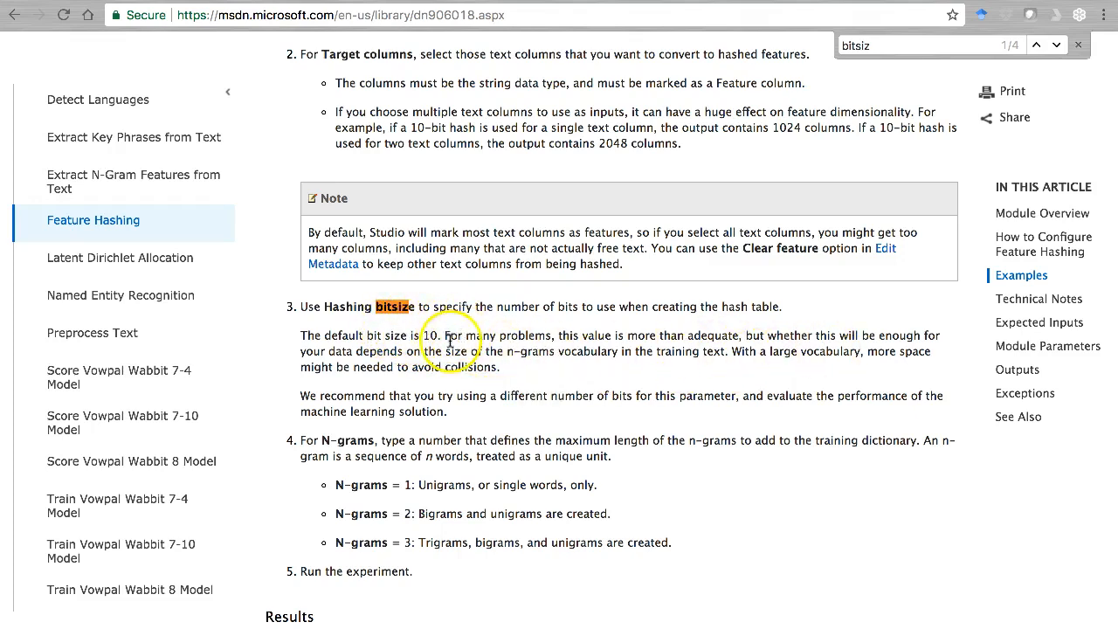
scroll(down, 3)
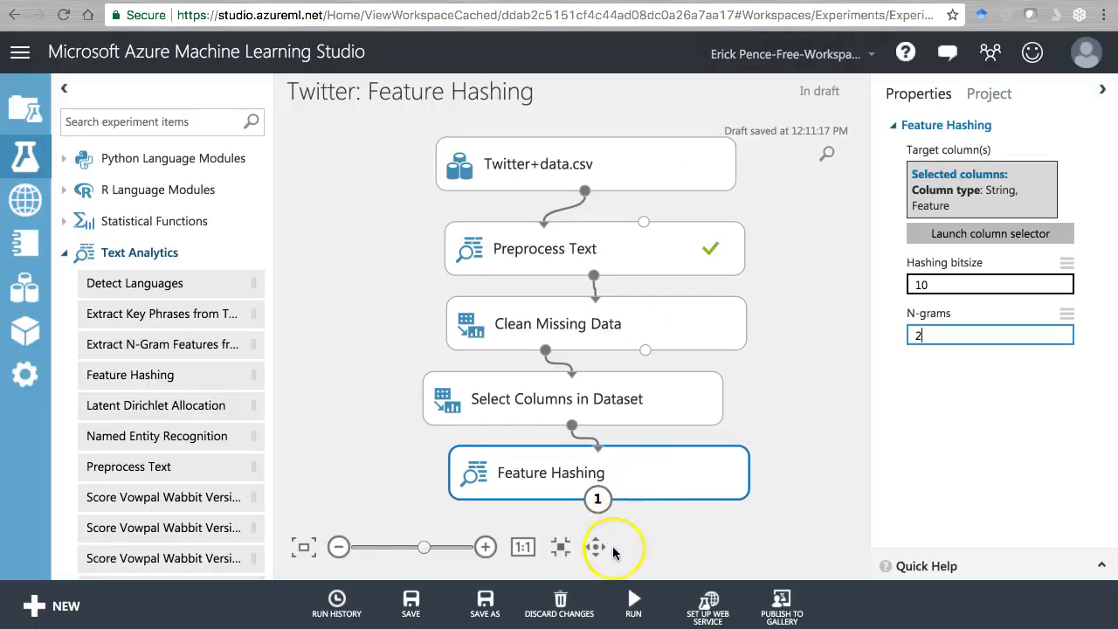
Set Feature Hashing's target columns to the string feature column rule
click(632, 605)
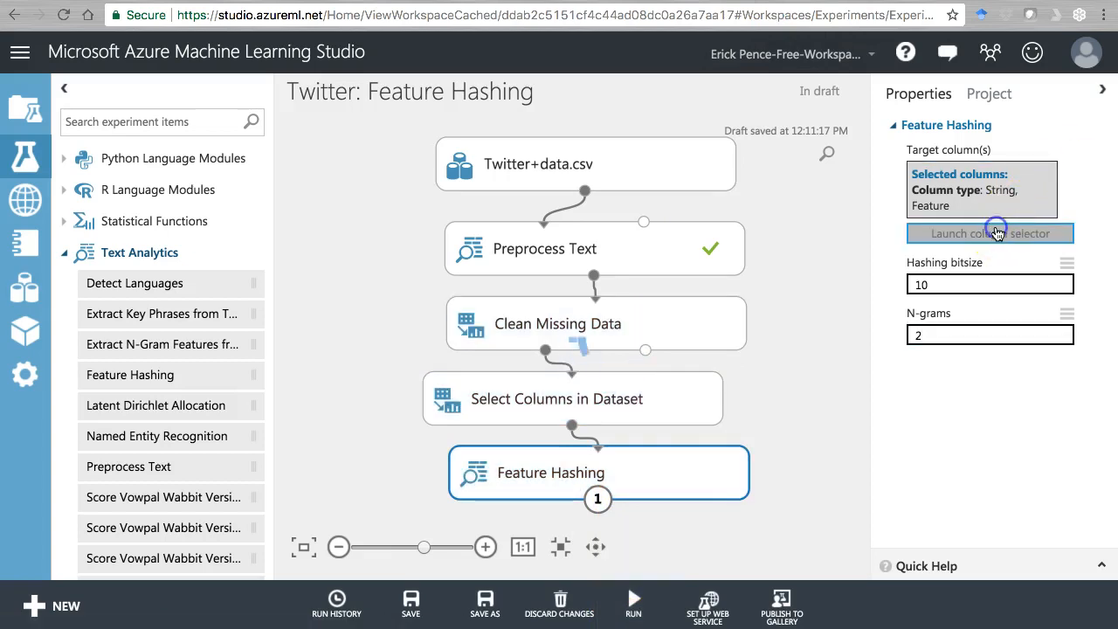
click(988, 233)
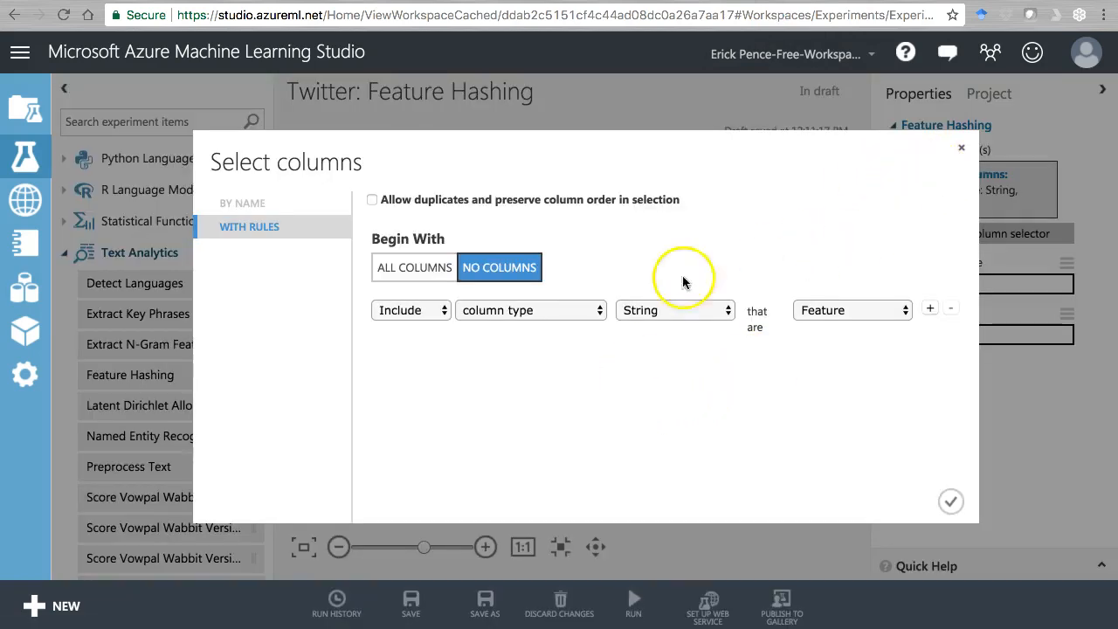
mouse_move(860, 266)
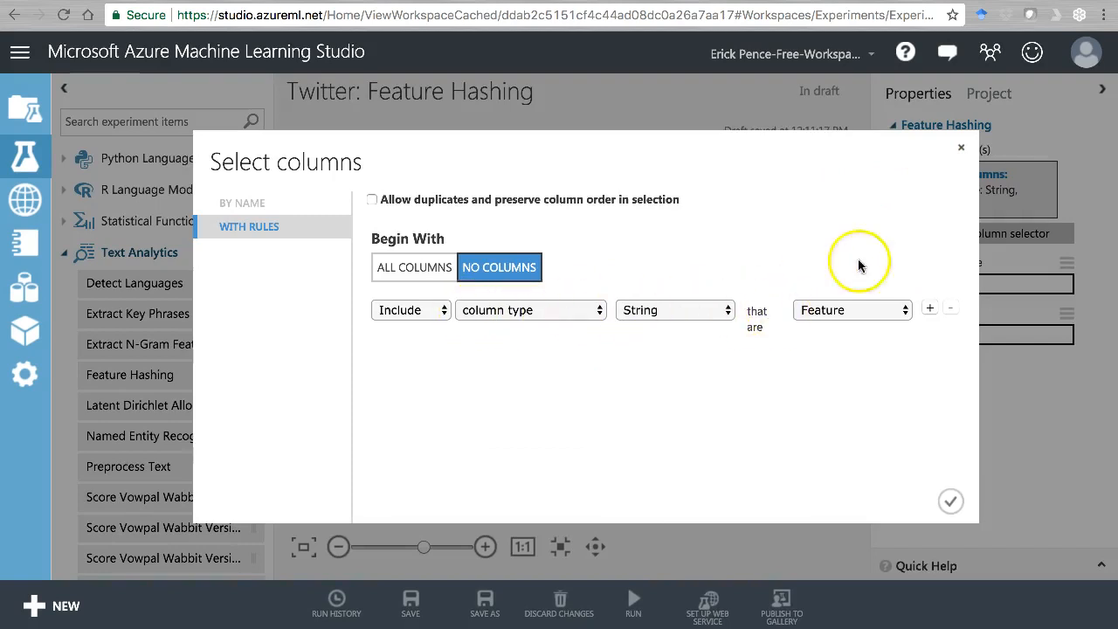
click(950, 500)
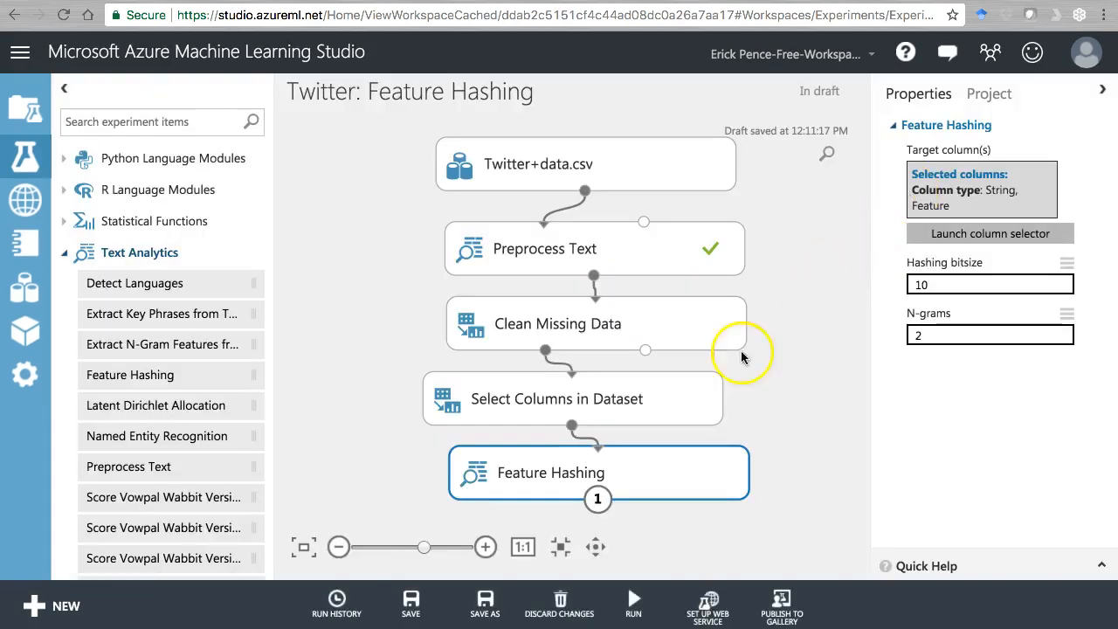
Select the Select Columns in Dataset module and run the selected modules
click(556, 398)
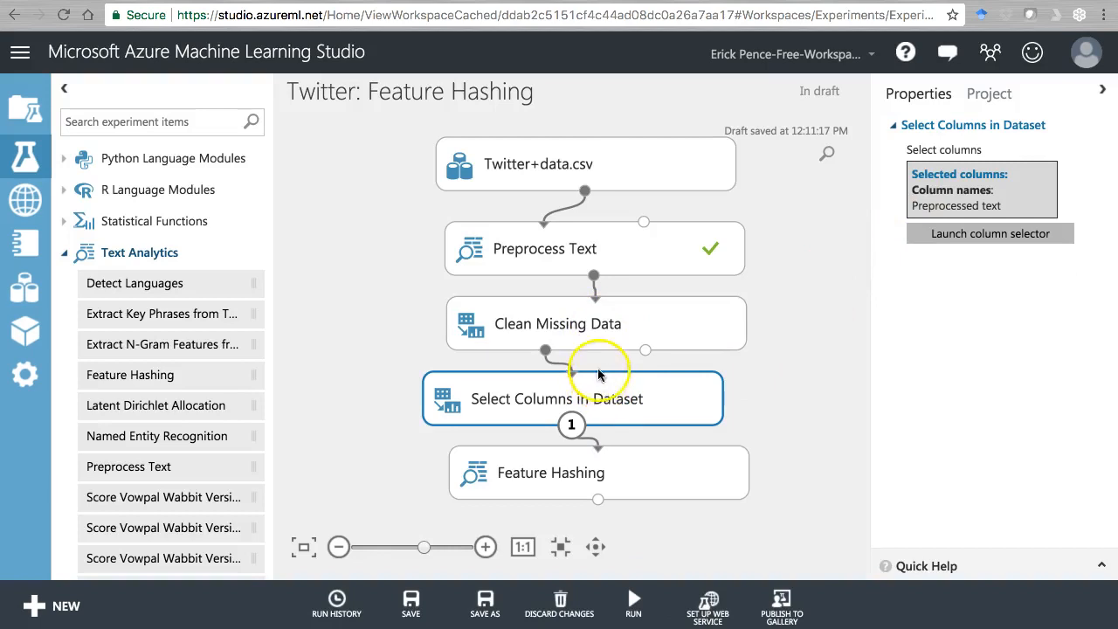
click(632, 604)
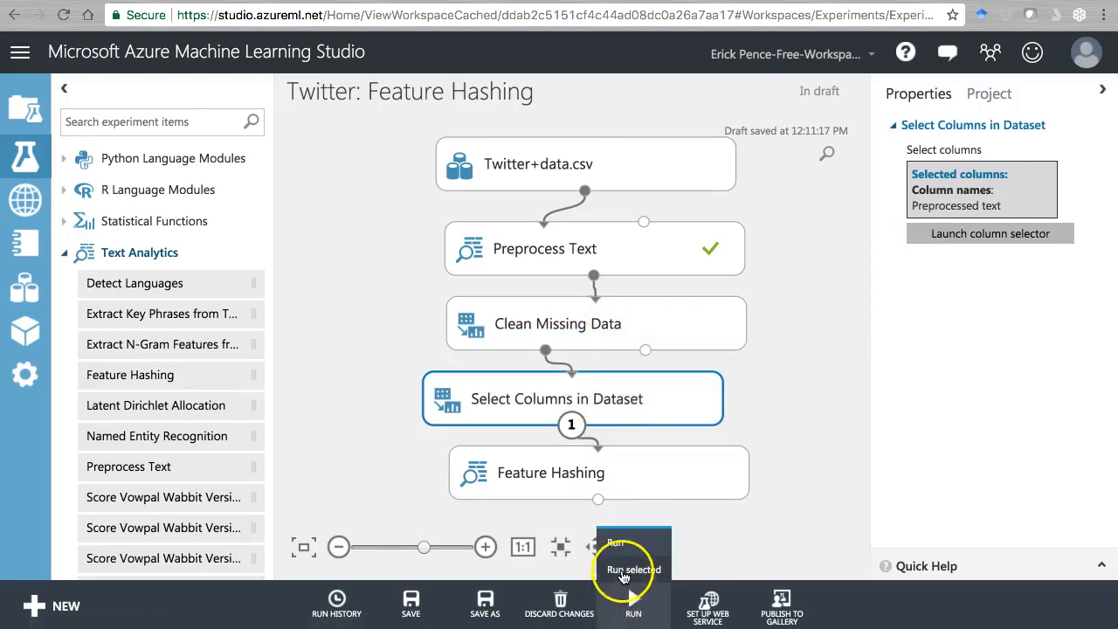
click(633, 569)
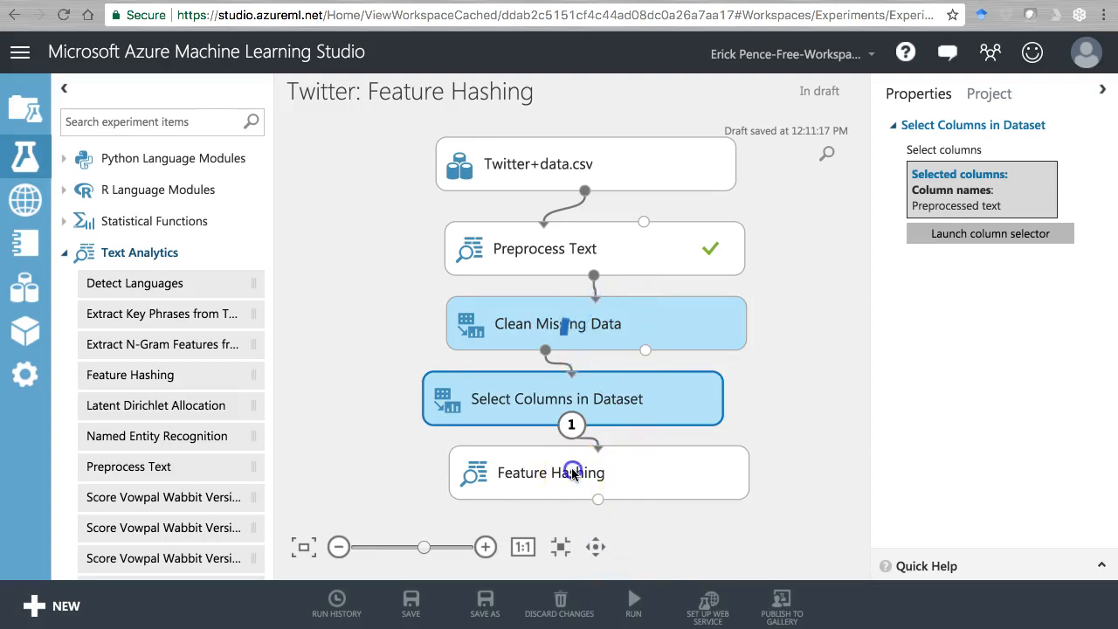
click(633, 603)
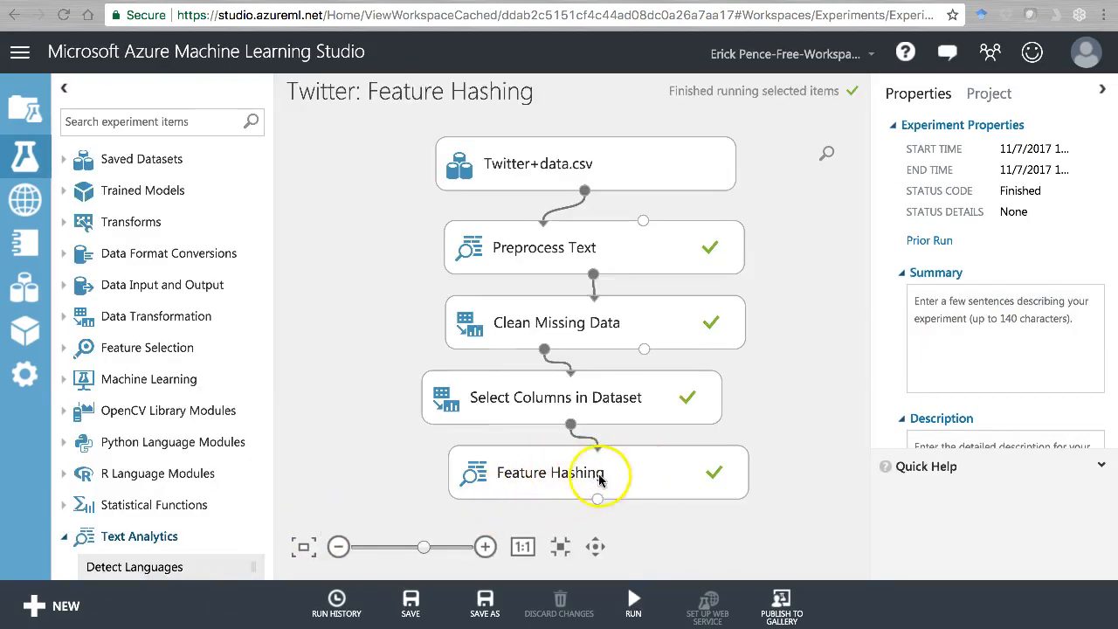
Open the Feature Hashing module's context menu once the run finishes
right_click(598, 472)
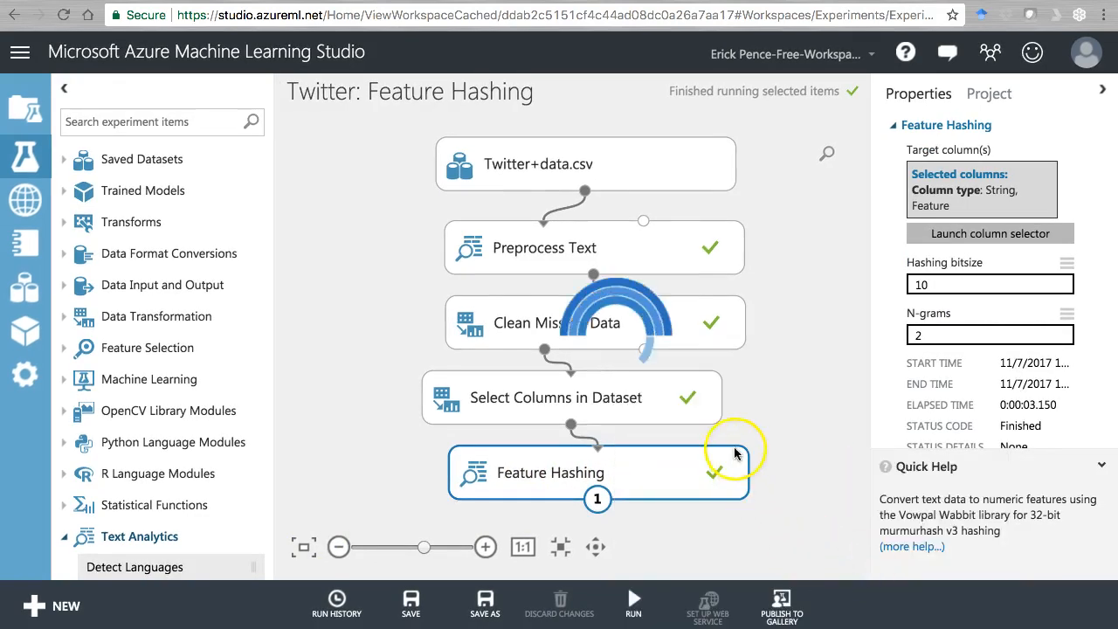
mouse_move(729, 453)
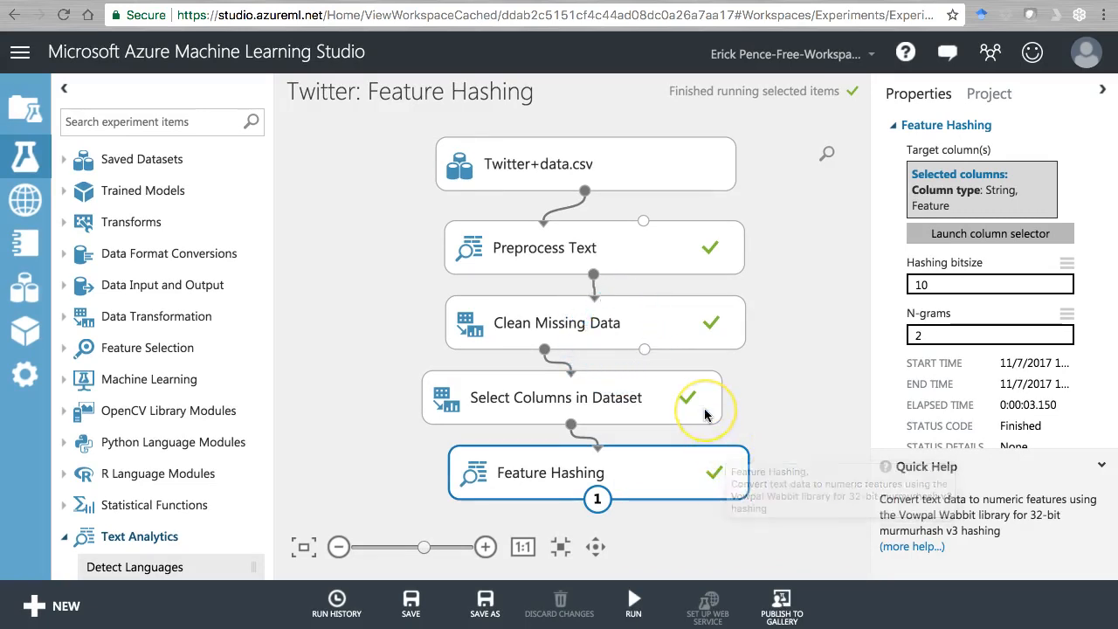
mouse_move(705, 414)
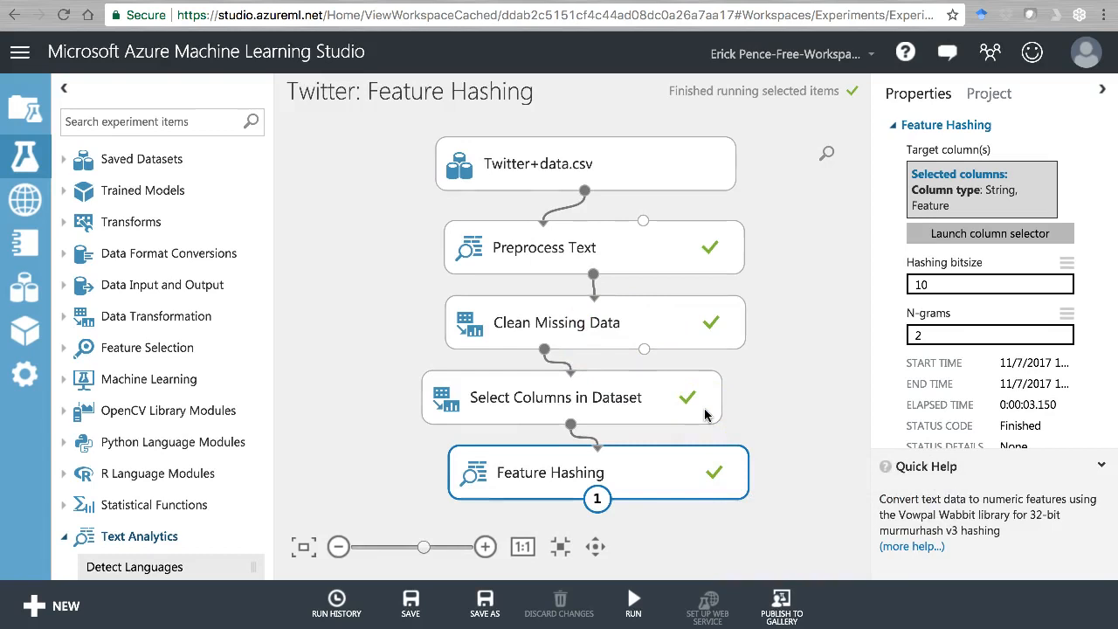
mouse_move(690, 435)
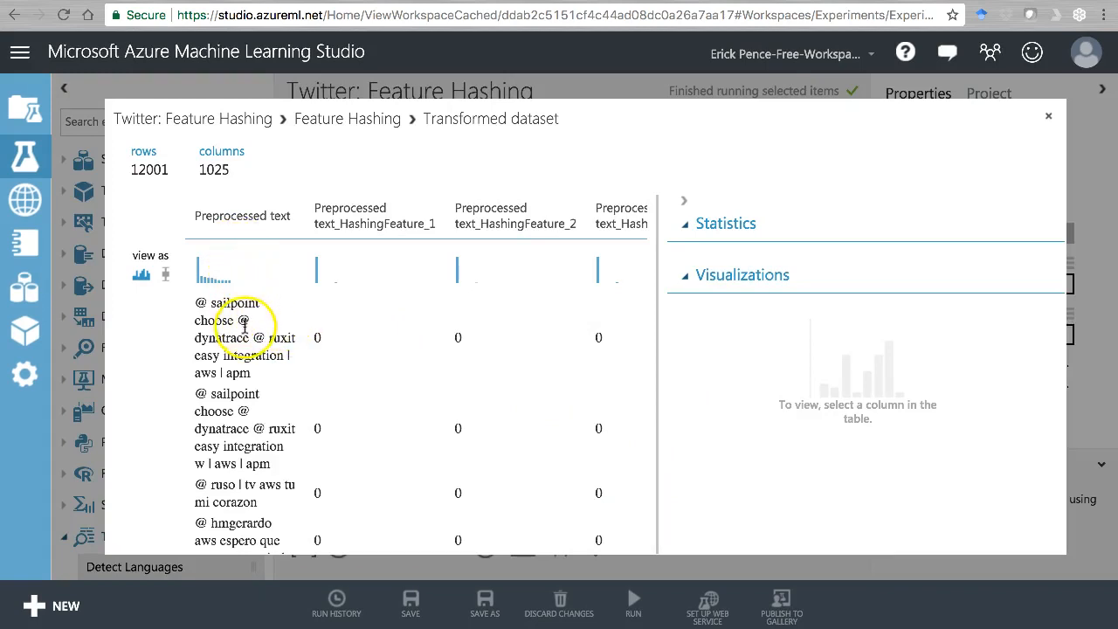
mouse_move(316, 332)
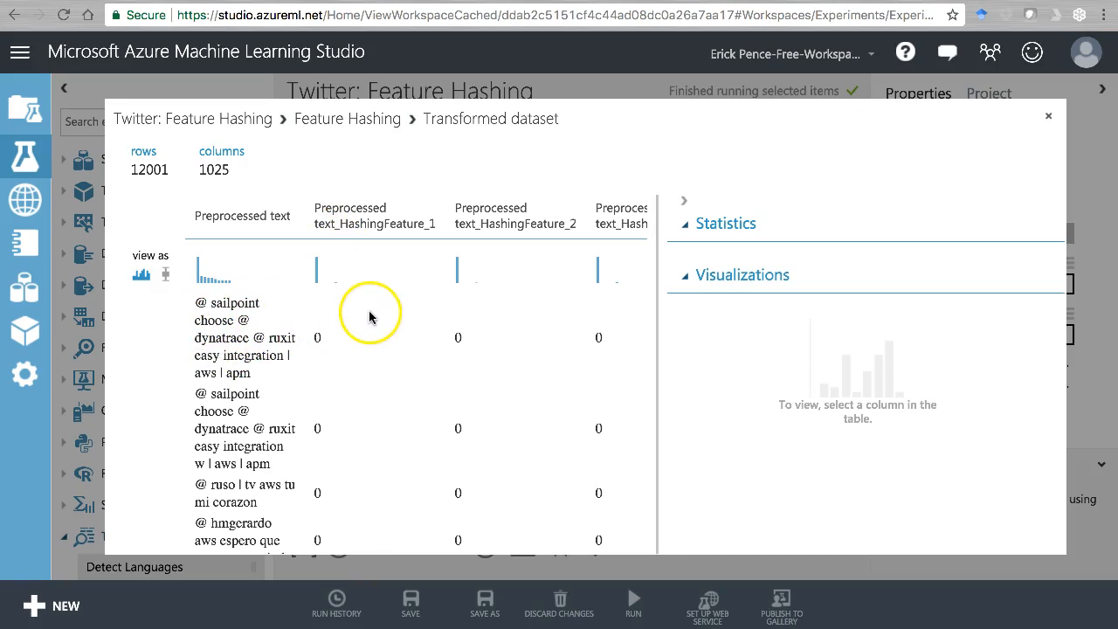
Browse the 12001-row, 1025-column transformed dataset and show Preprocessed text_HashingFeature_1 statistics
scroll(right, 3)
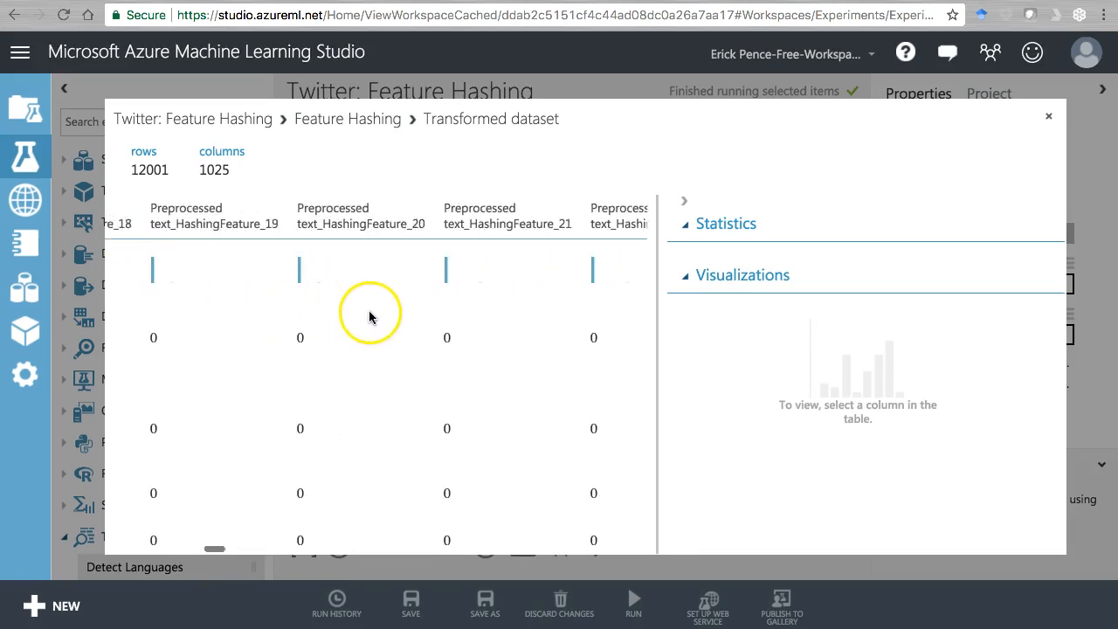
scroll(right, 3)
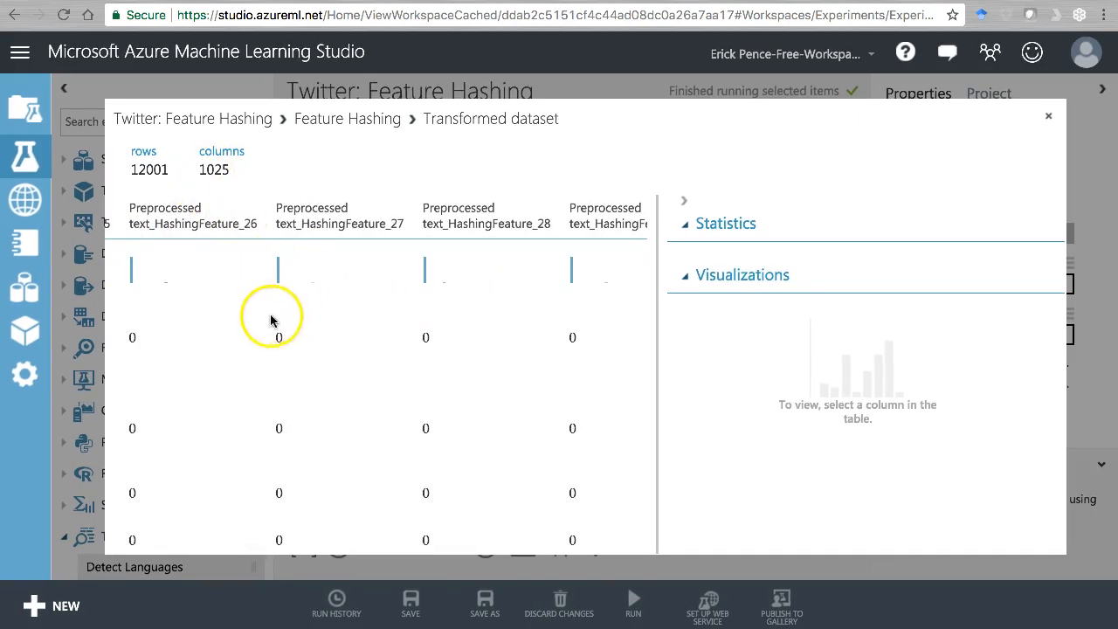
scroll(left, 3)
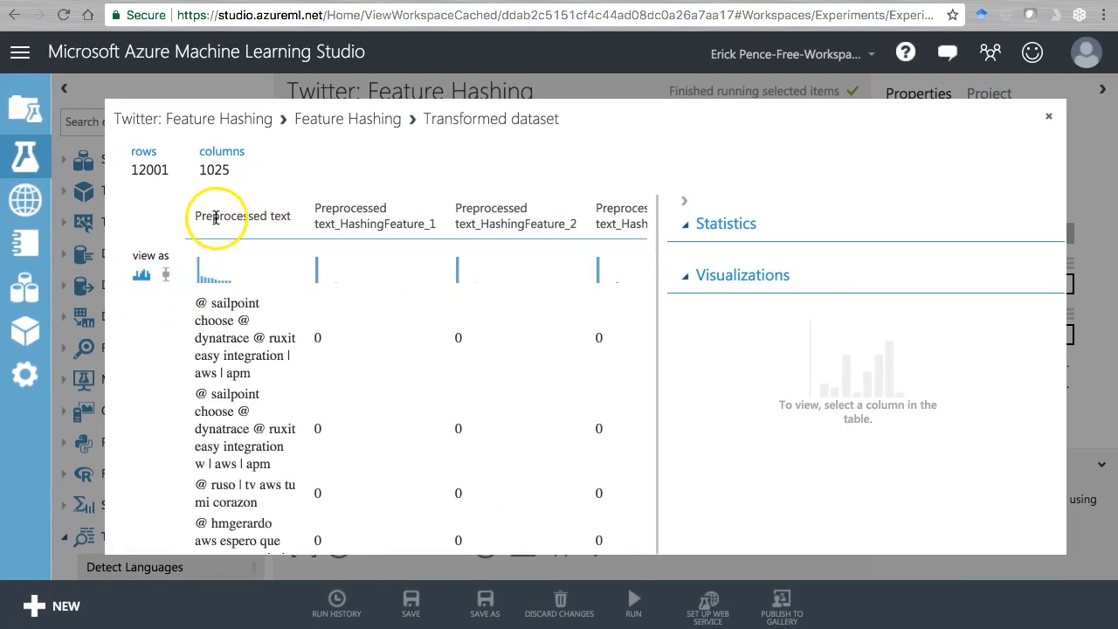
scroll(down, 3)
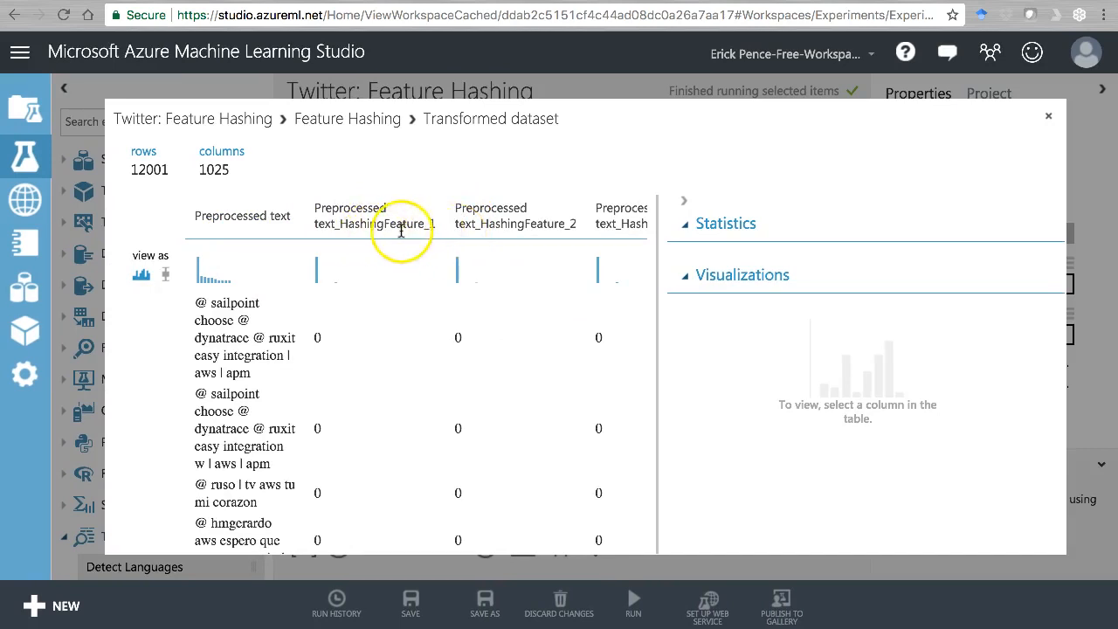
mouse_move(450, 231)
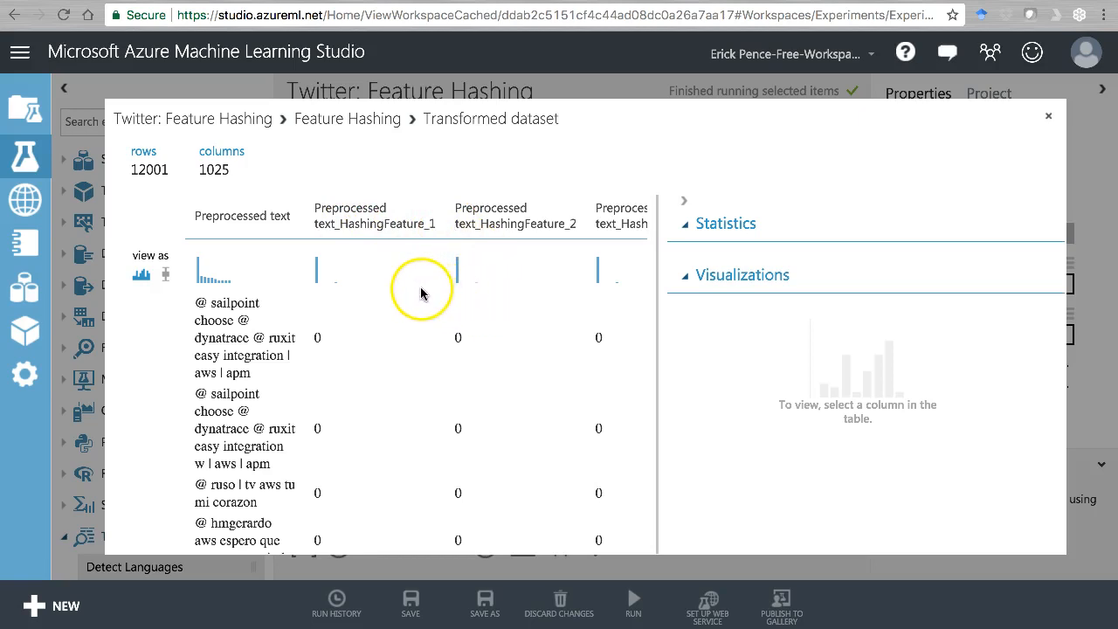
double_click(220, 170)
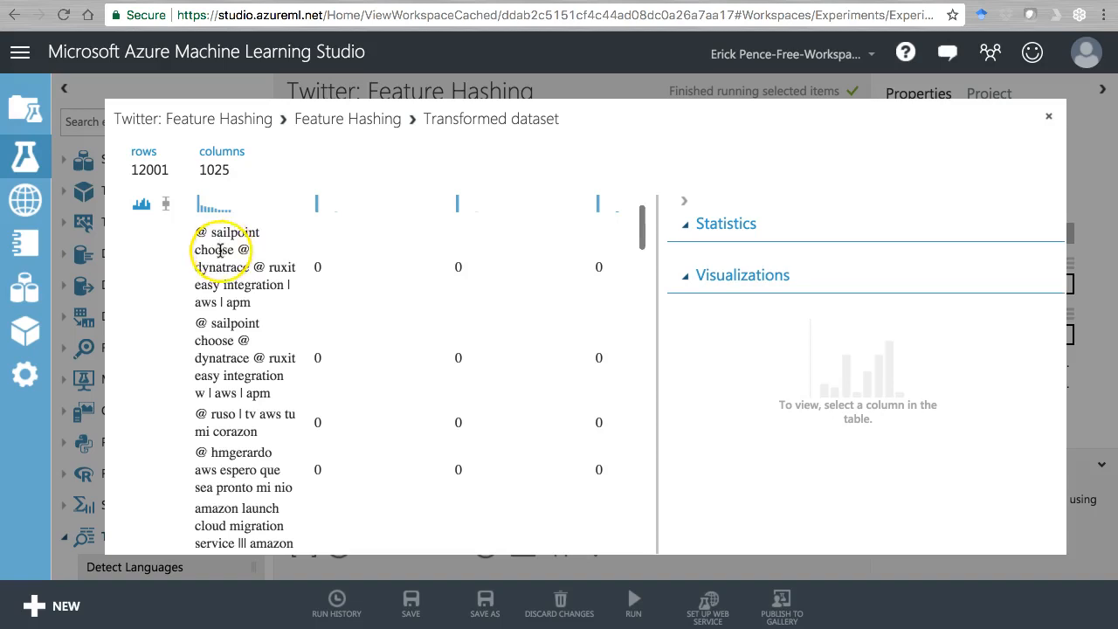
scroll(down, 3)
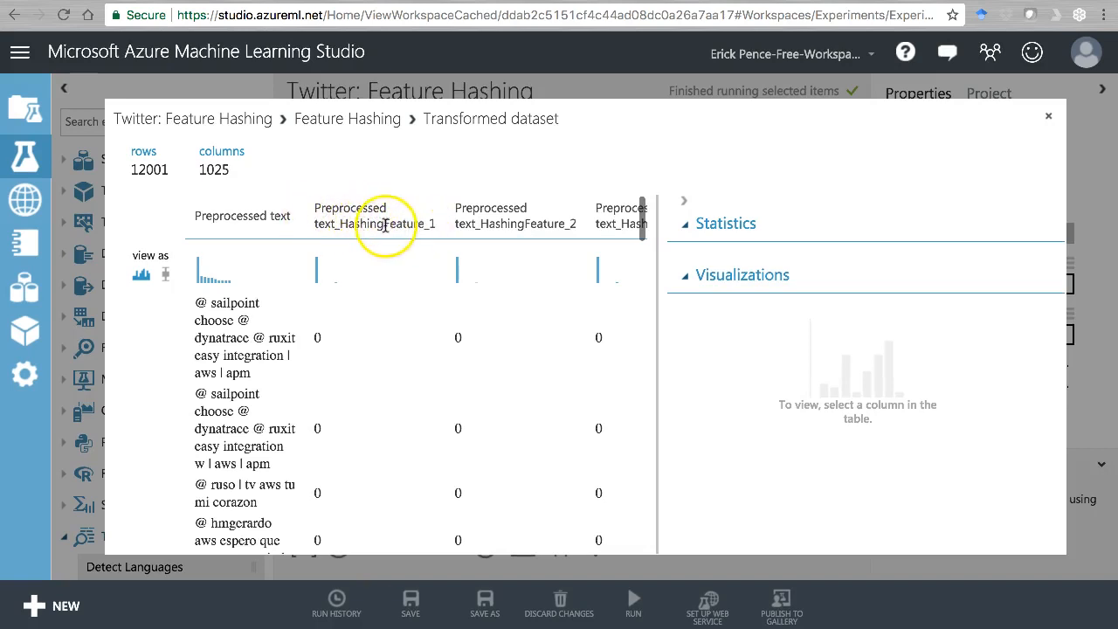
click(374, 215)
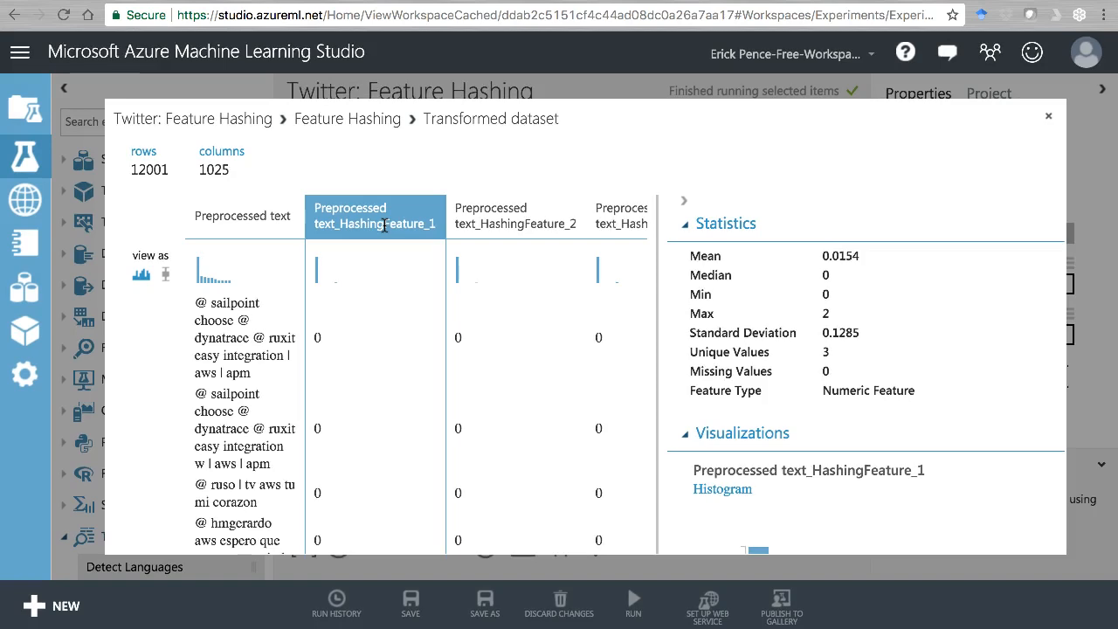
View the Preprocessed text column's statistics, scroll across hashing columns, then close the view
click(242, 215)
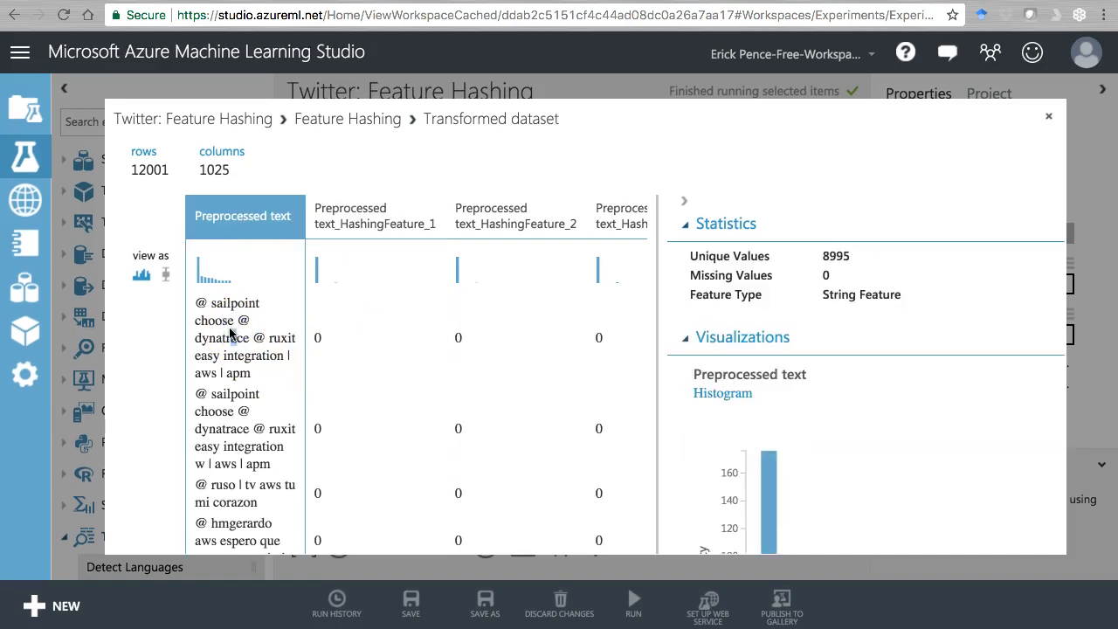
mouse_move(221, 332)
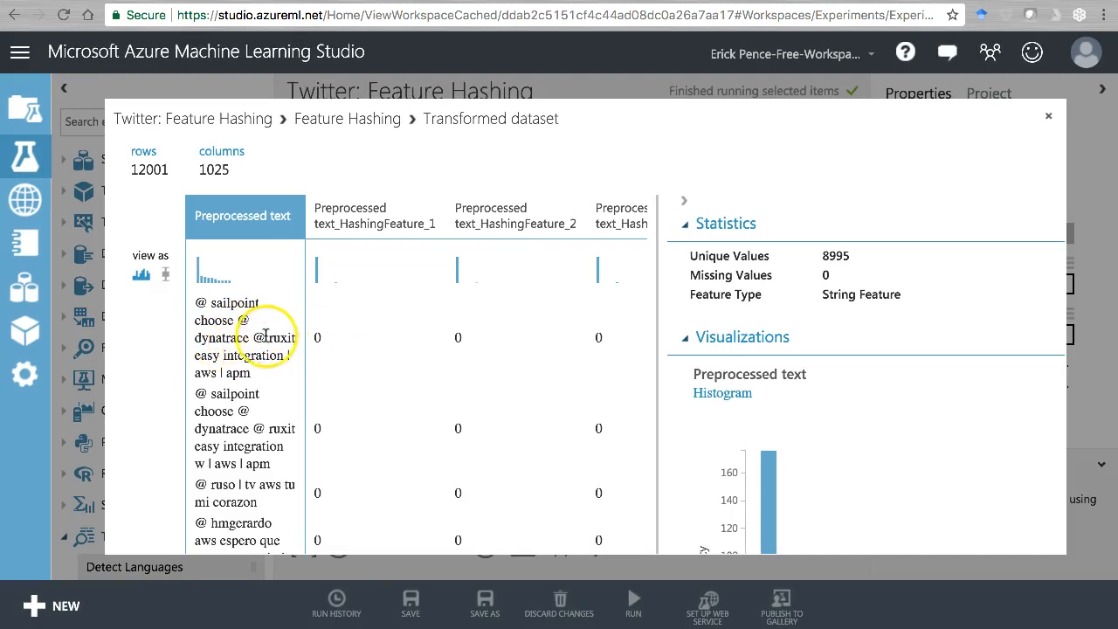
mouse_move(397, 338)
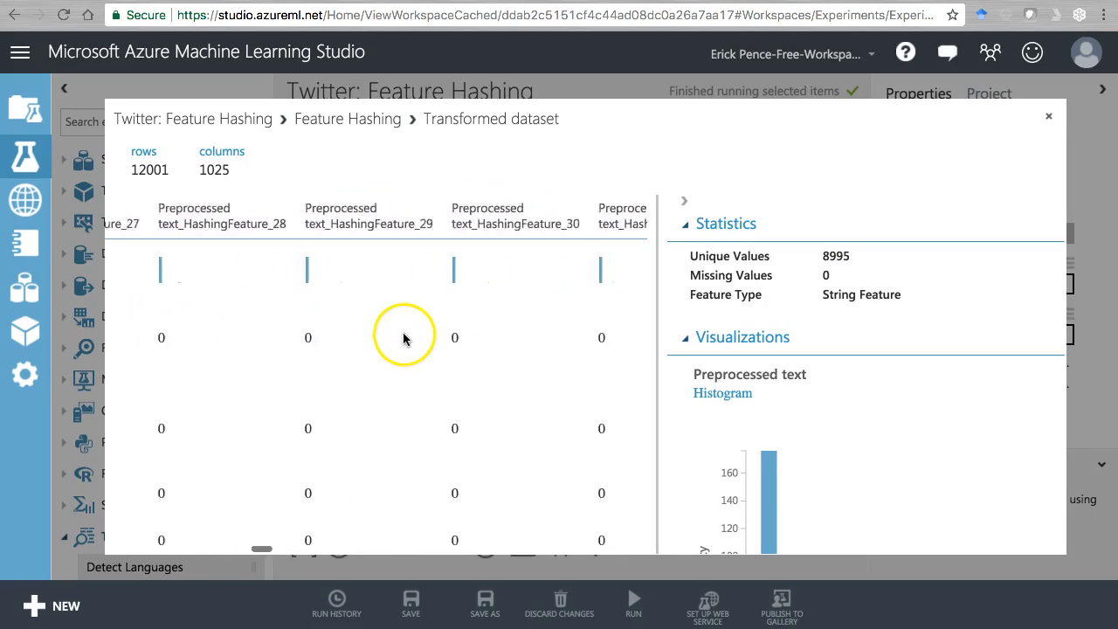
scroll(left, 3)
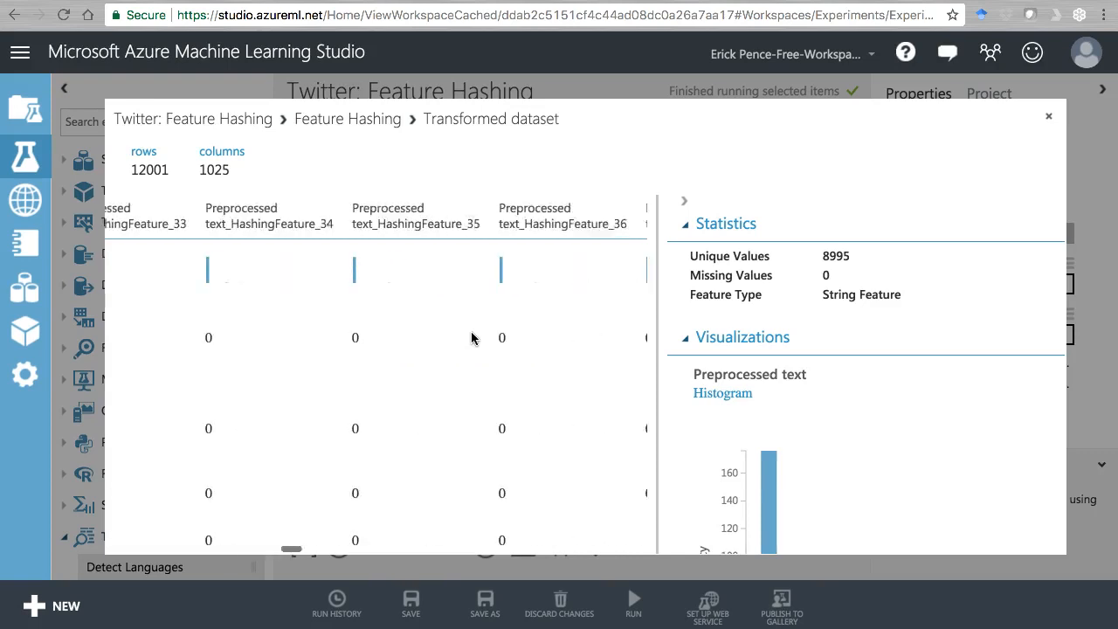
scroll(right, 3)
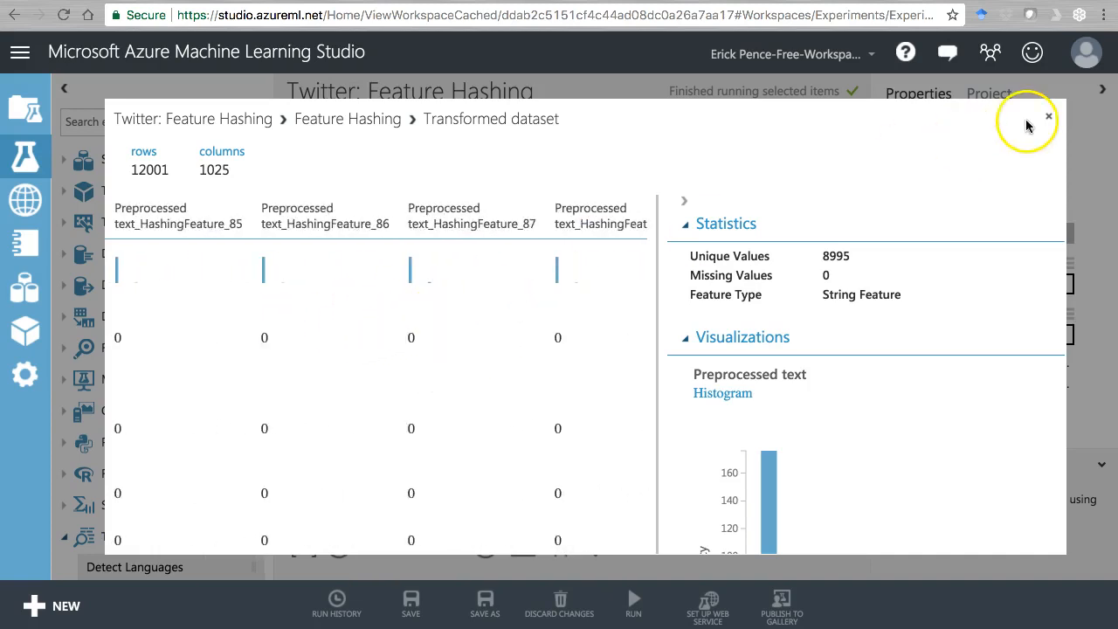
mouse_move(1049, 118)
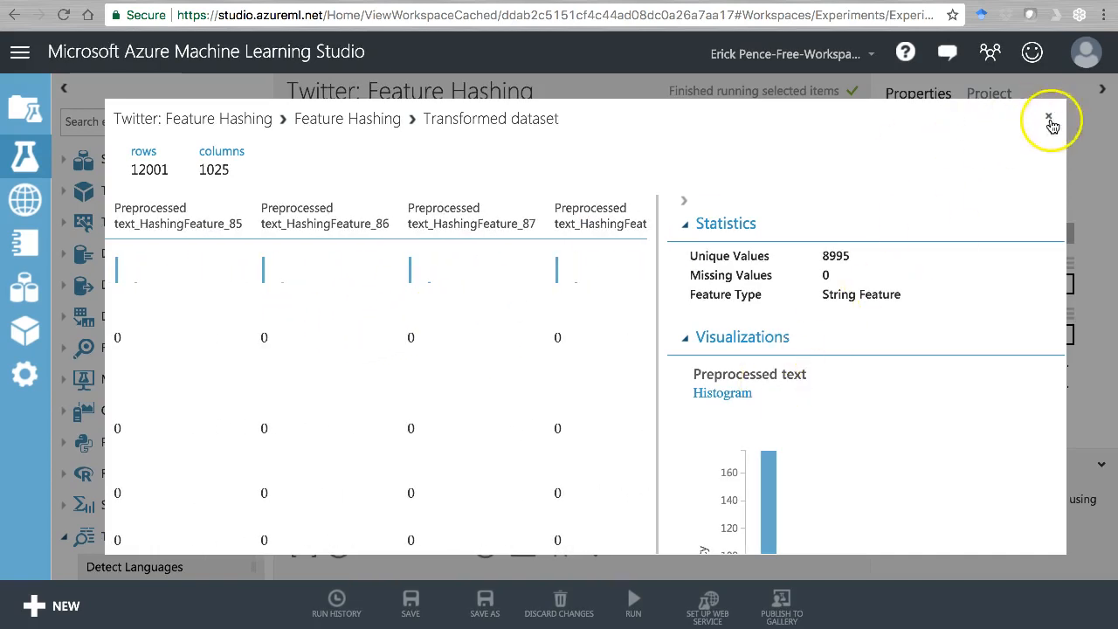
click(1050, 117)
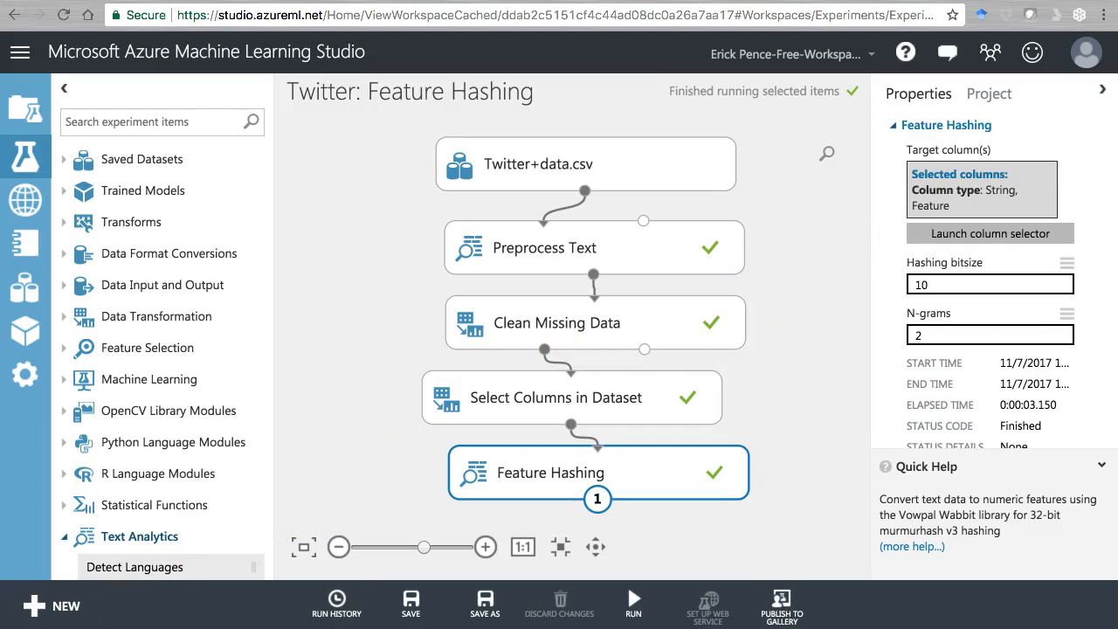